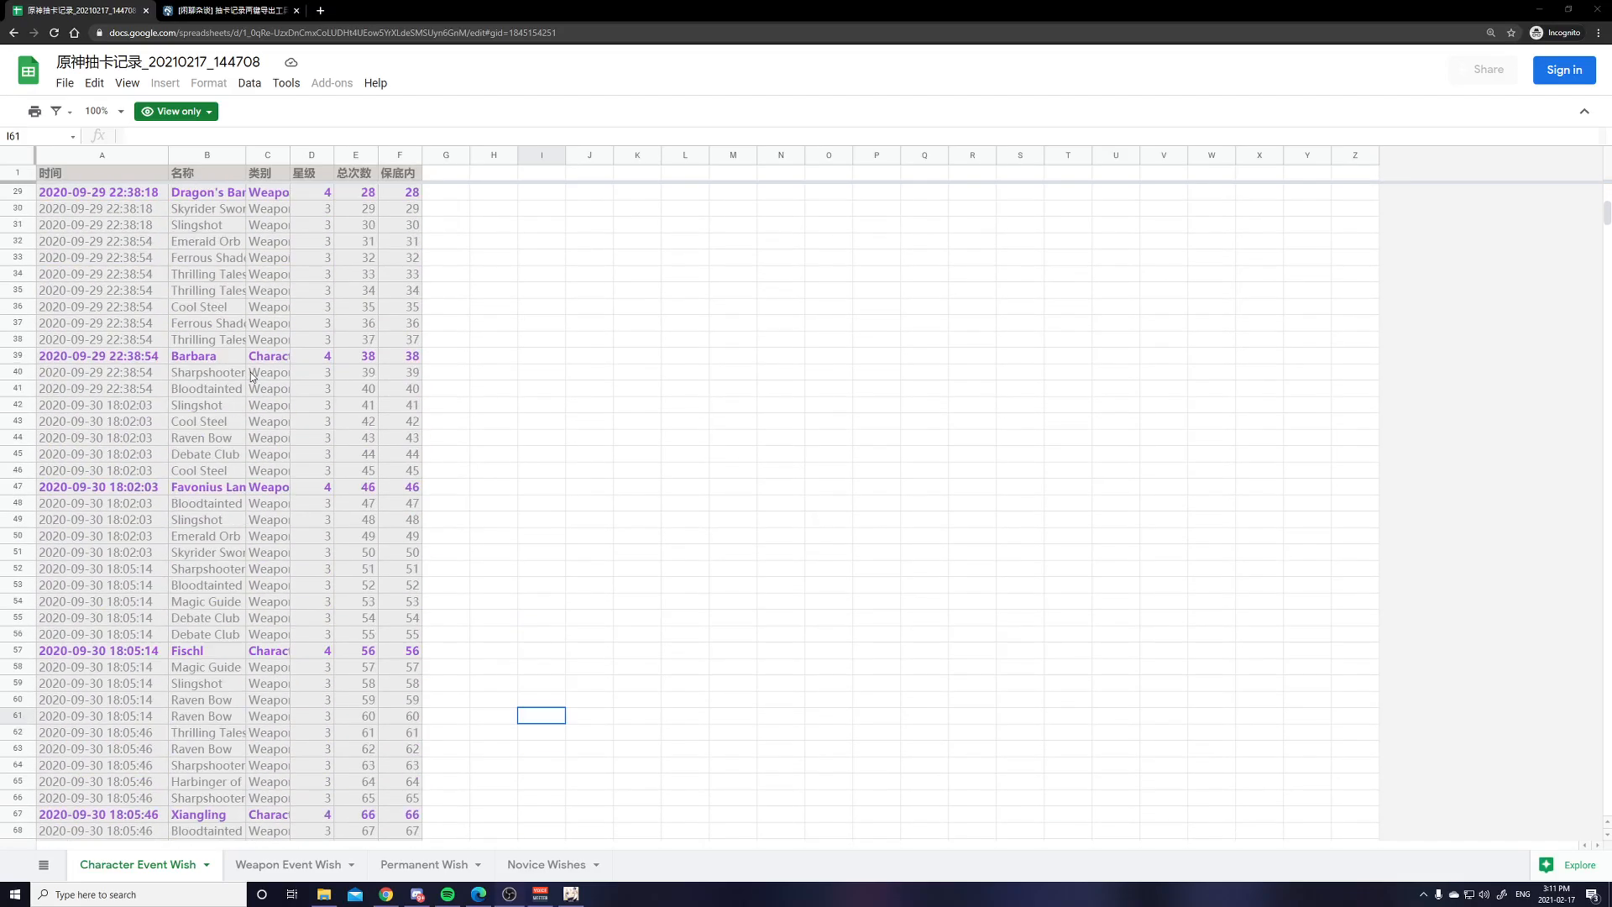
Follow the NGA forum post's link to the genshin-gacha-export GitHub releases page.
scroll(down, 3)
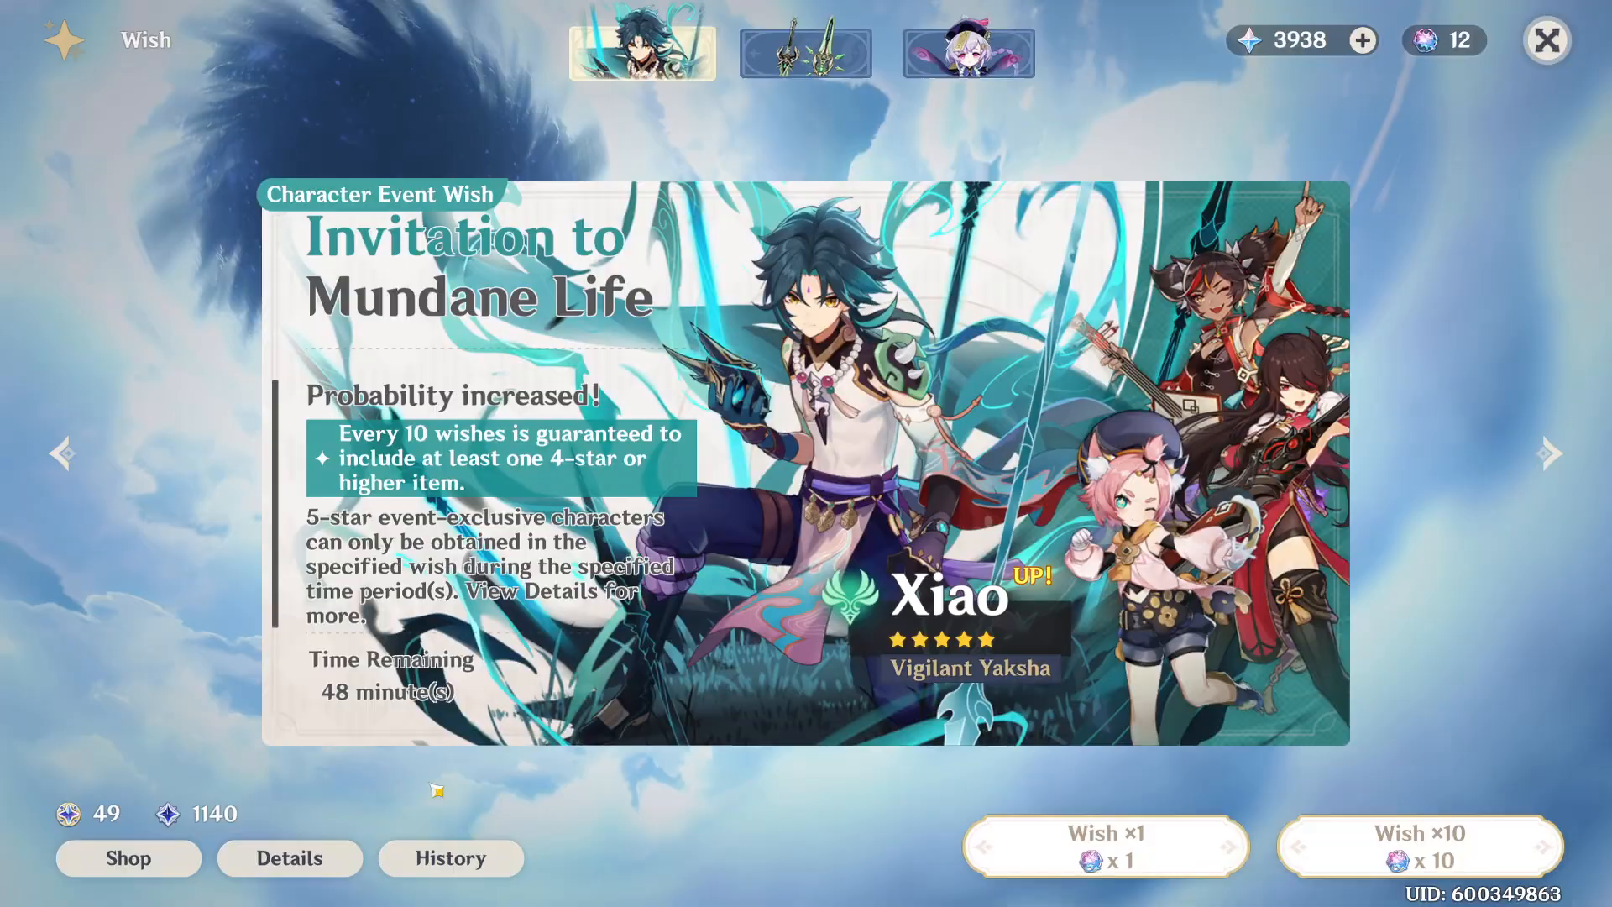
click(451, 858)
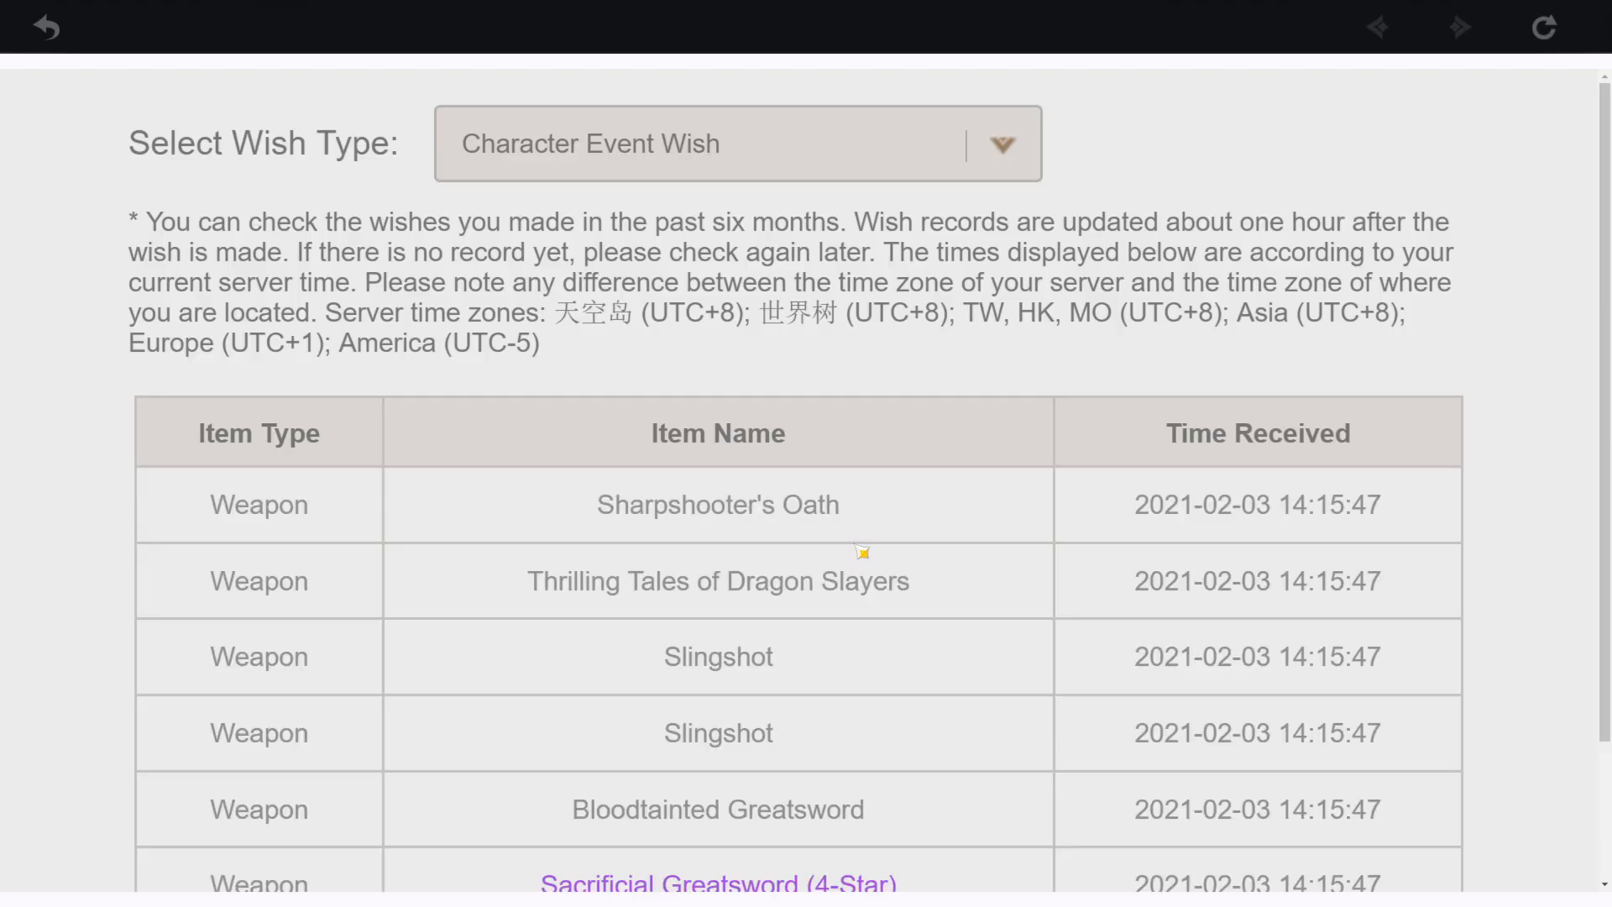
scroll(down, 3)
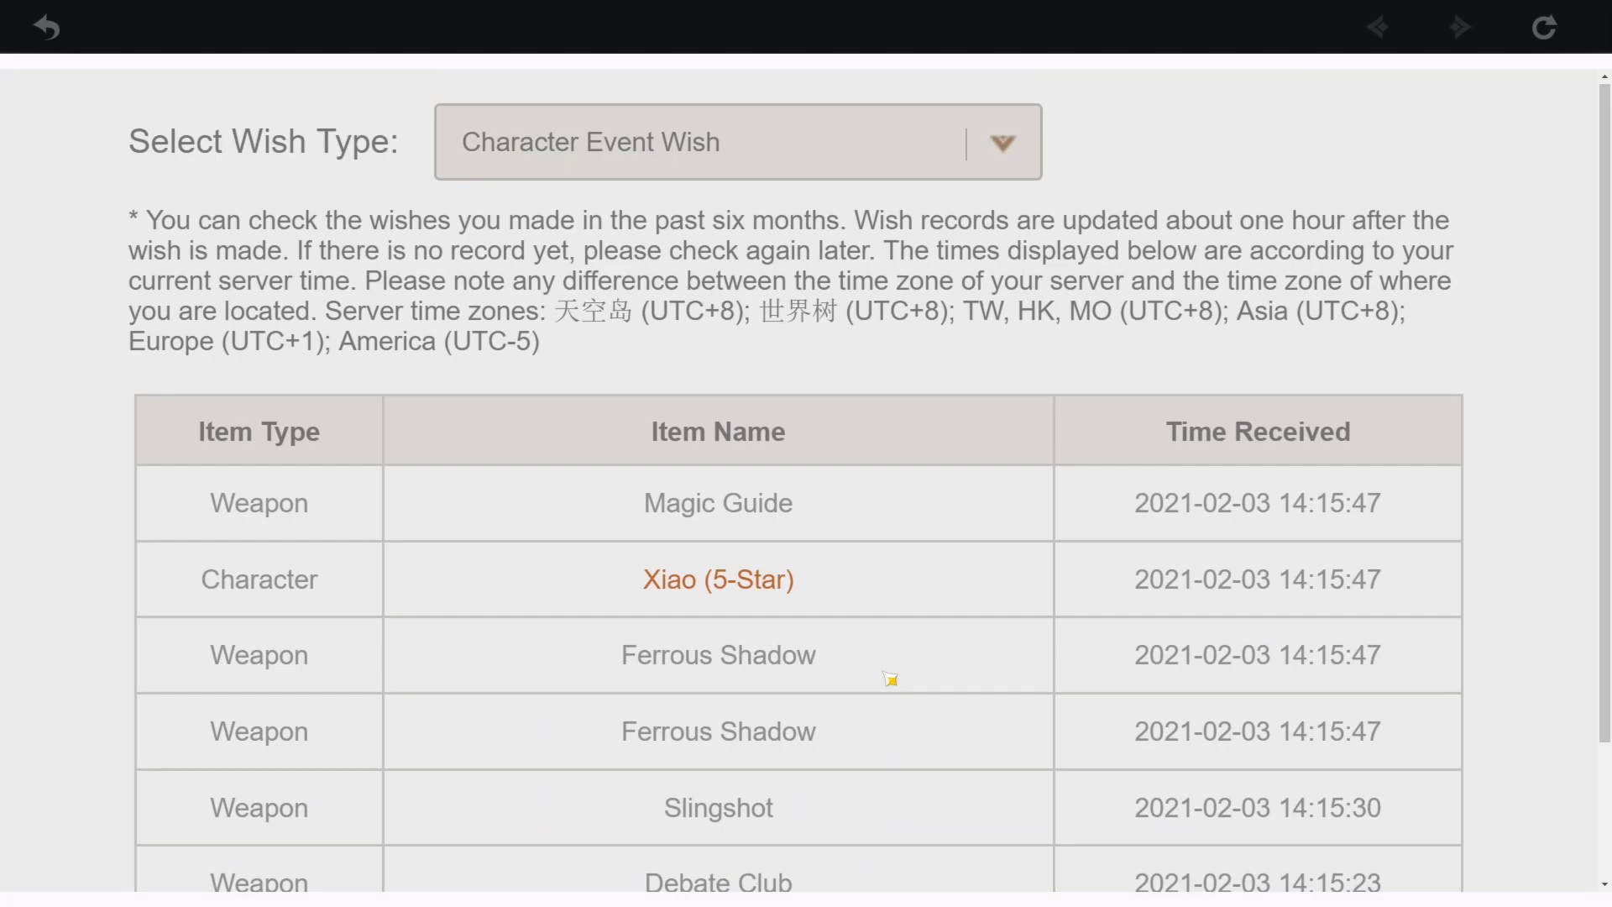
mouse_move(269, 254)
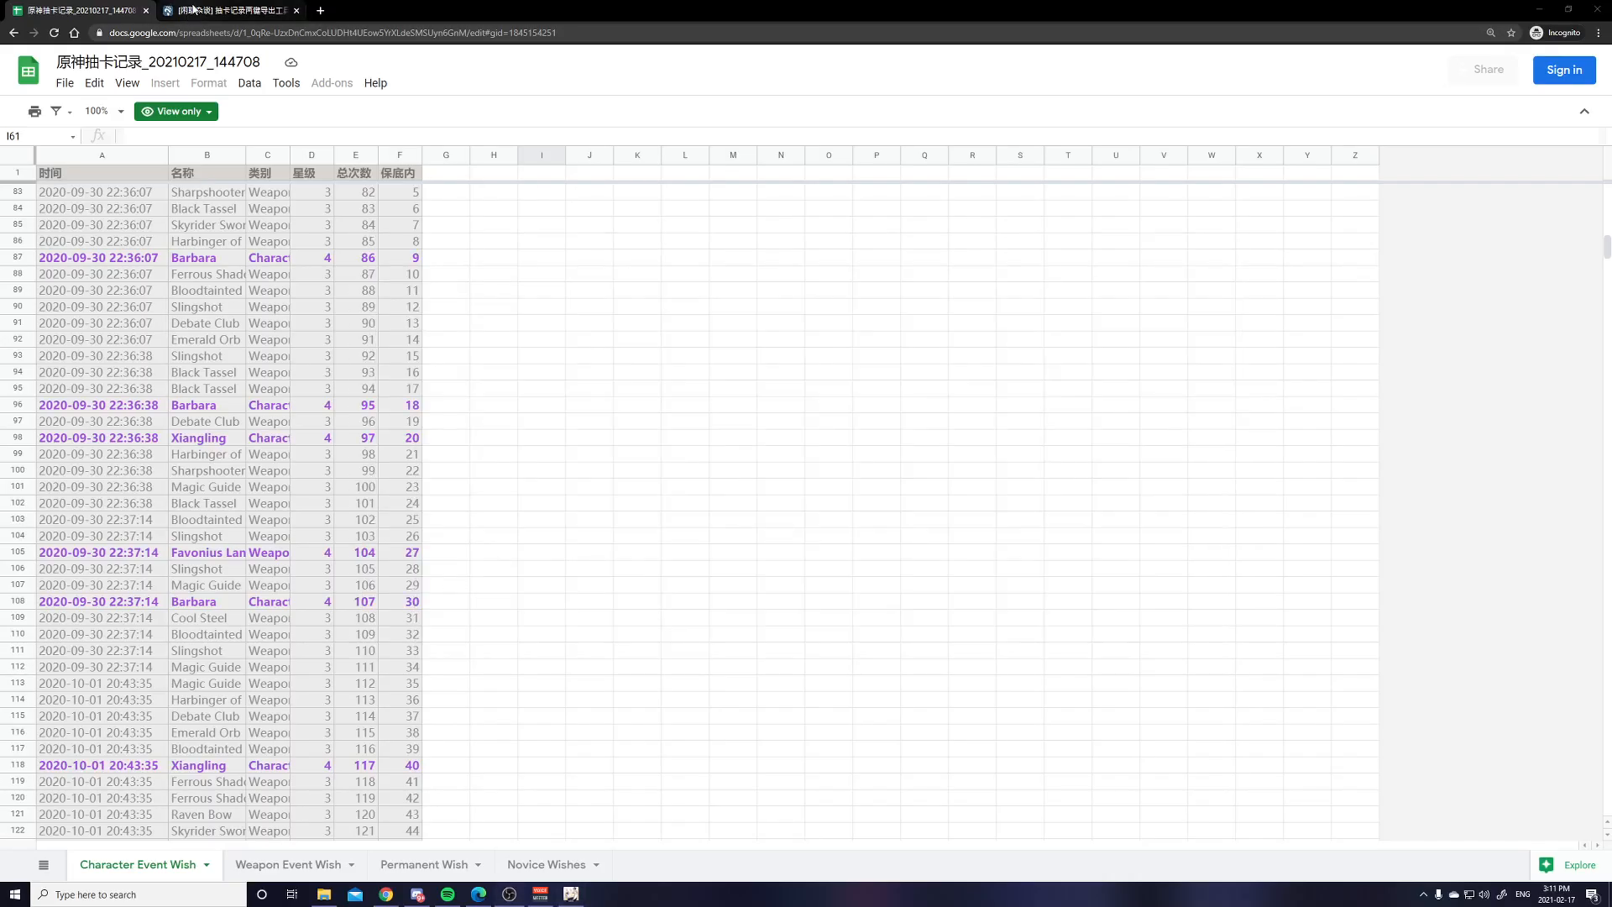
click(202, 10)
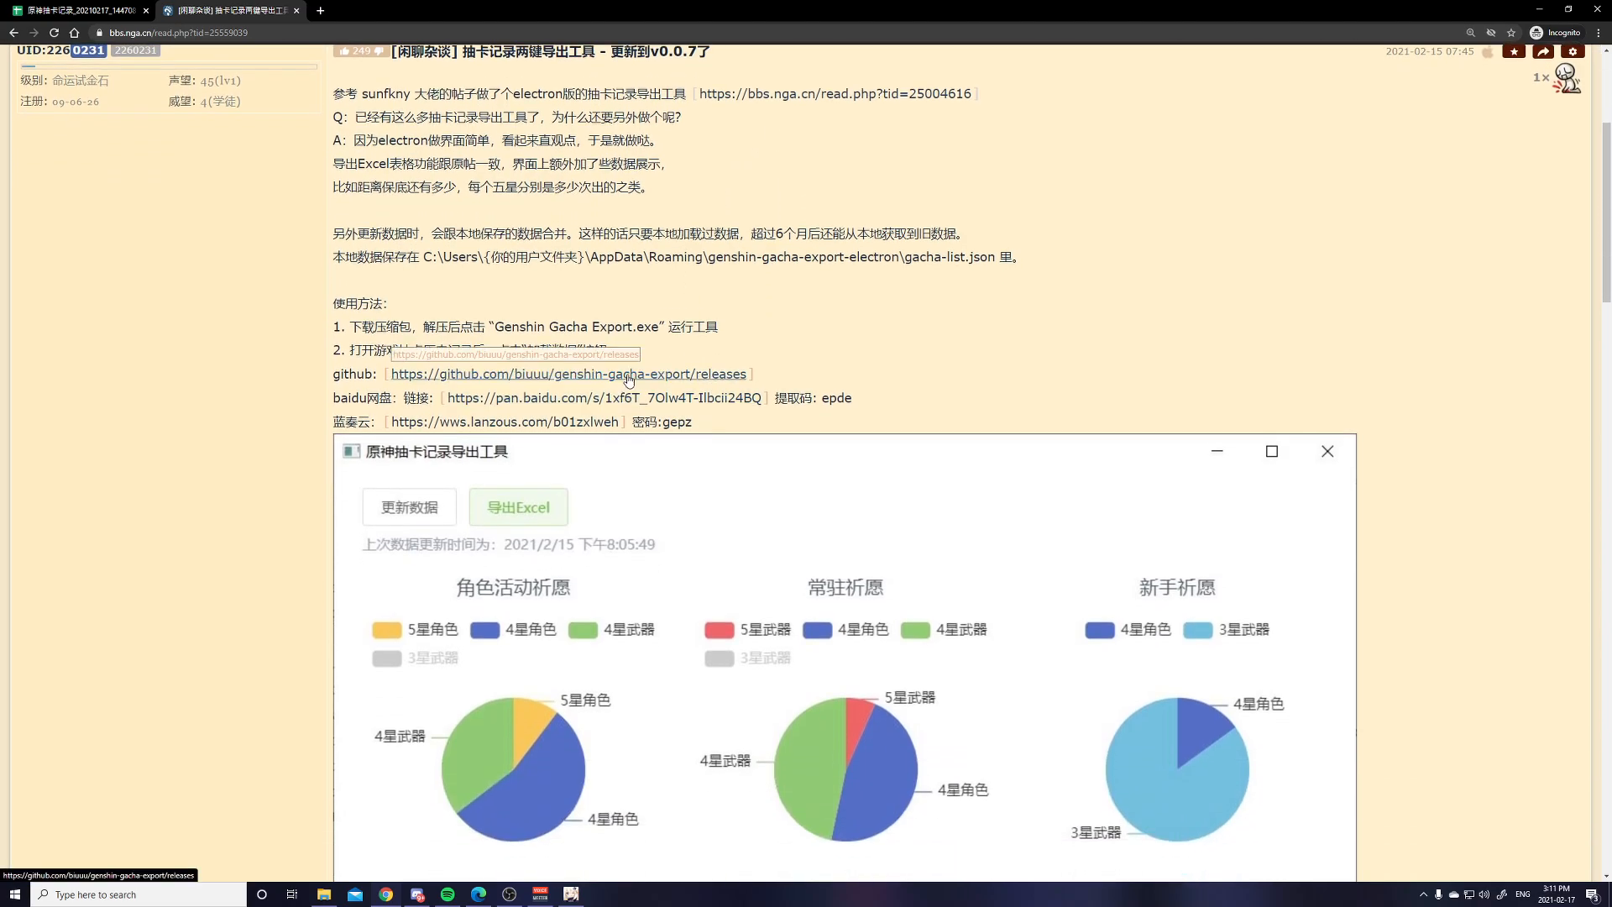
click(586, 373)
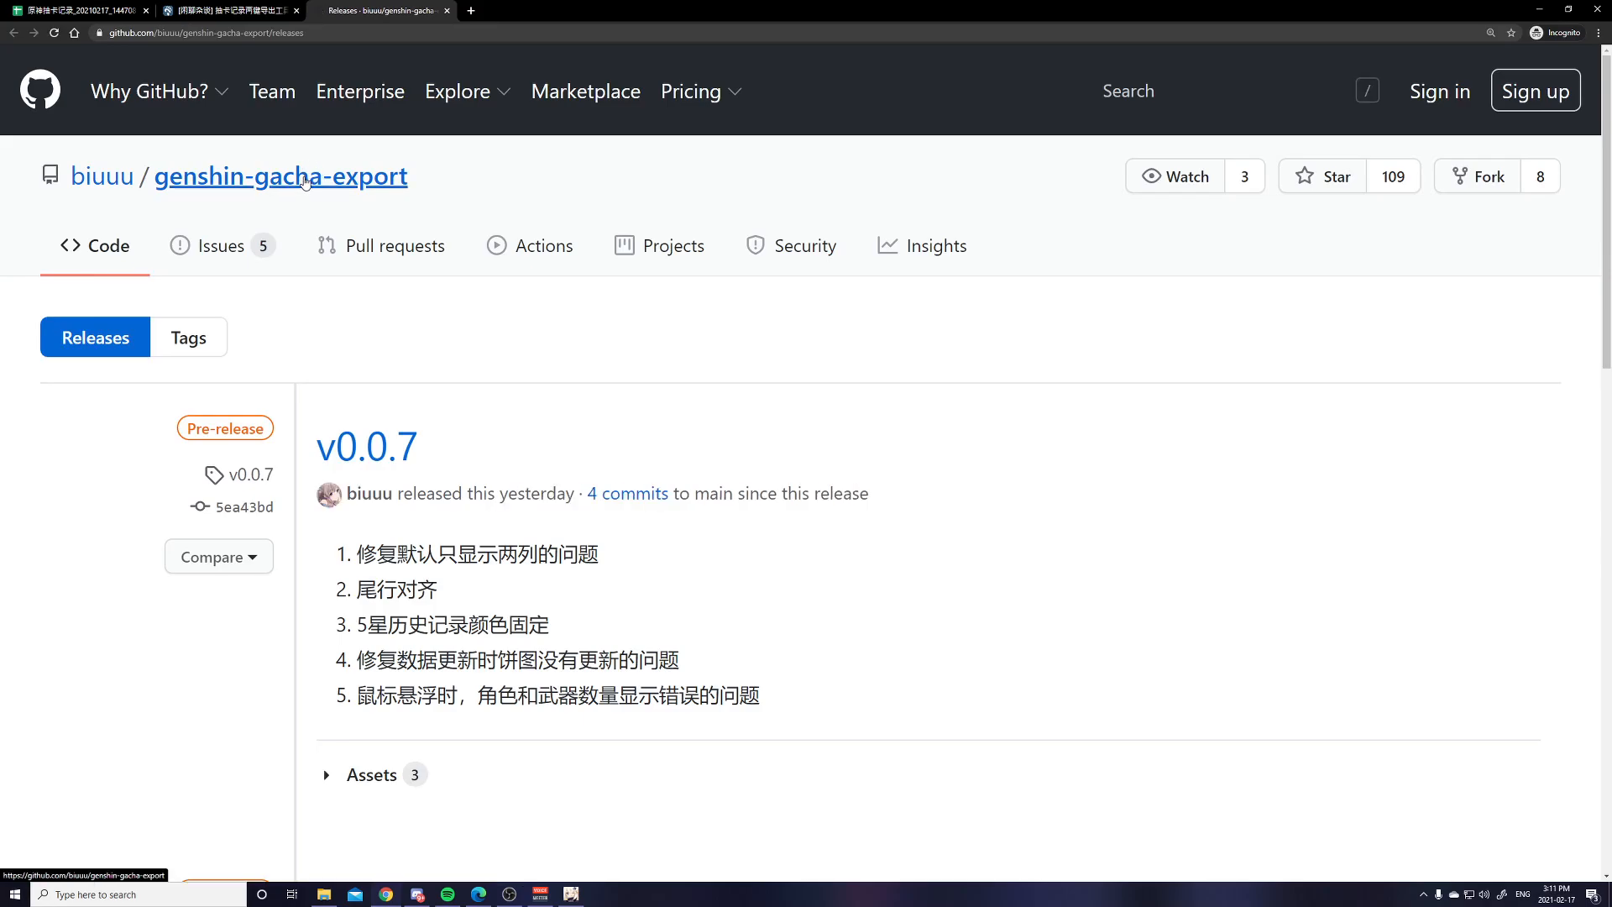
Download Genshin-Gacha-Export.zip from the v0.0.7 release assets.
click(281, 176)
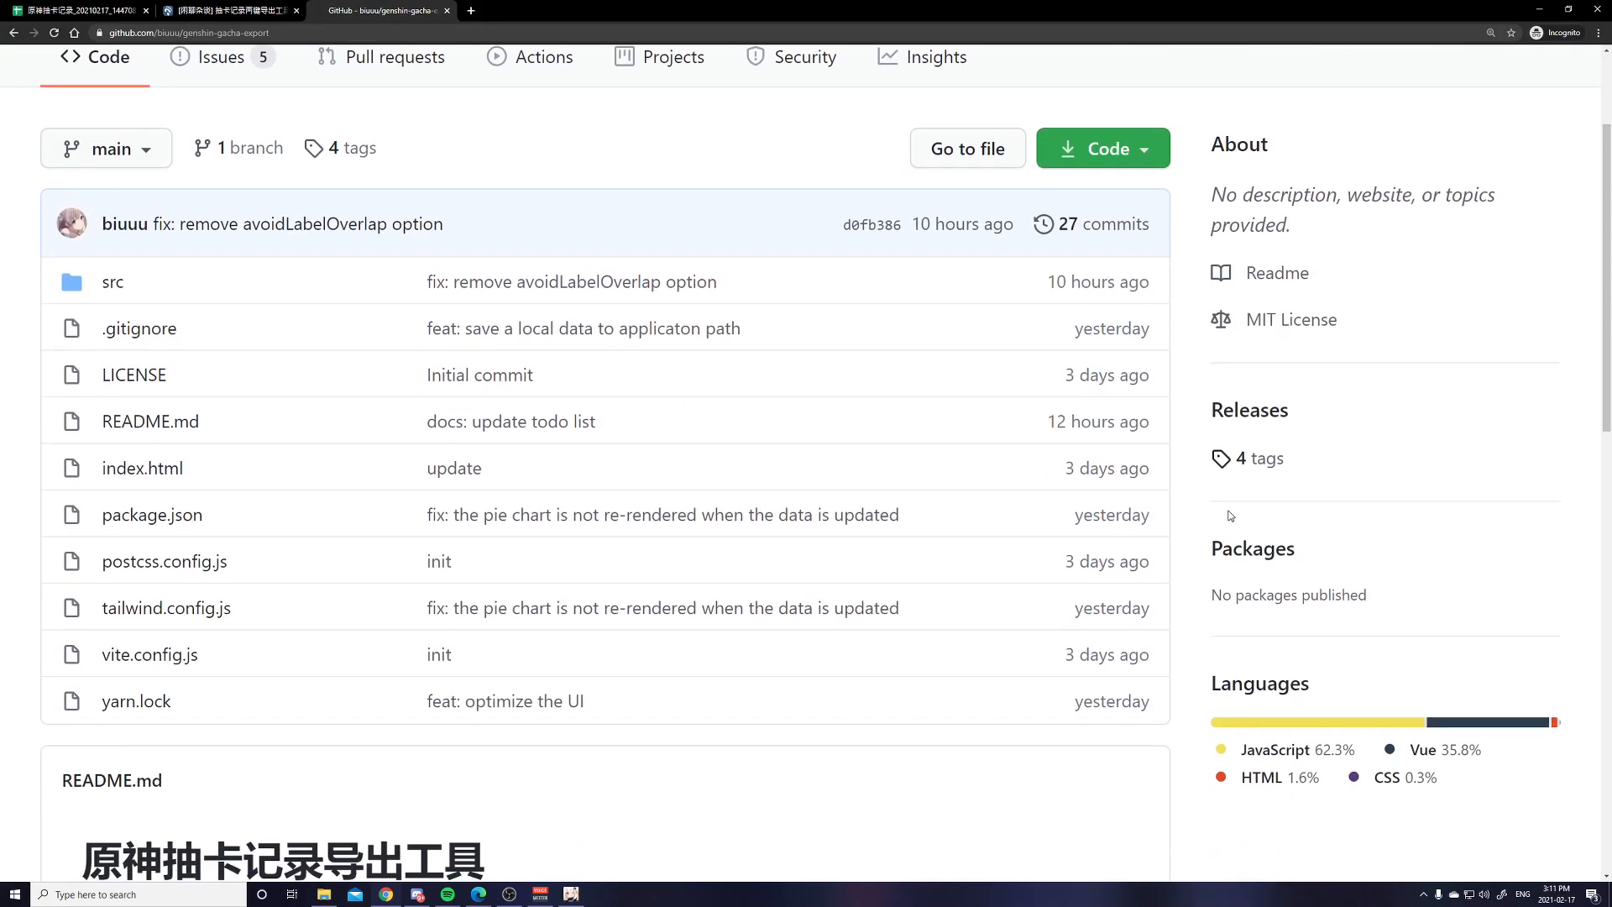
mouse_move(1255, 416)
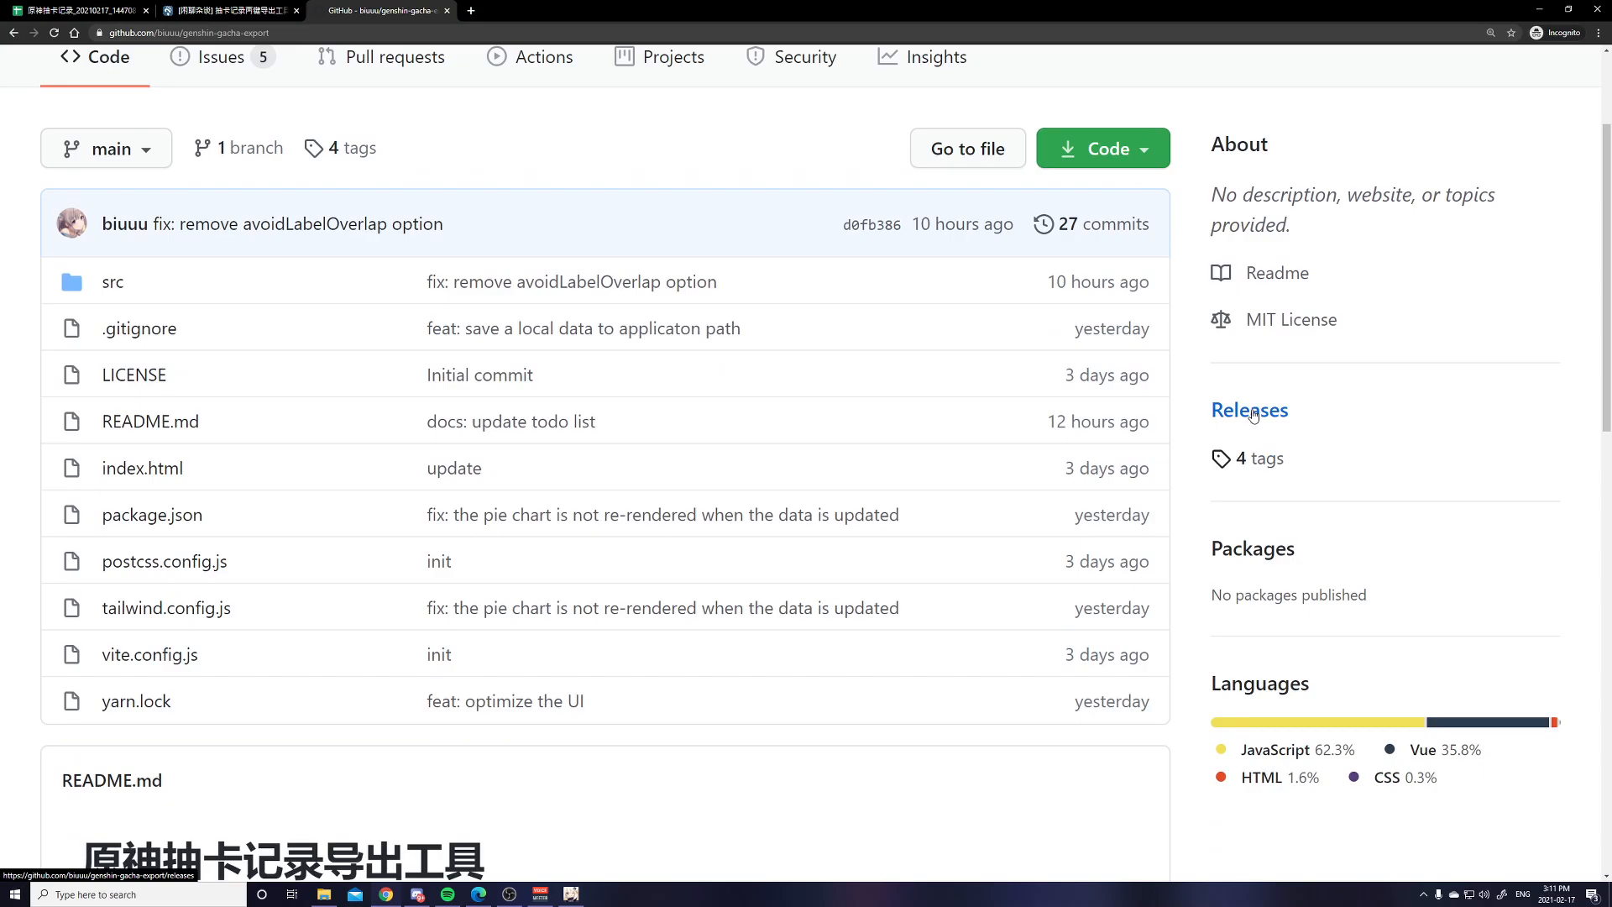
click(1249, 410)
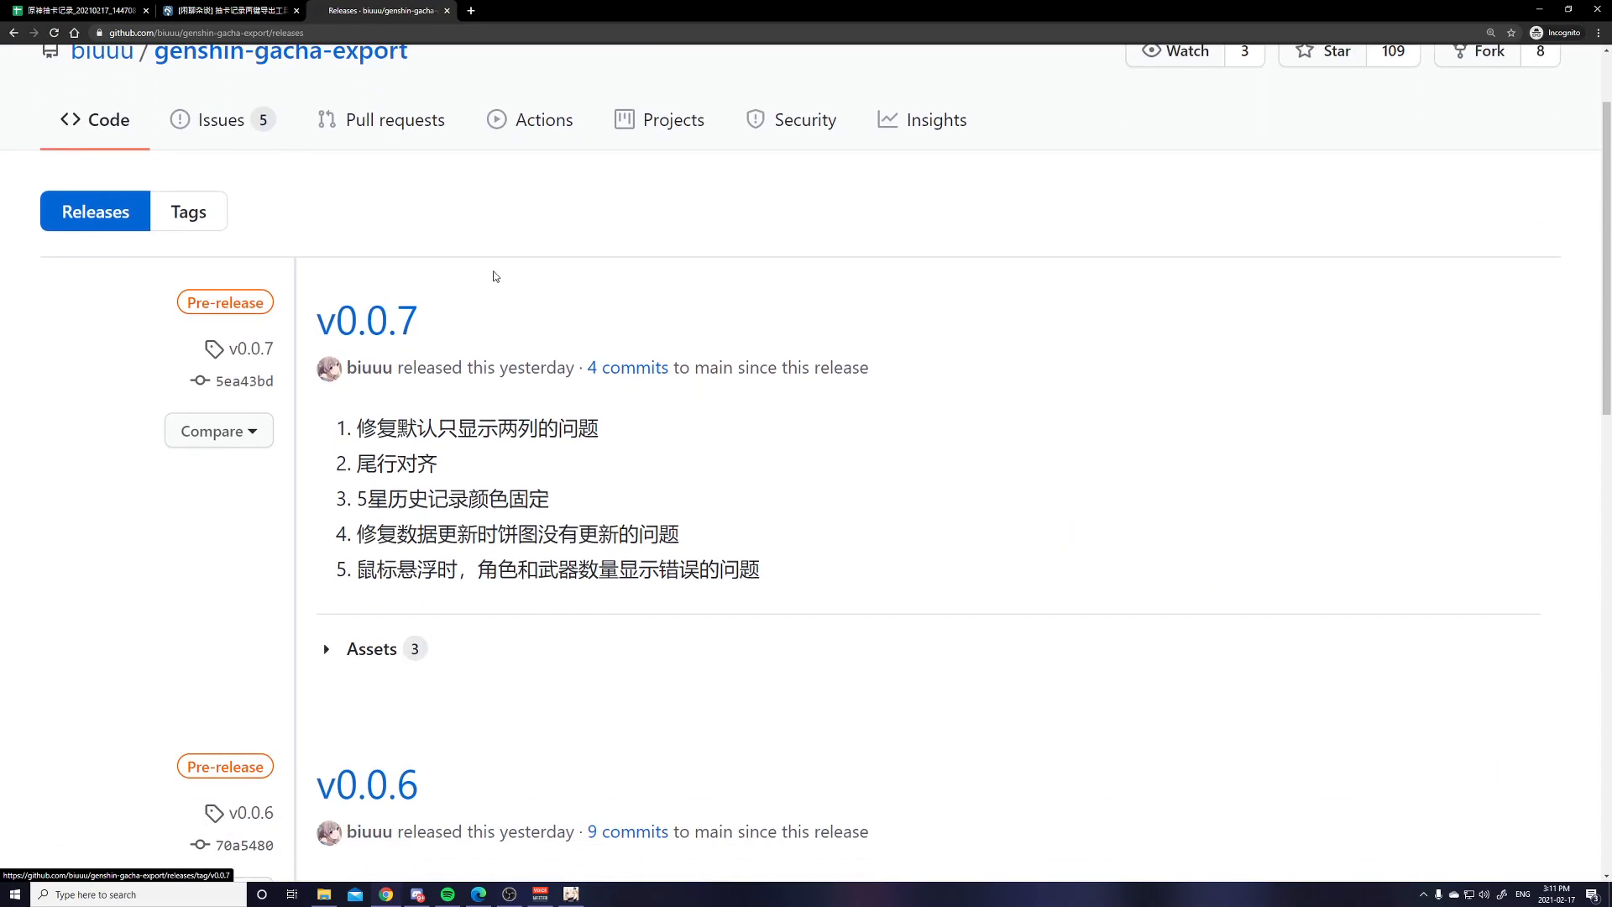
scroll(down, 3)
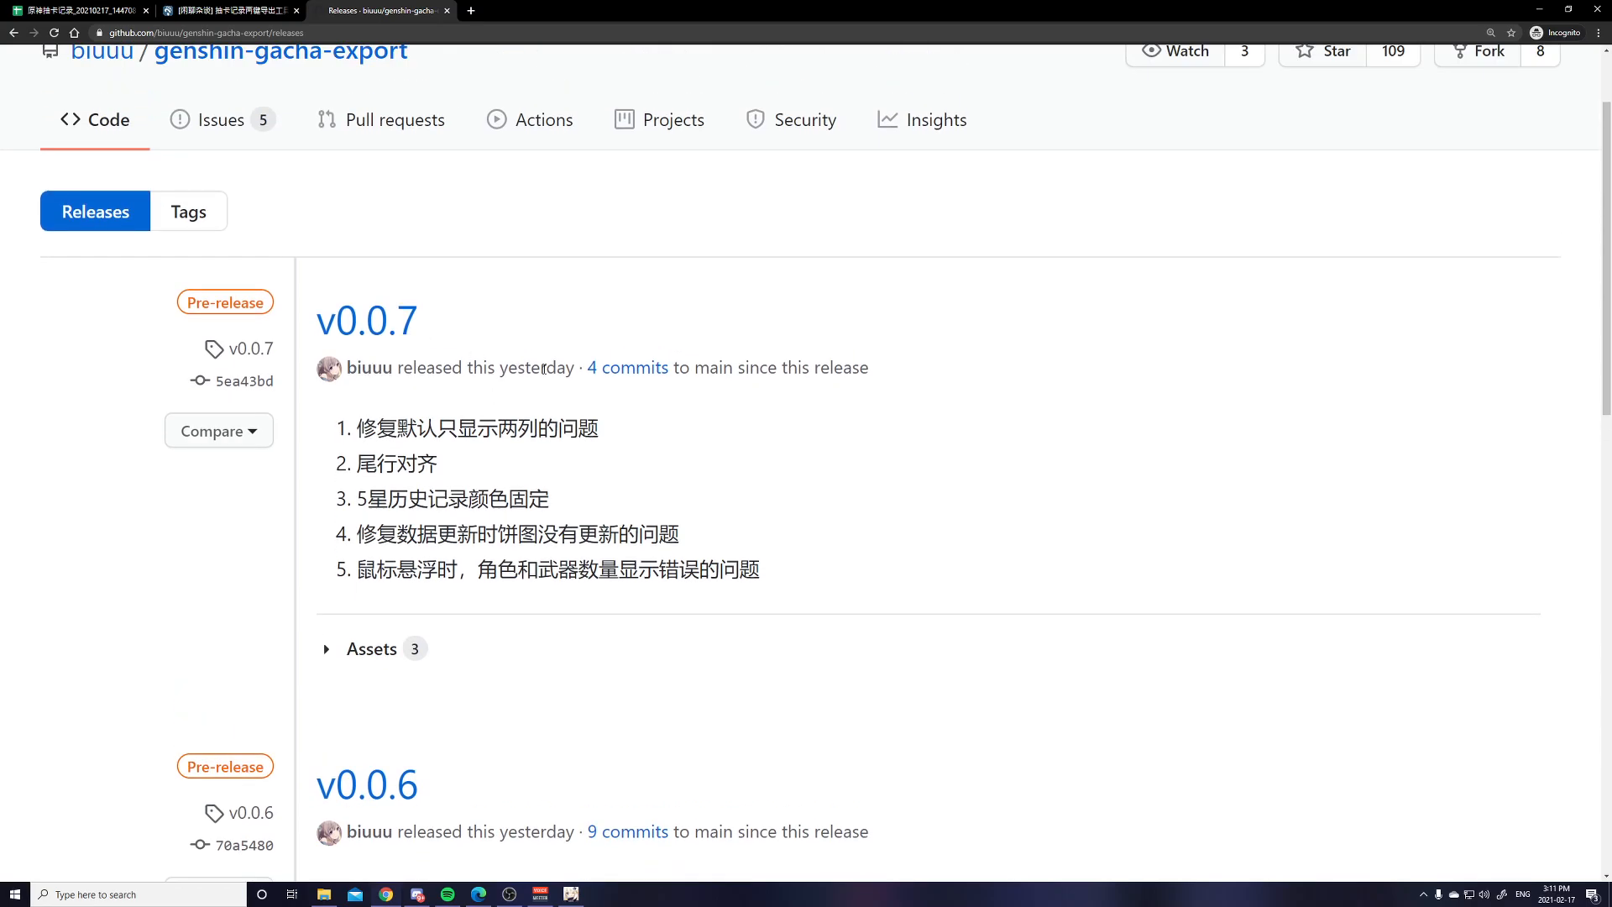
click(366, 320)
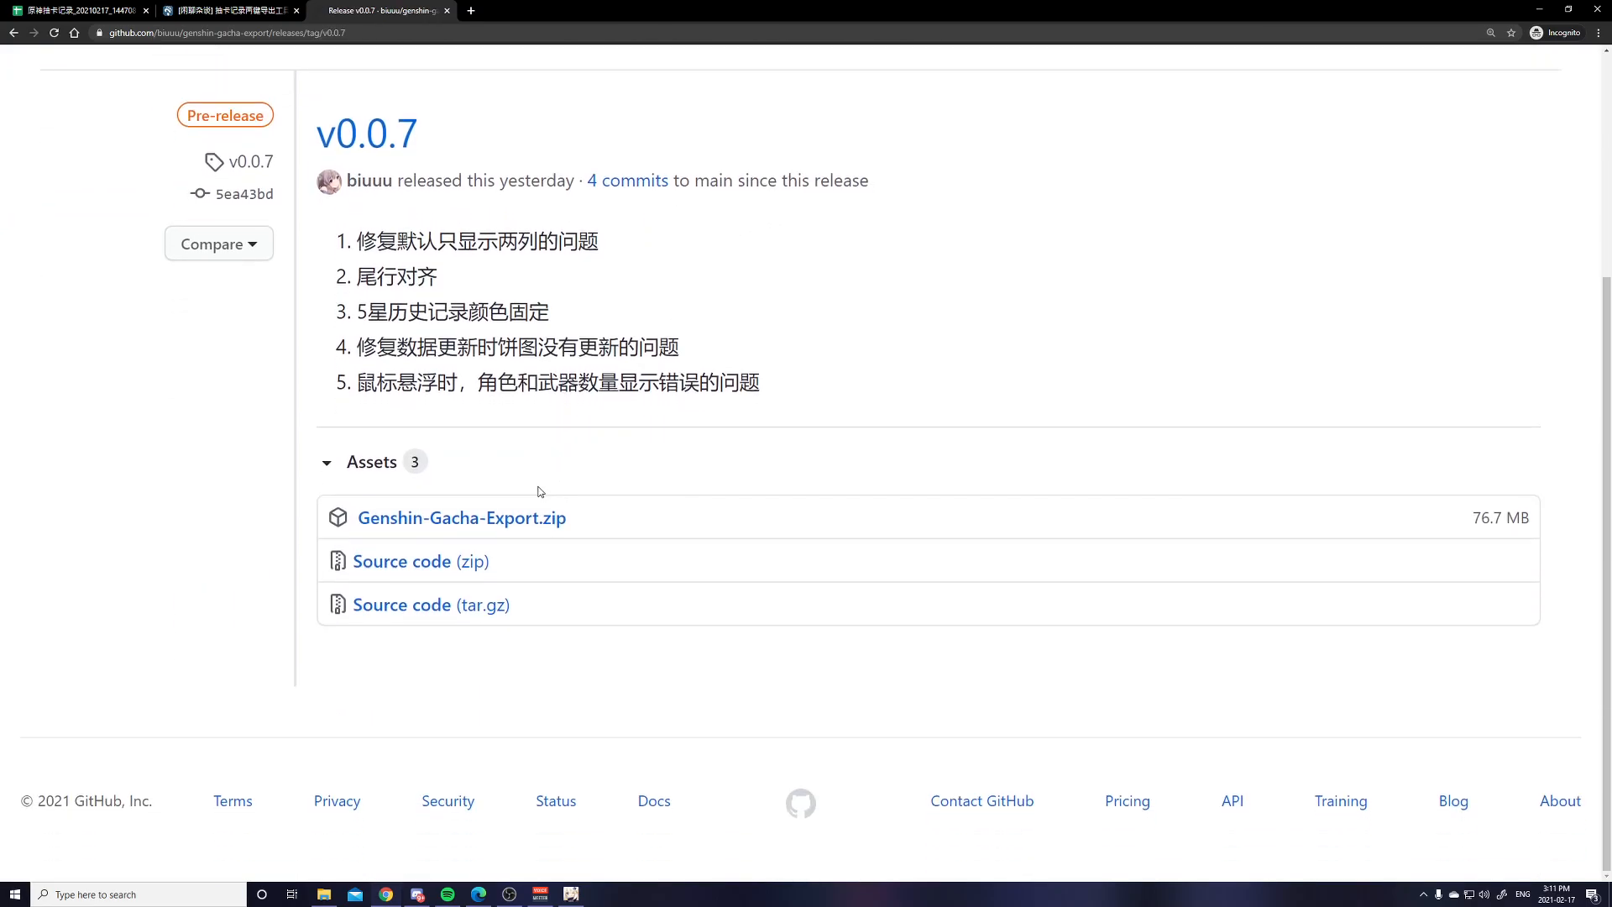
mouse_move(493, 526)
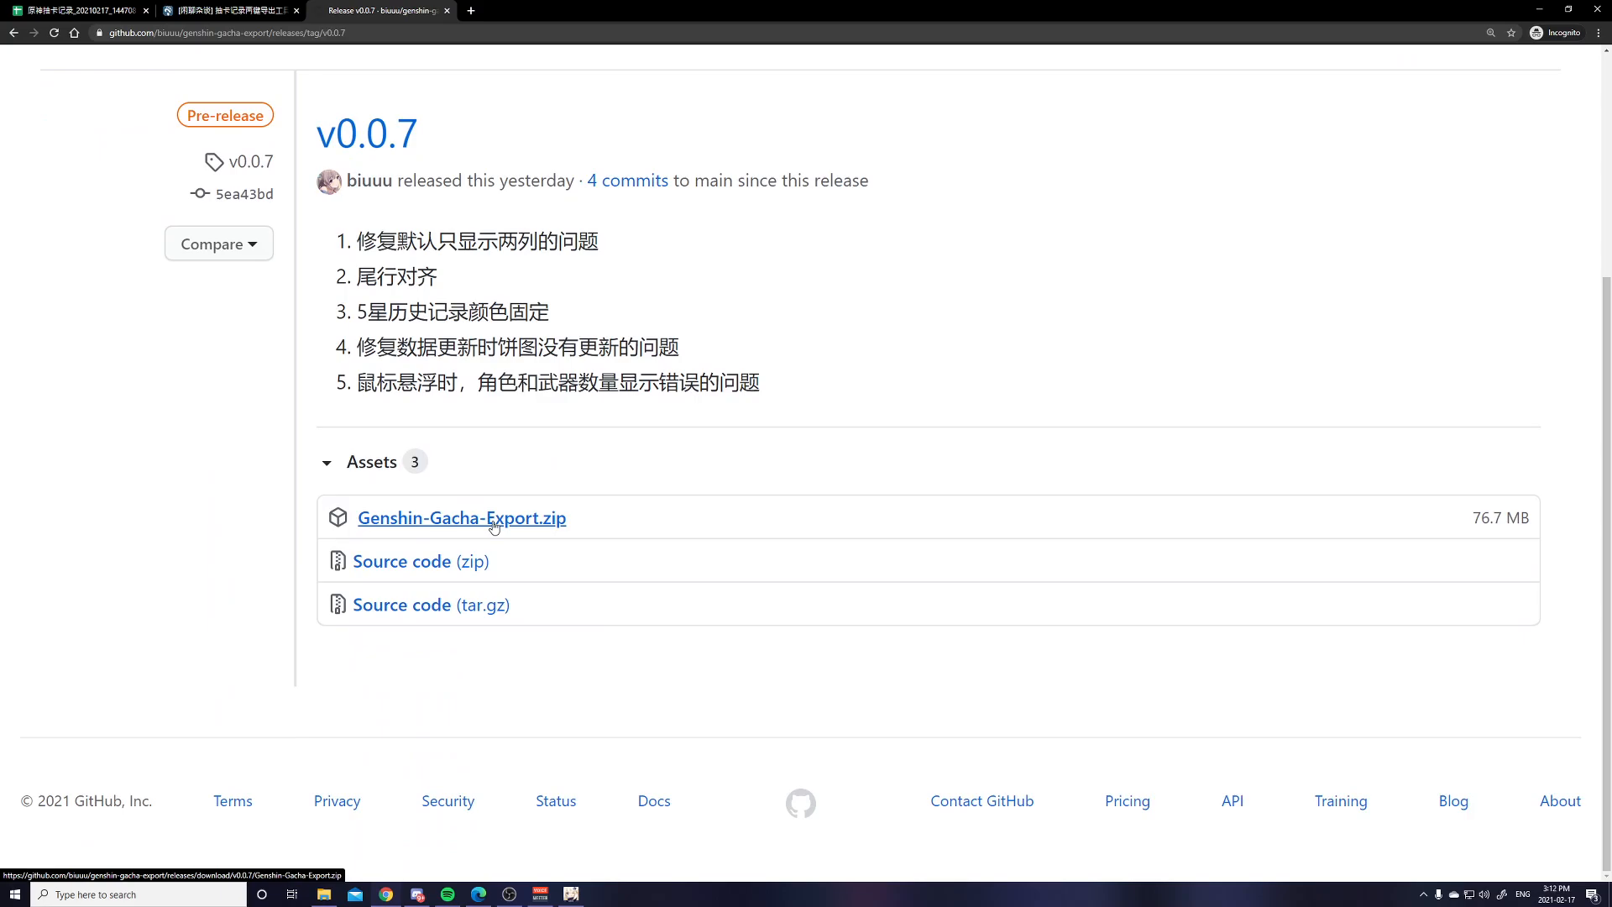
click(462, 518)
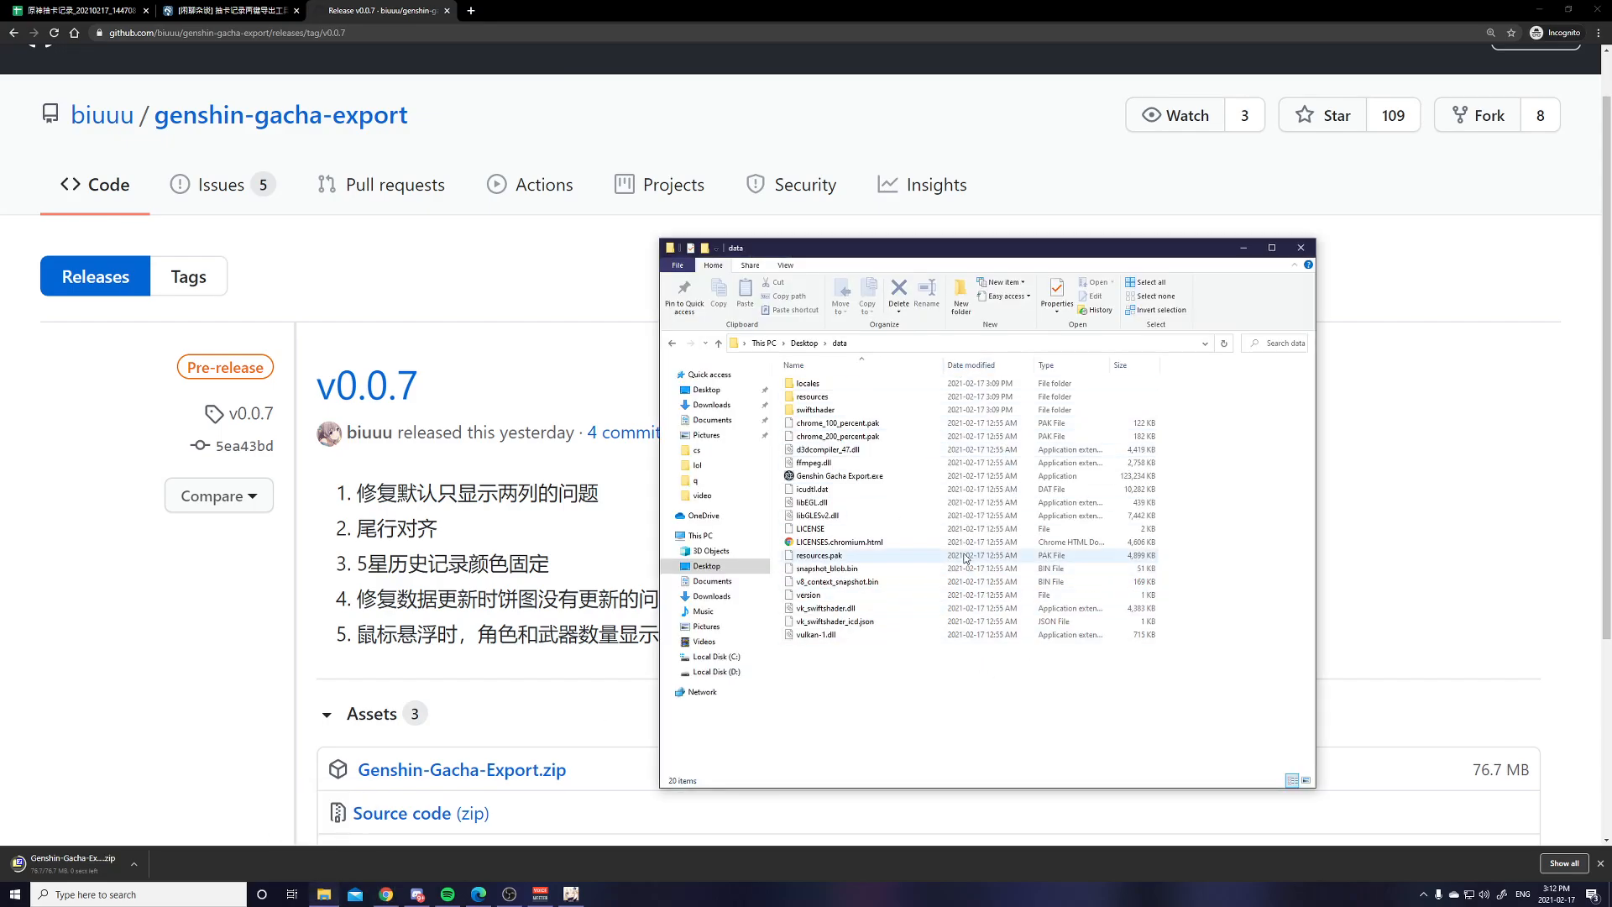
Run Genshin Gacha Export.exe from the extracted data folder.
click(841, 476)
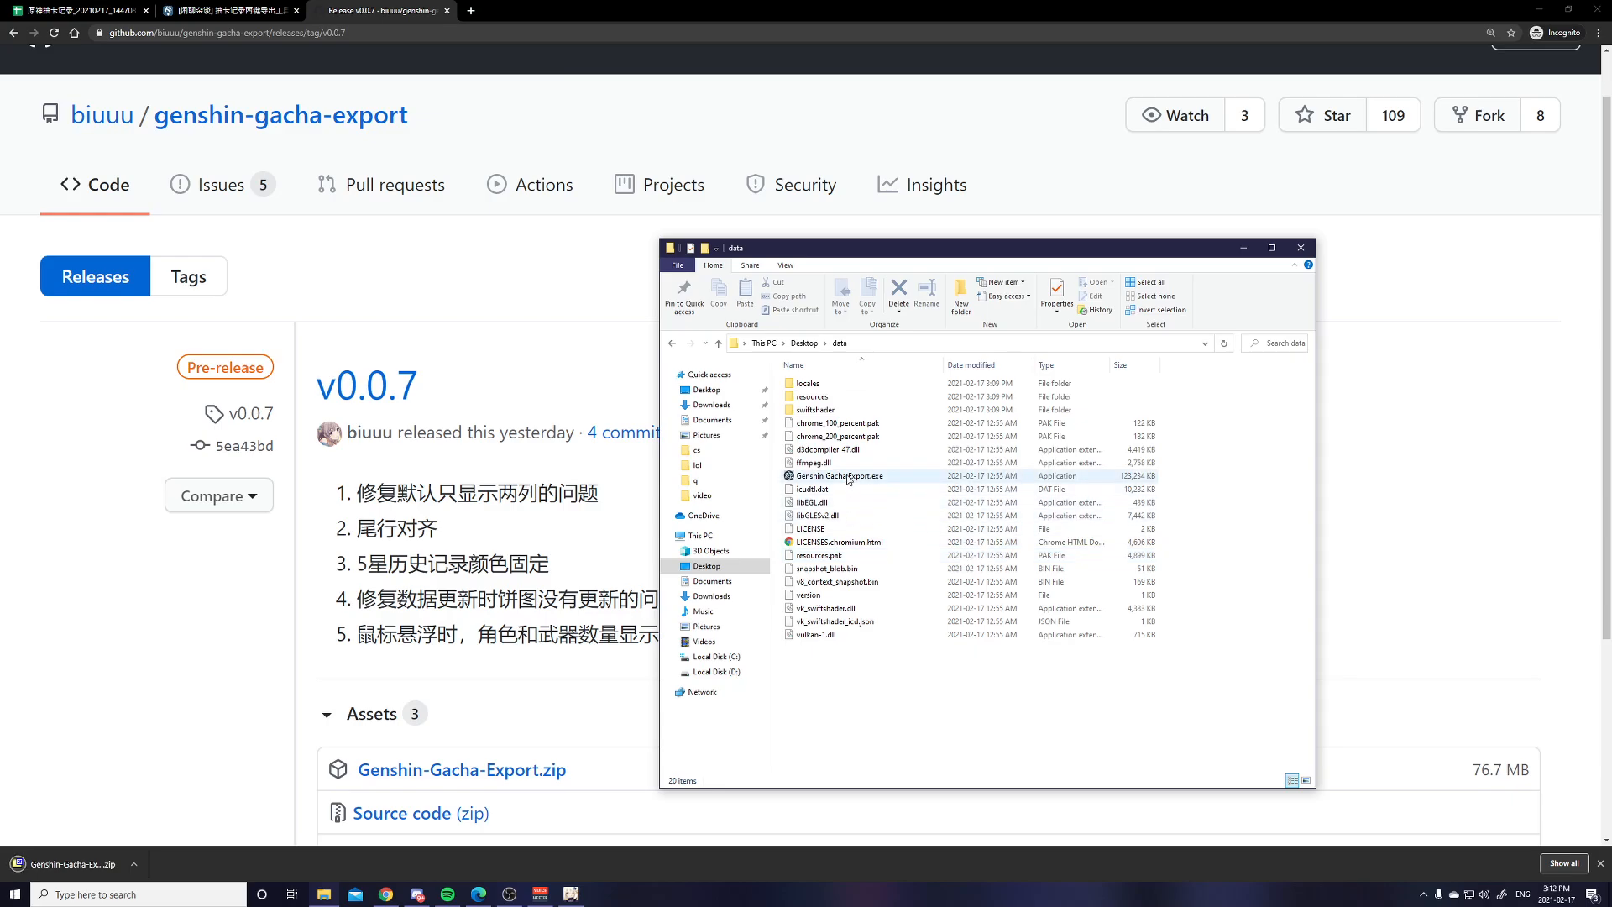
double_click(840, 475)
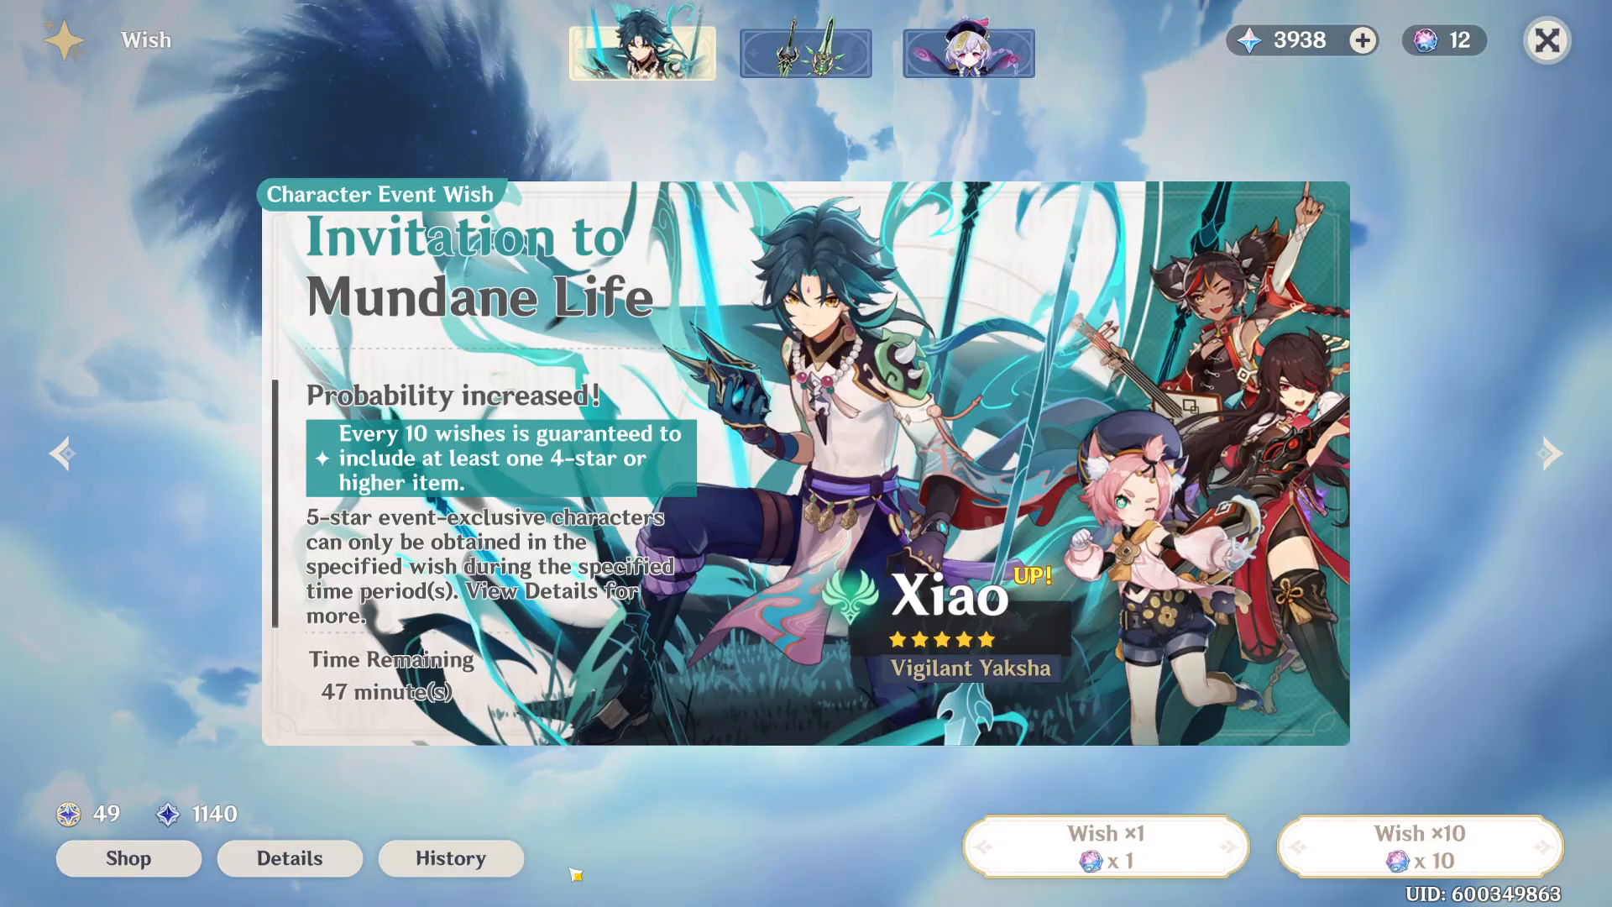
Open the wish History page from Genshin Impact's Wish screen.
click(1551, 41)
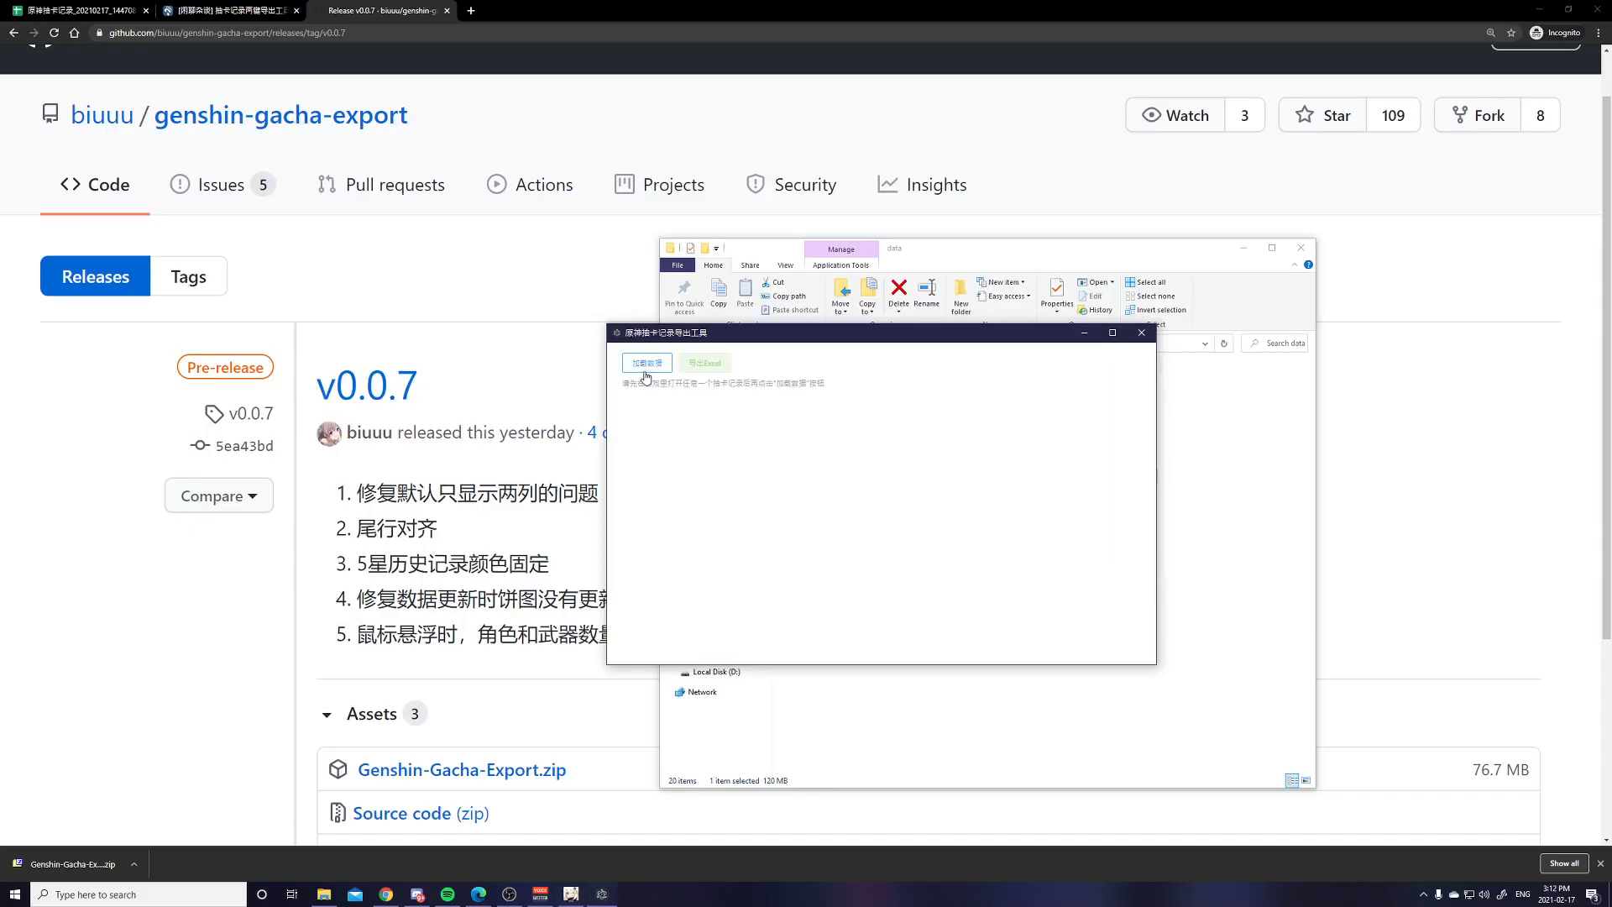
Fetch the game's wish records with 更新数据 (Update Data).
click(647, 363)
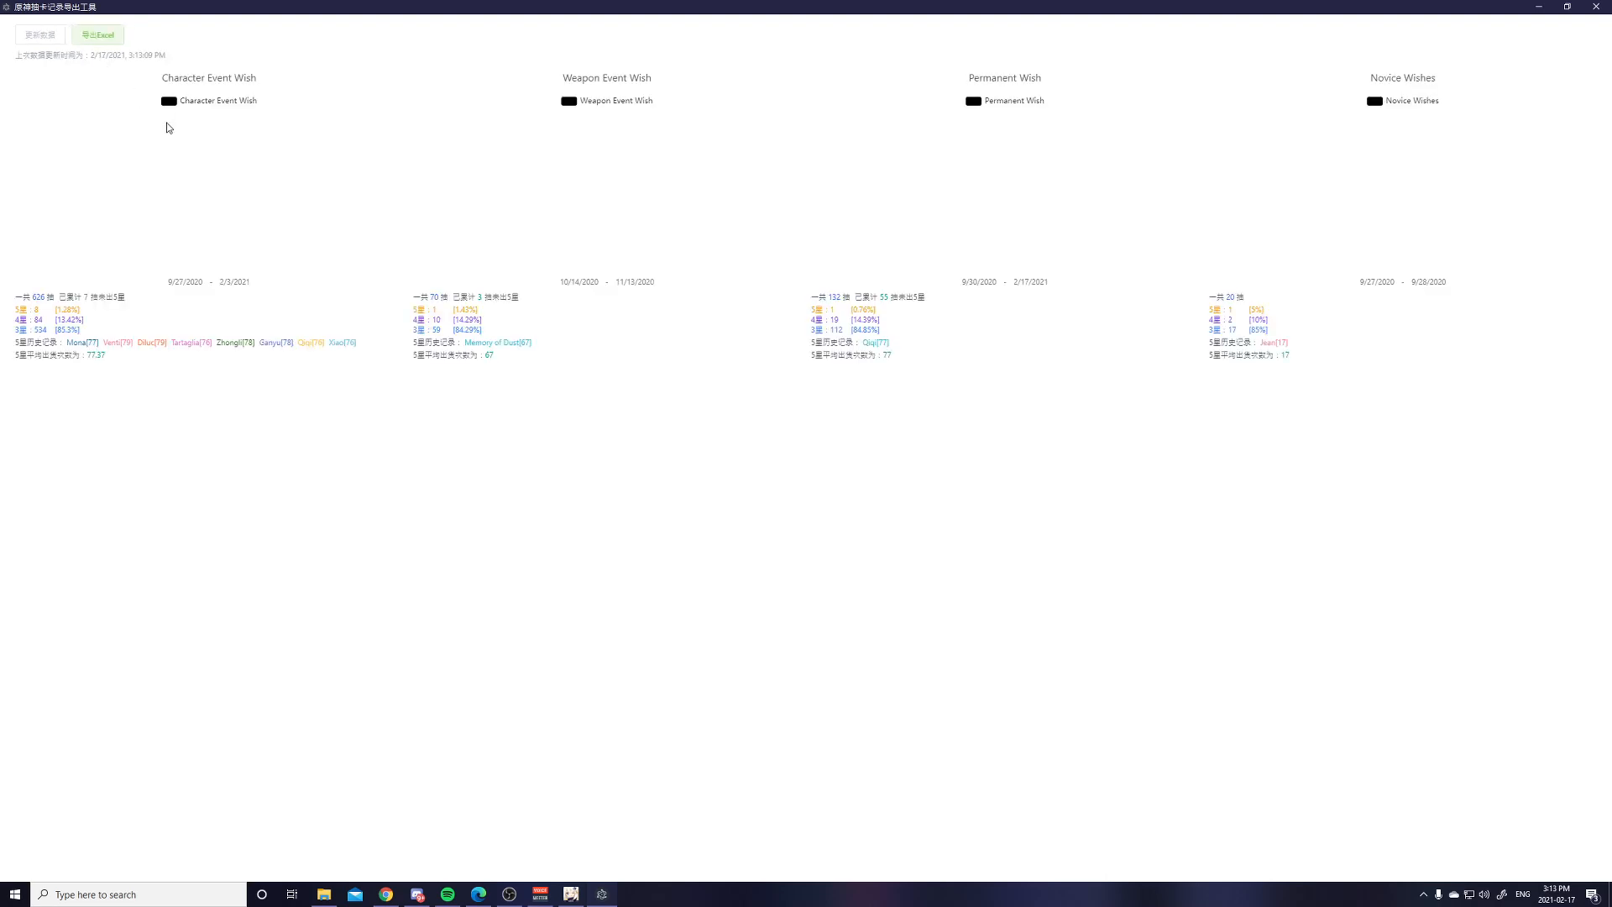
mouse_move(978, 200)
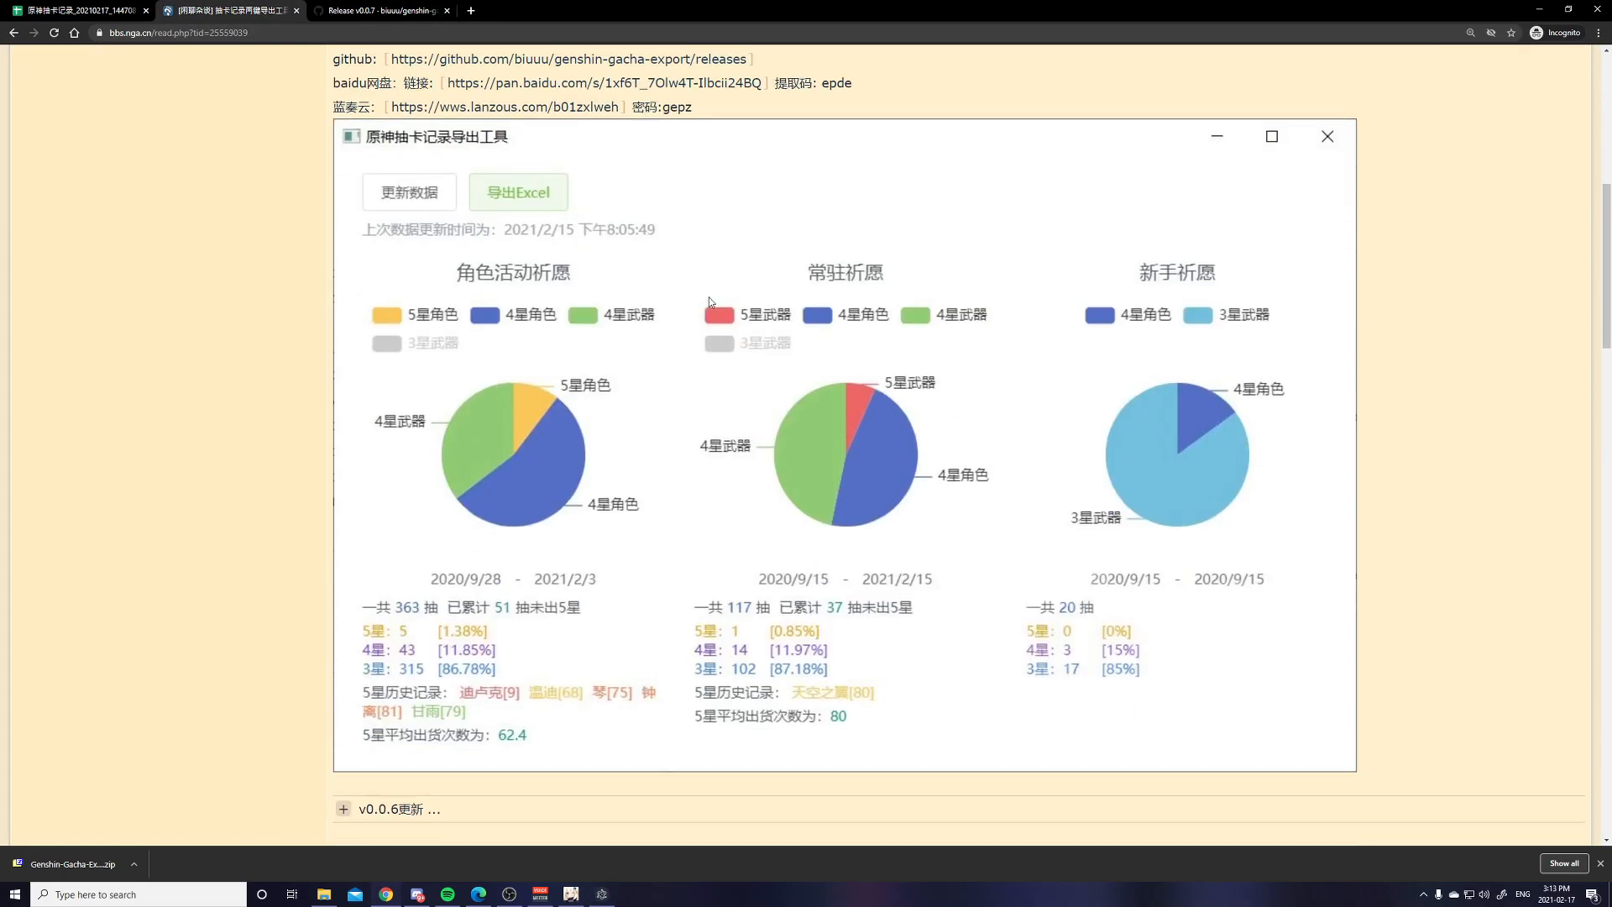
mouse_move(920, 499)
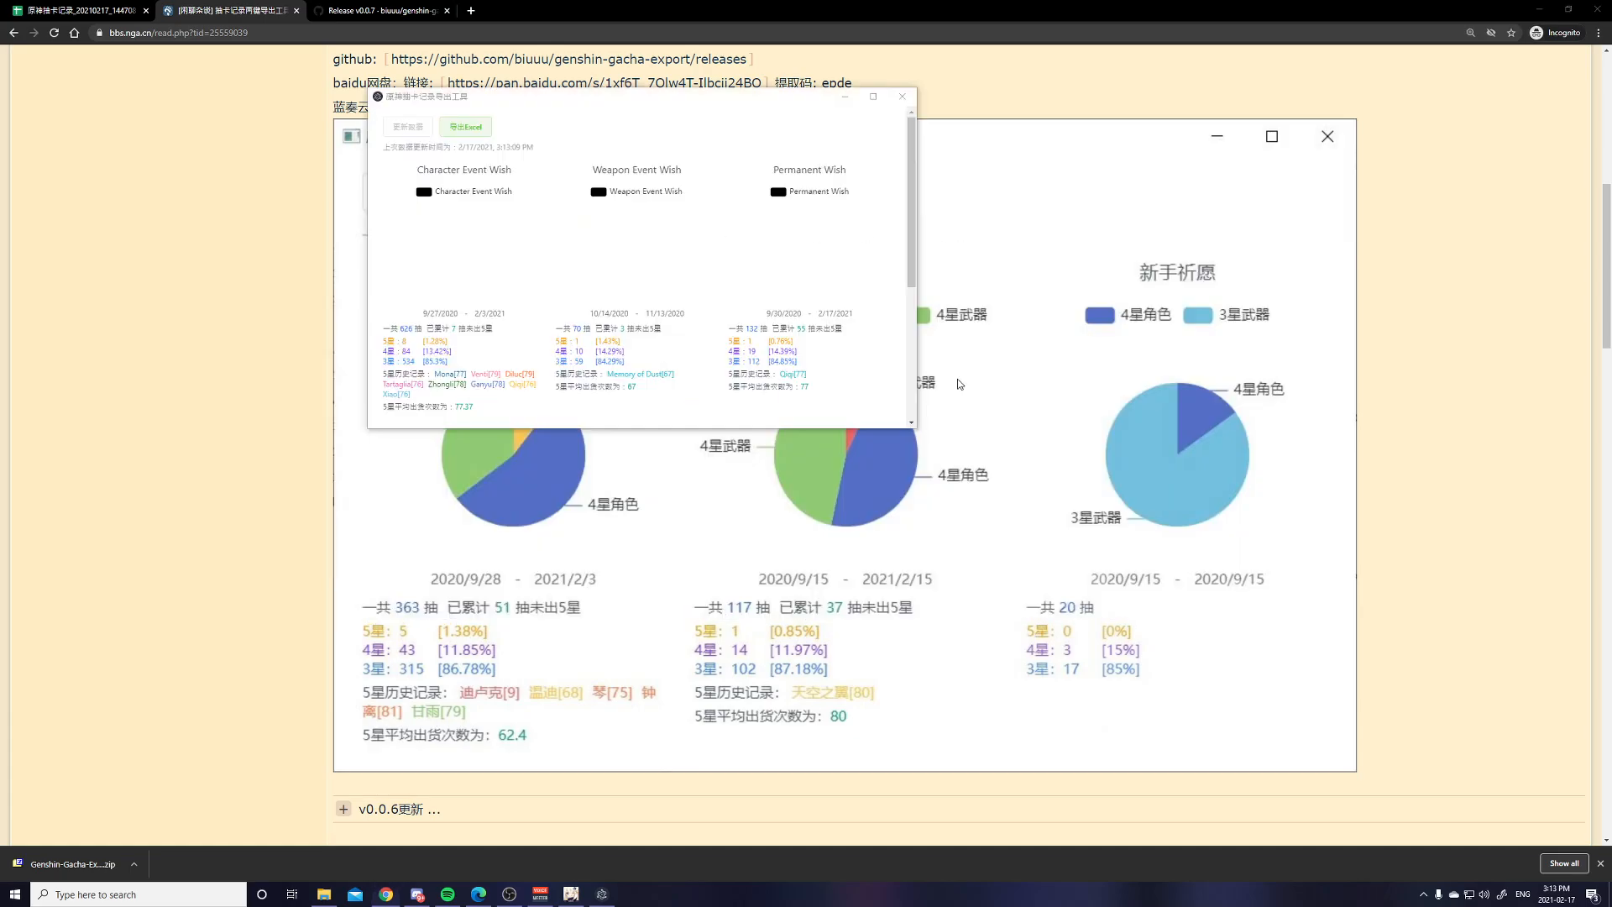
Maximize the export tool window after viewing the NGA post's sample charts.
click(873, 96)
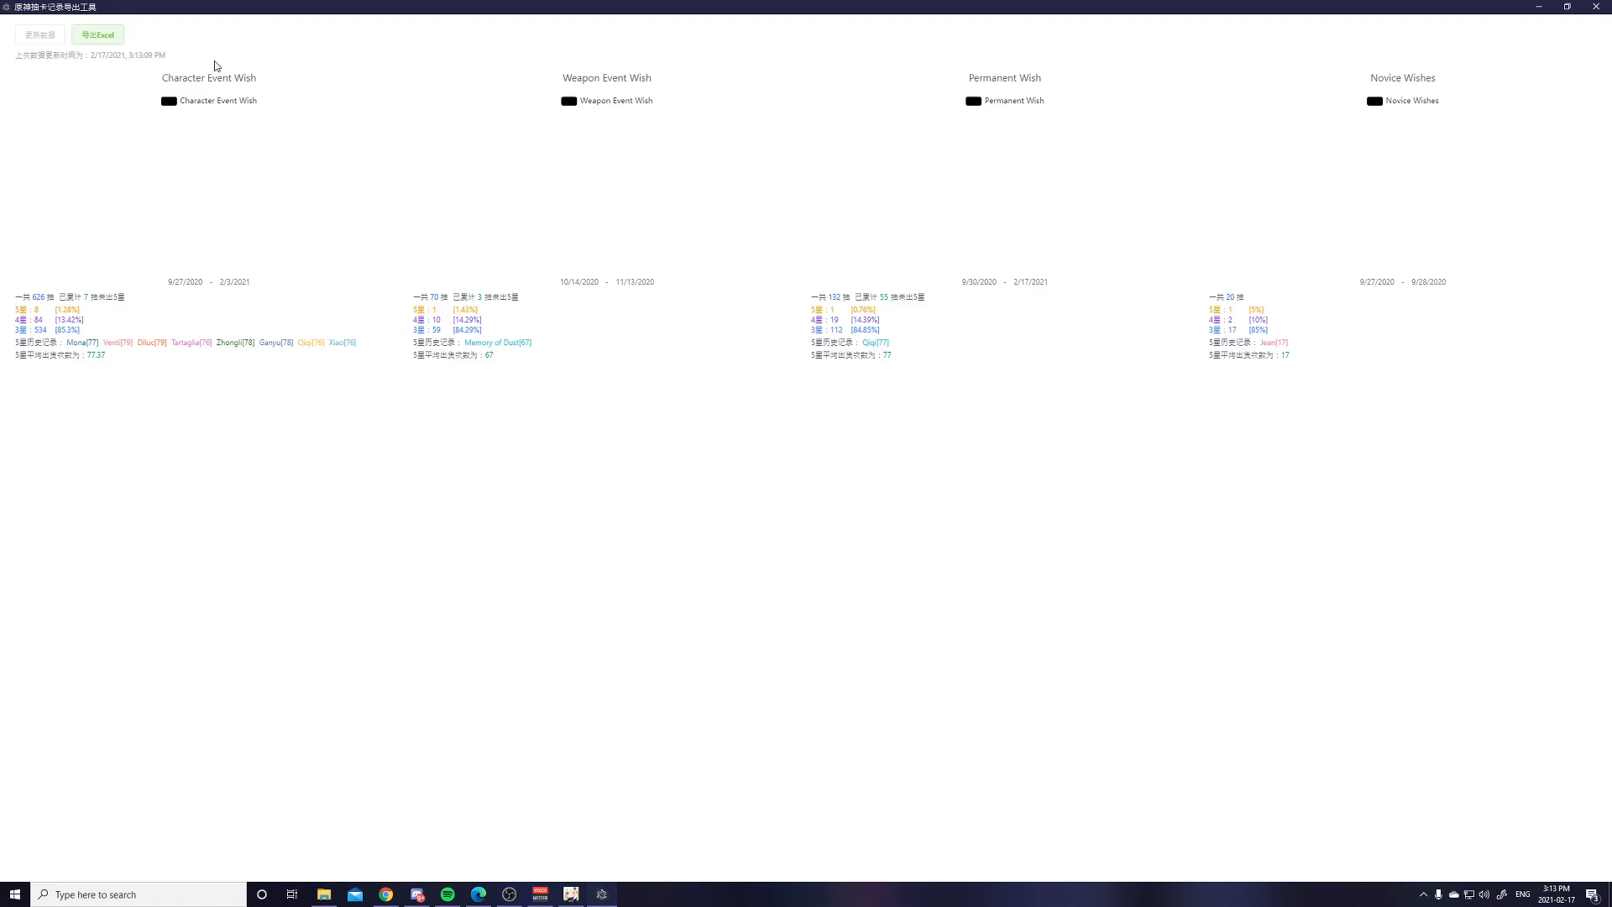
mouse_move(108, 135)
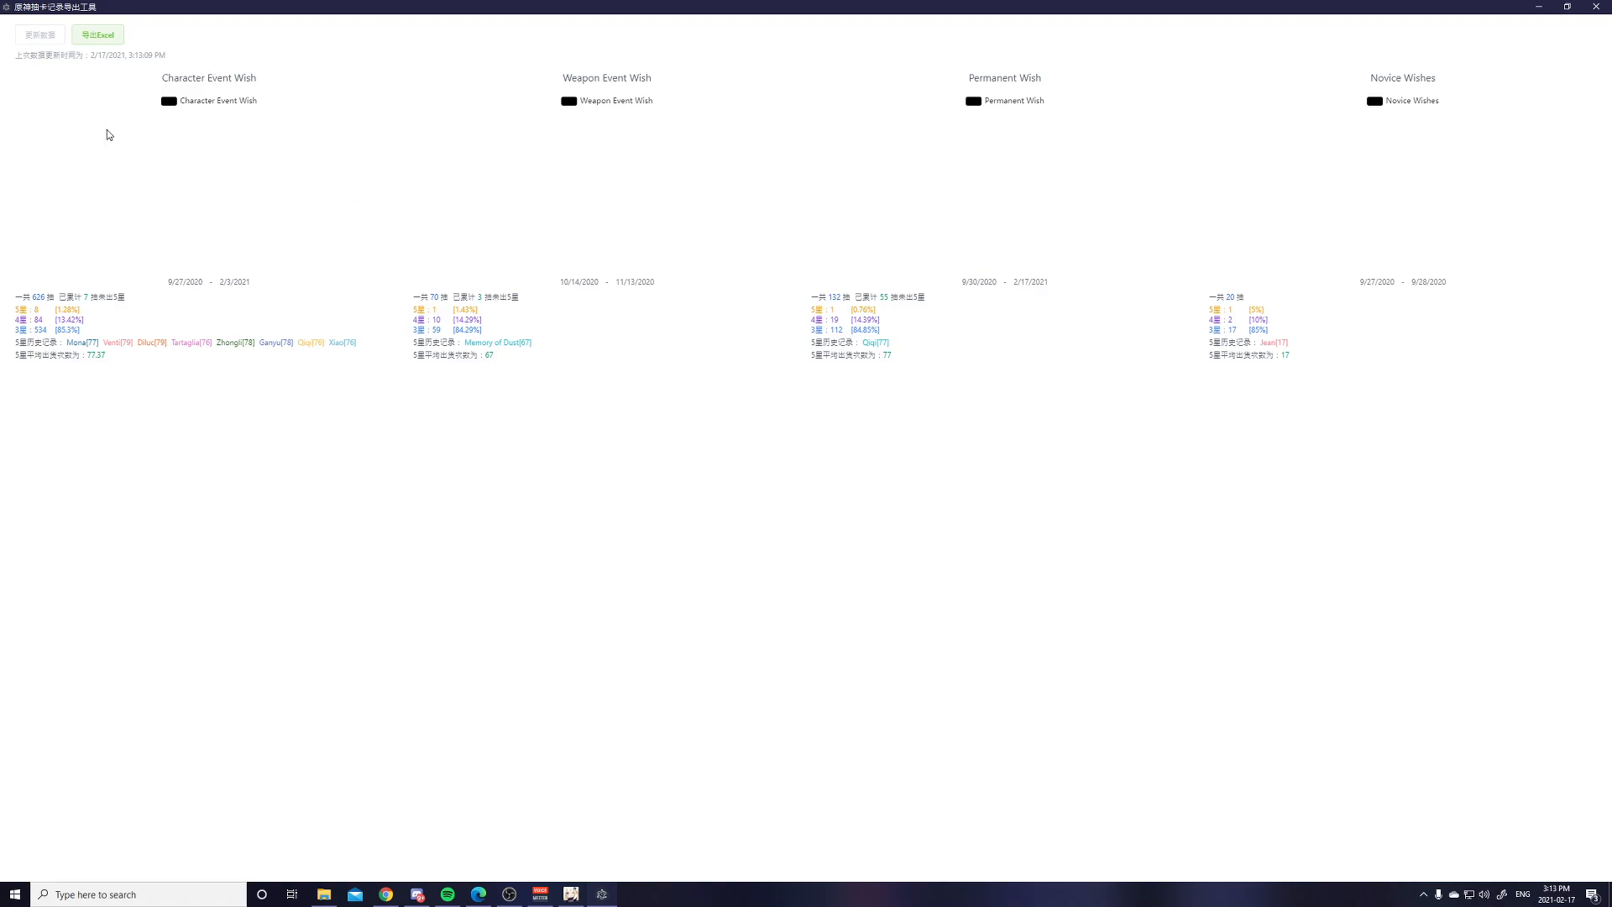
mouse_move(121, 336)
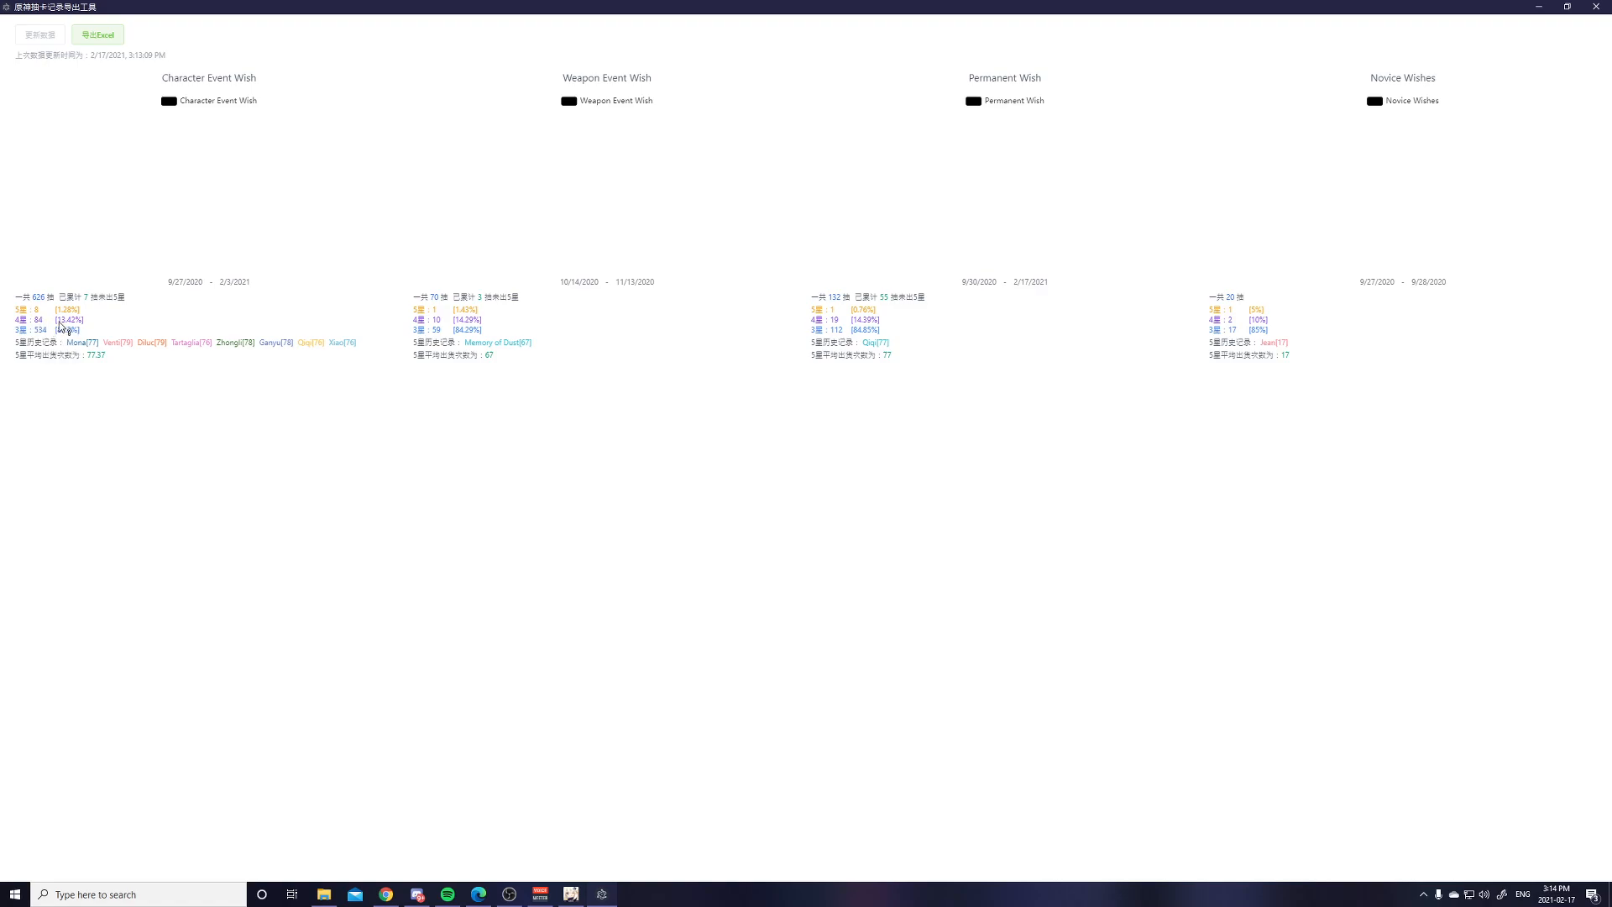
mouse_move(49, 341)
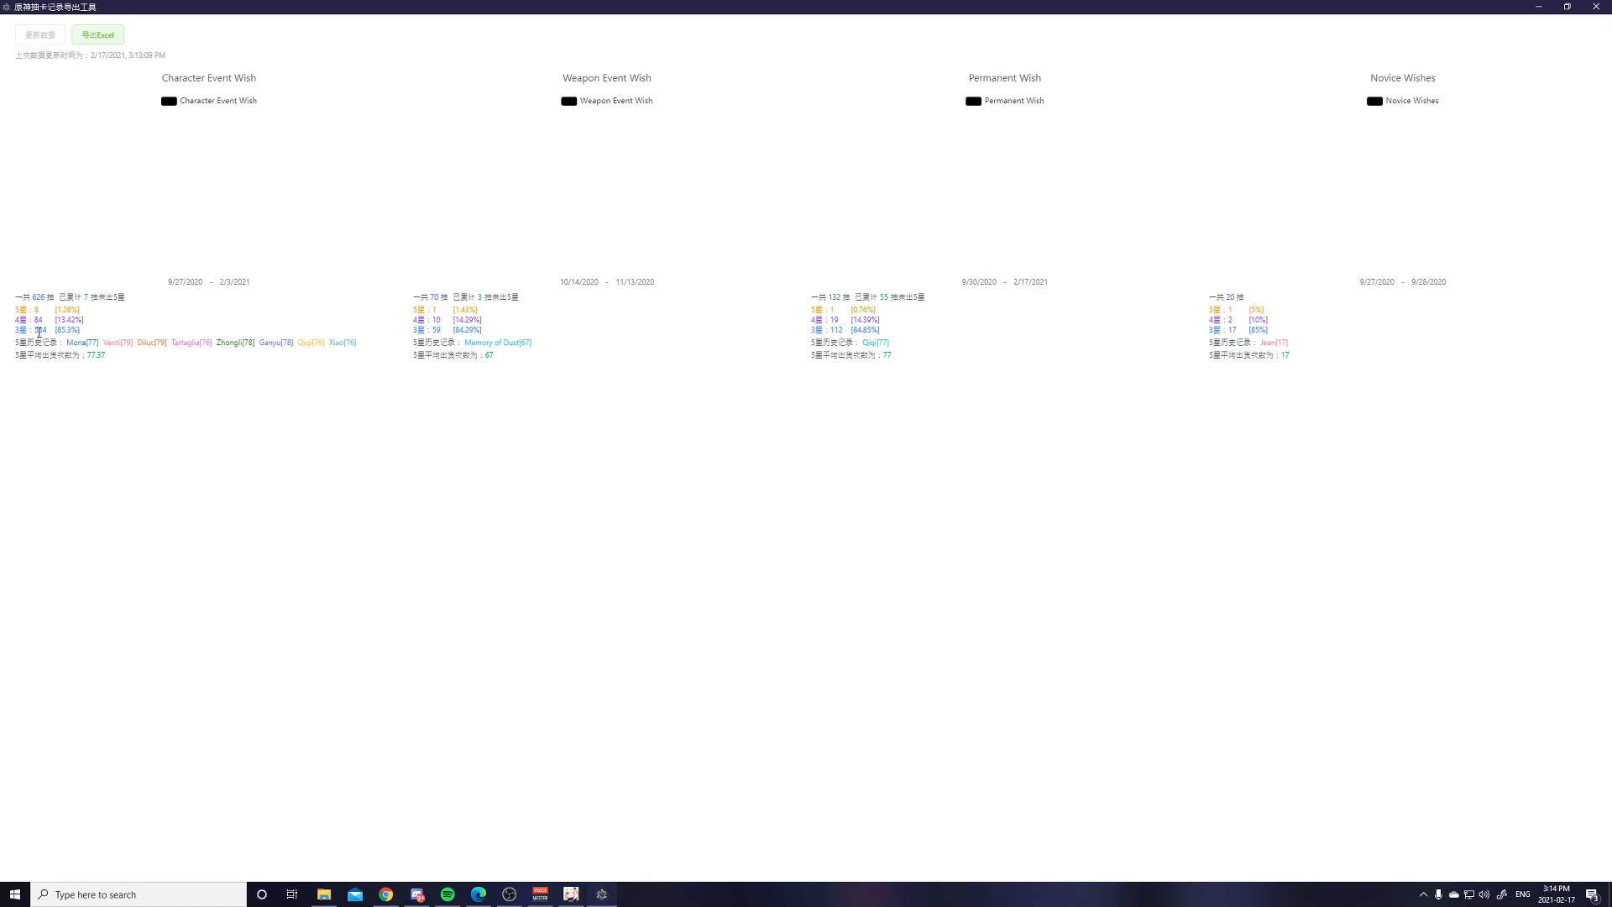
mouse_move(100, 330)
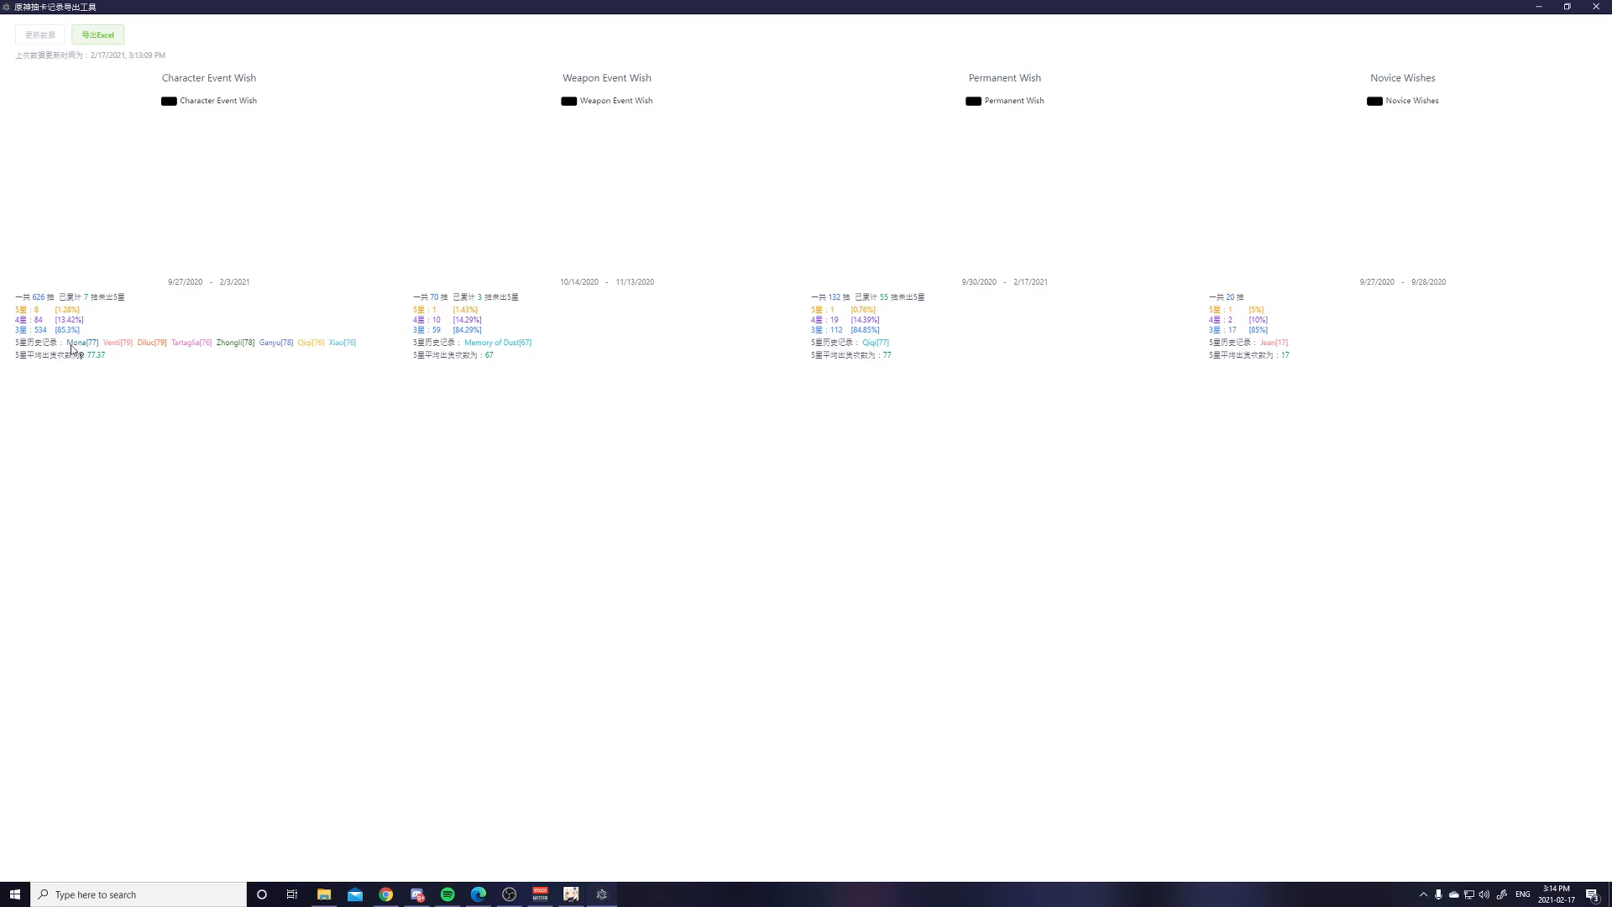
mouse_move(84, 353)
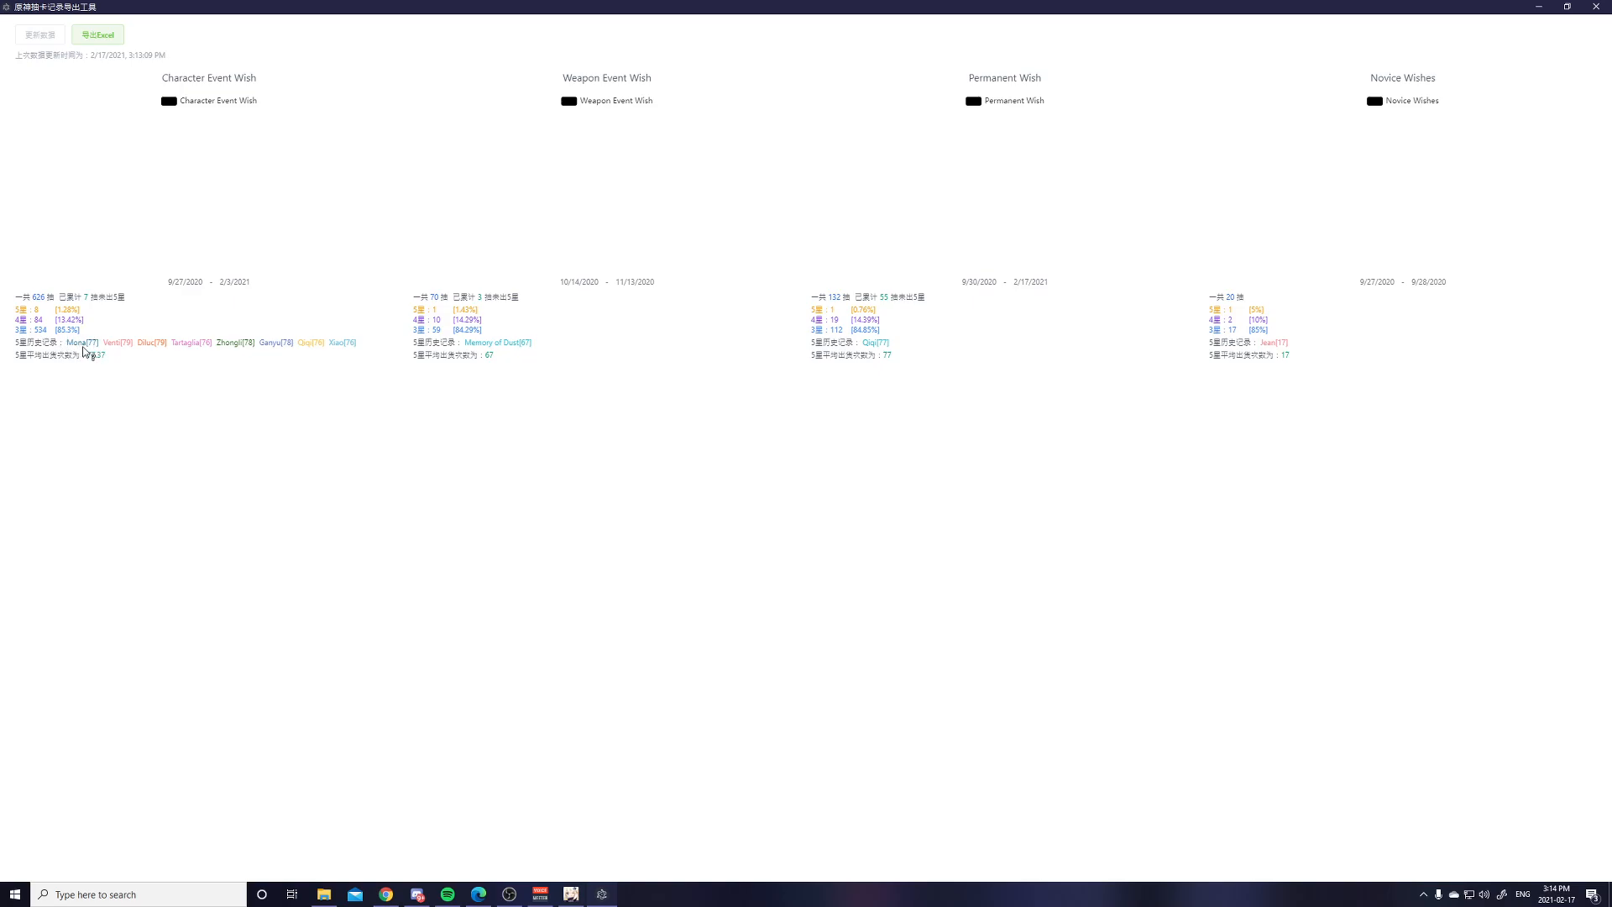
mouse_move(95, 346)
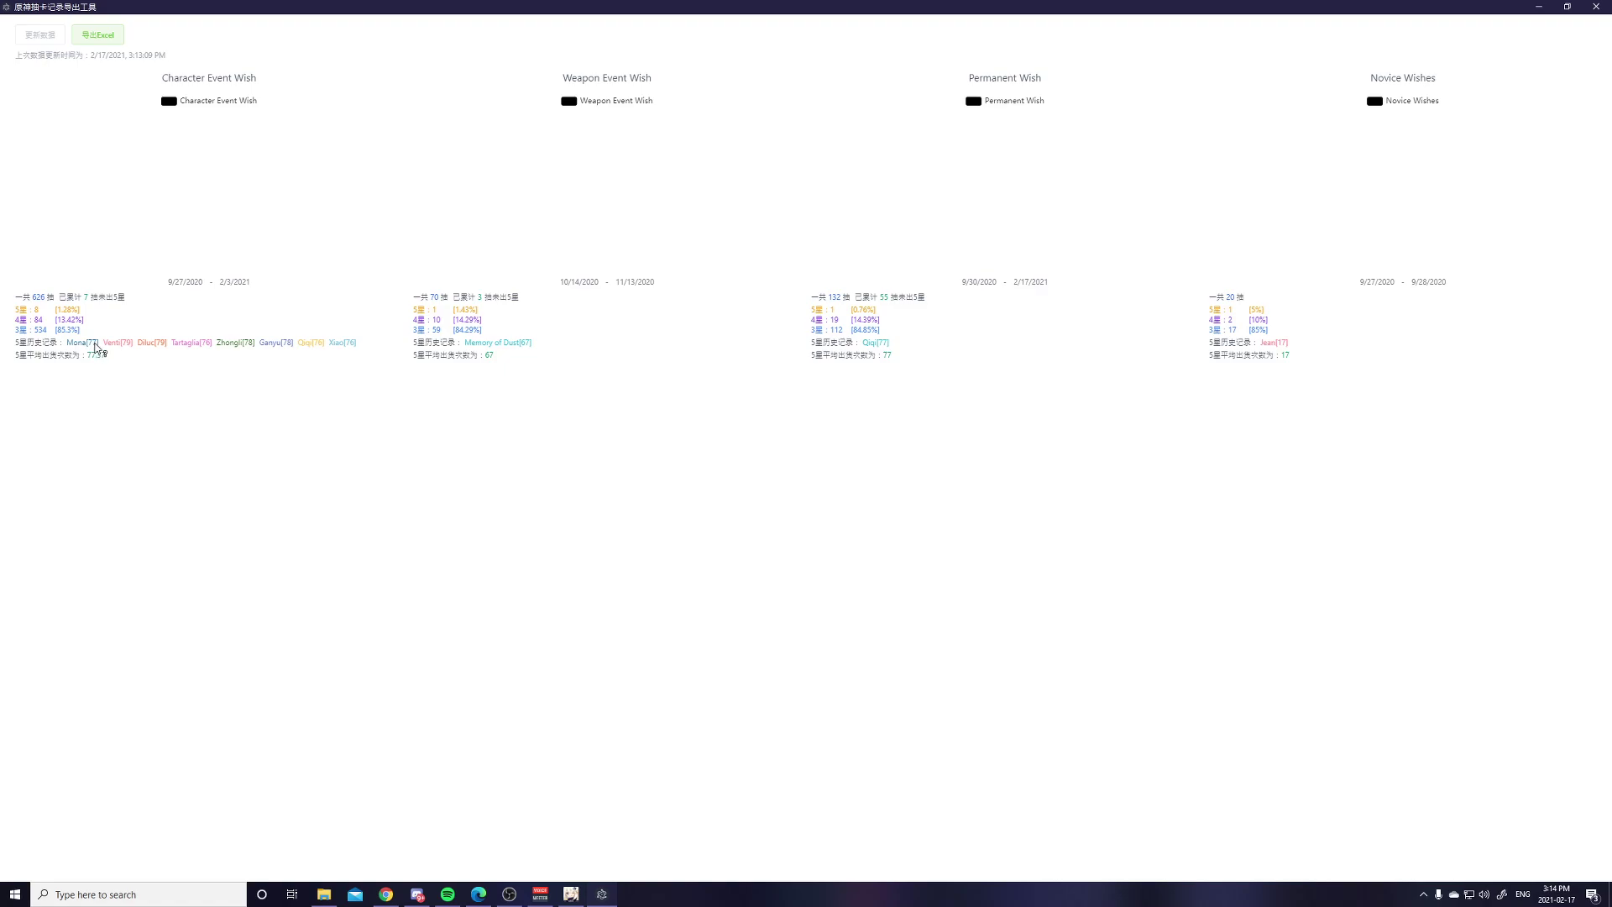
mouse_move(126, 349)
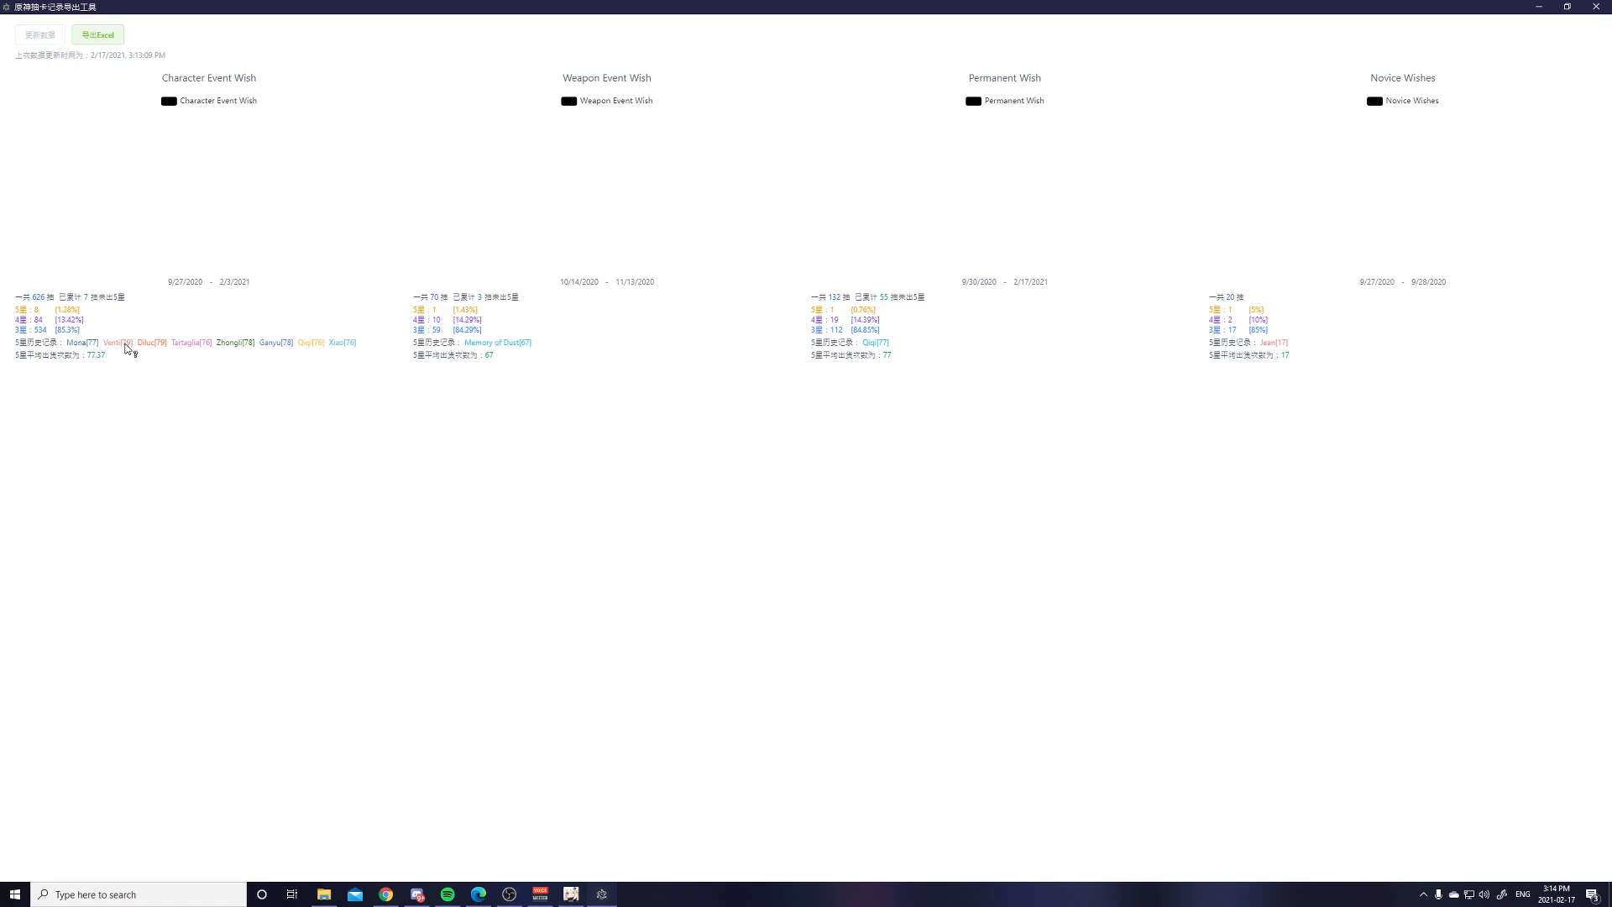
mouse_move(158, 339)
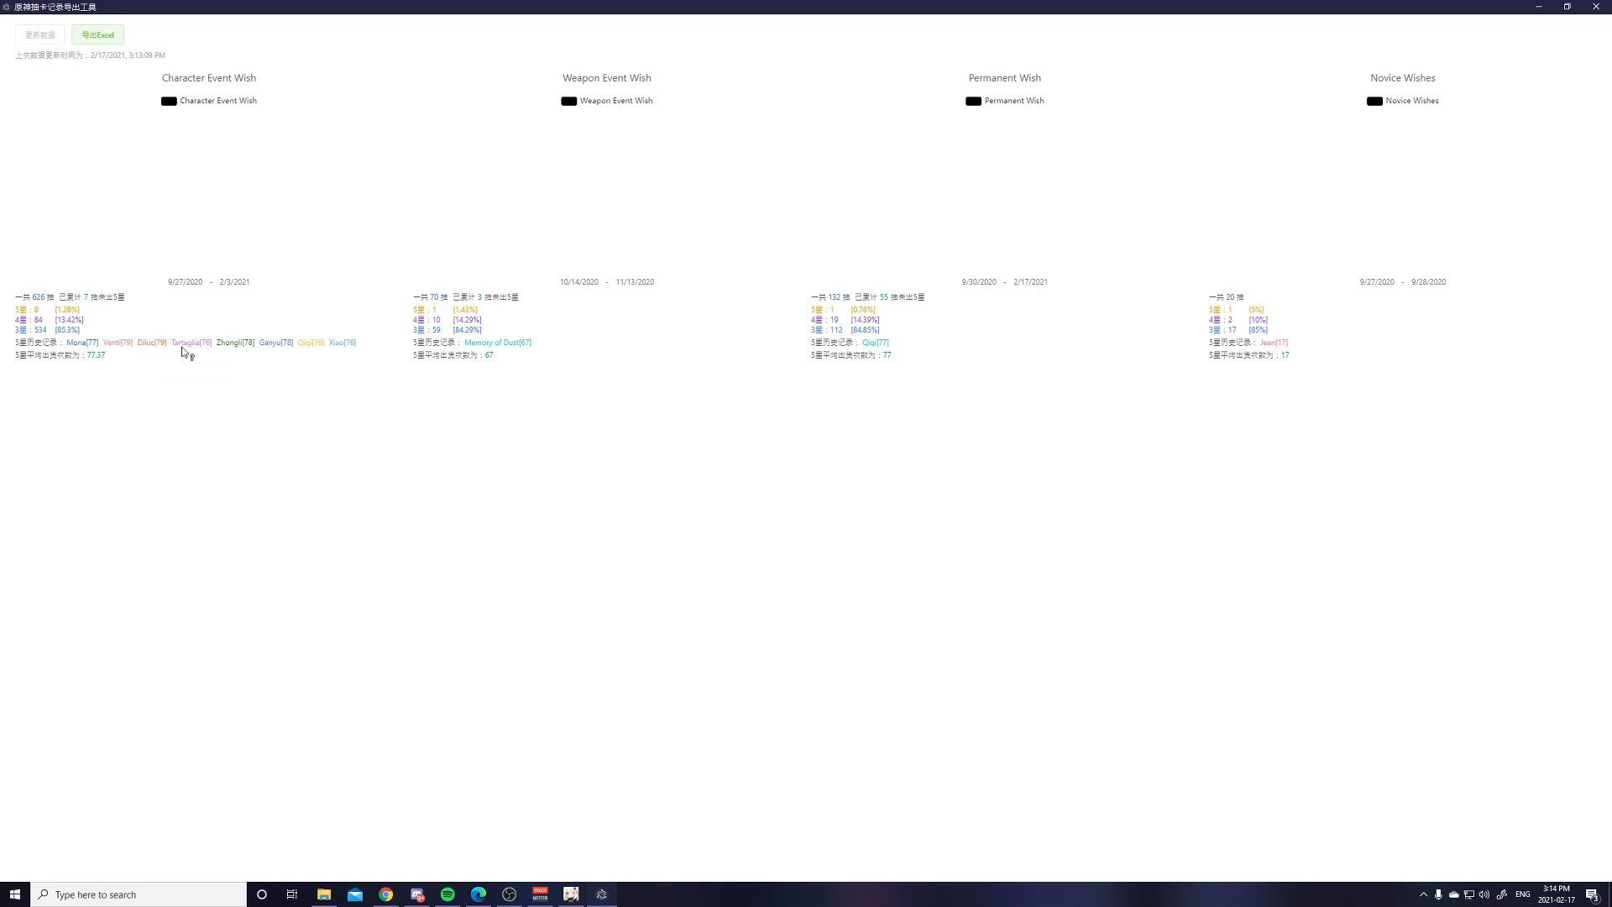
mouse_move(232, 351)
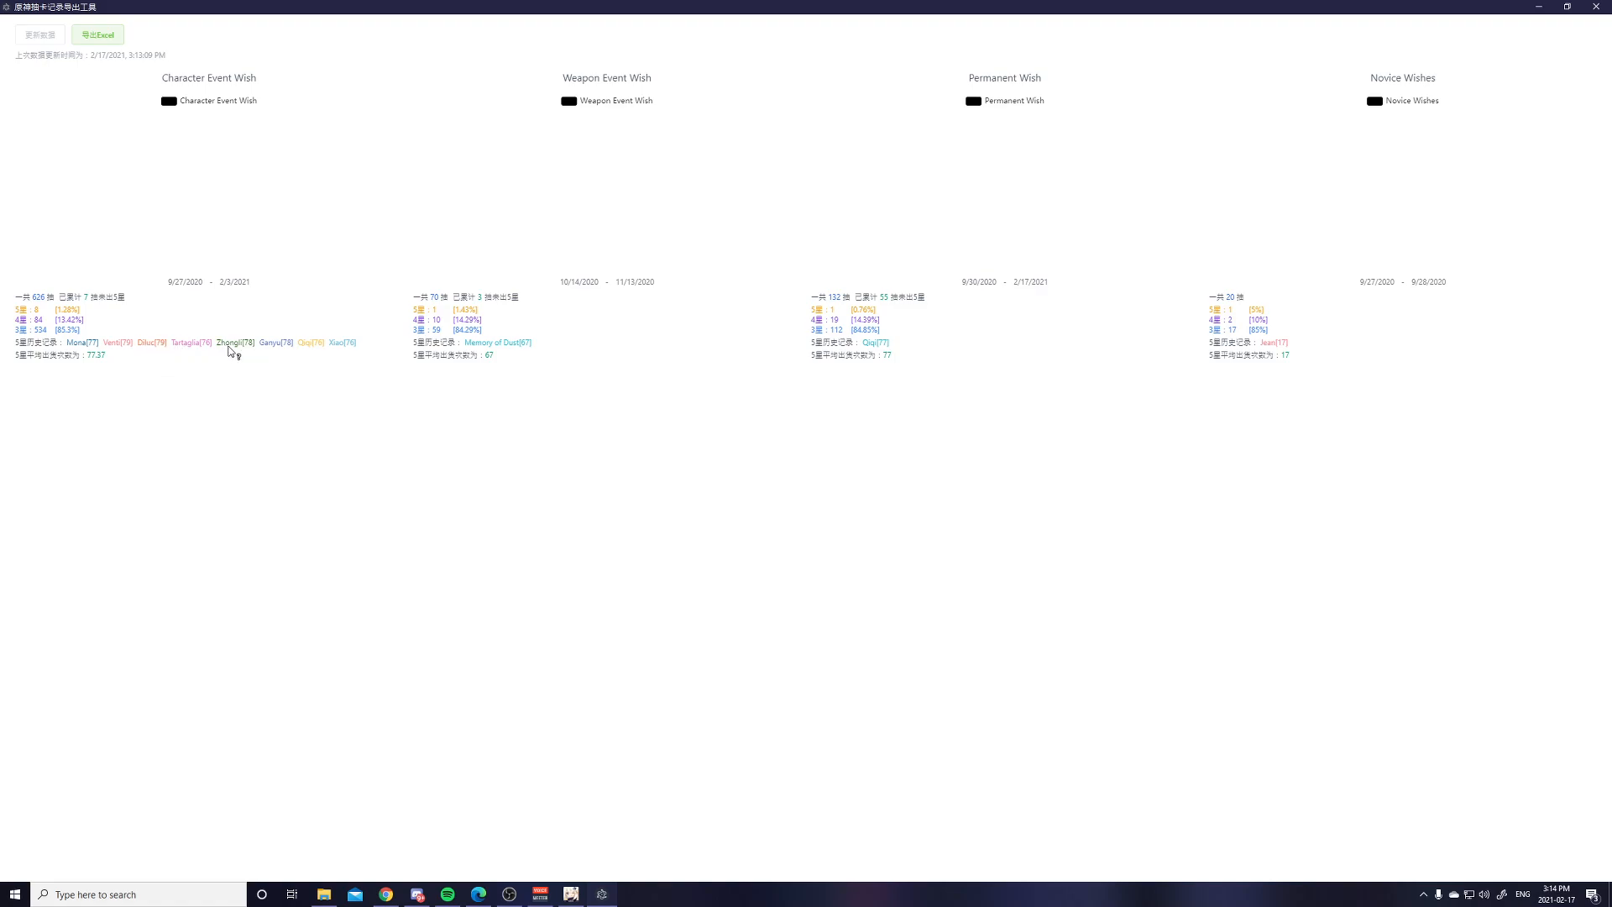
mouse_move(280, 357)
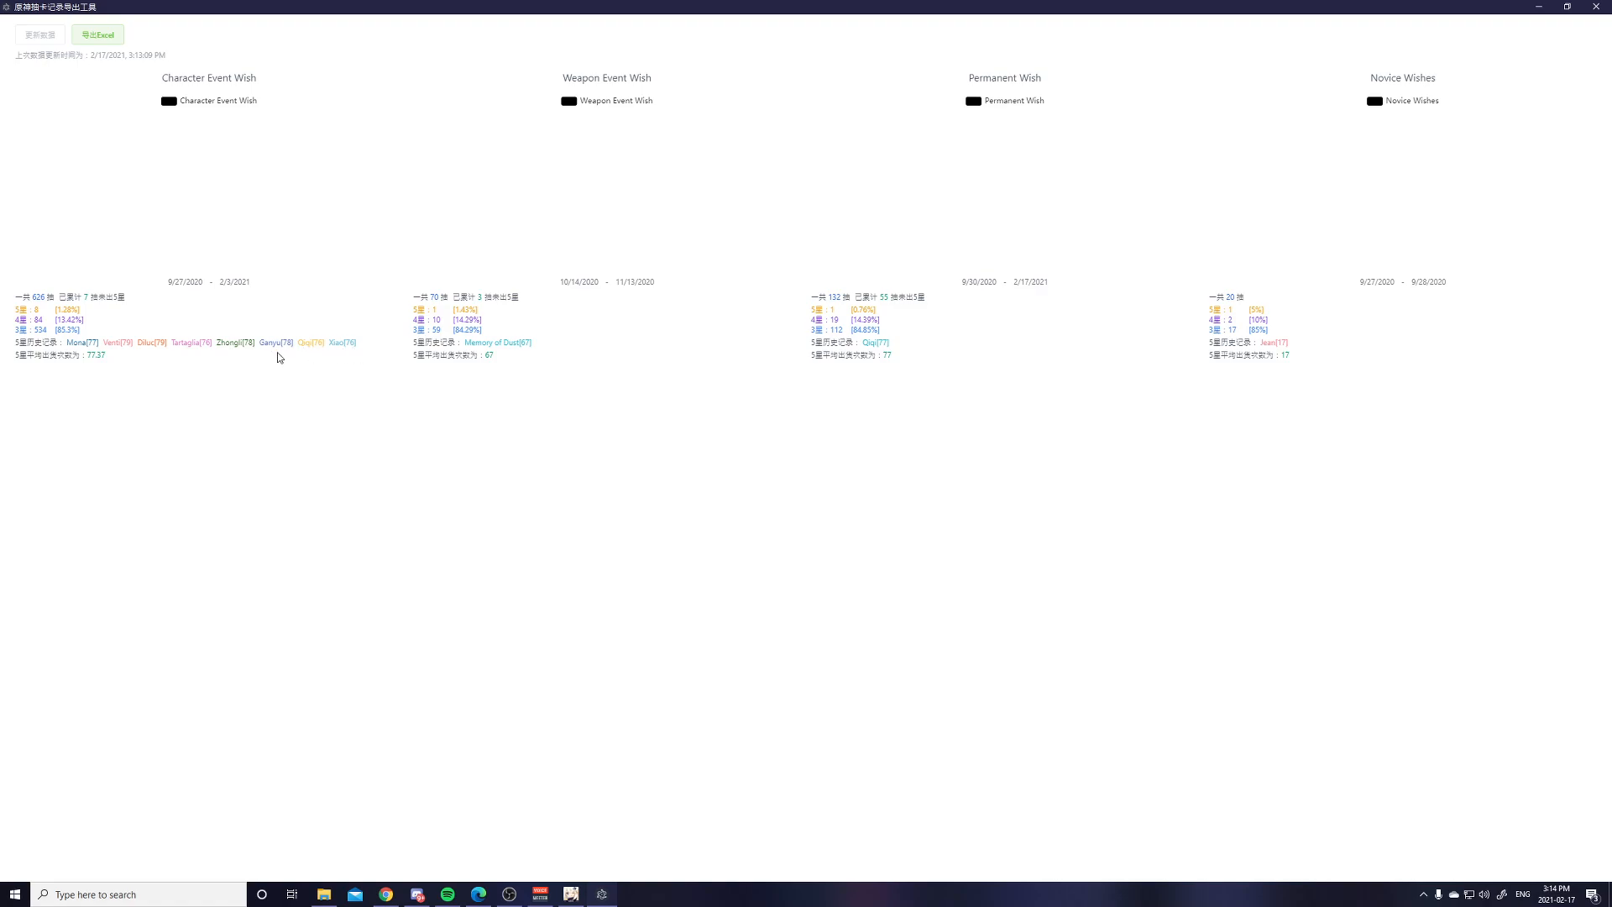
mouse_move(348, 343)
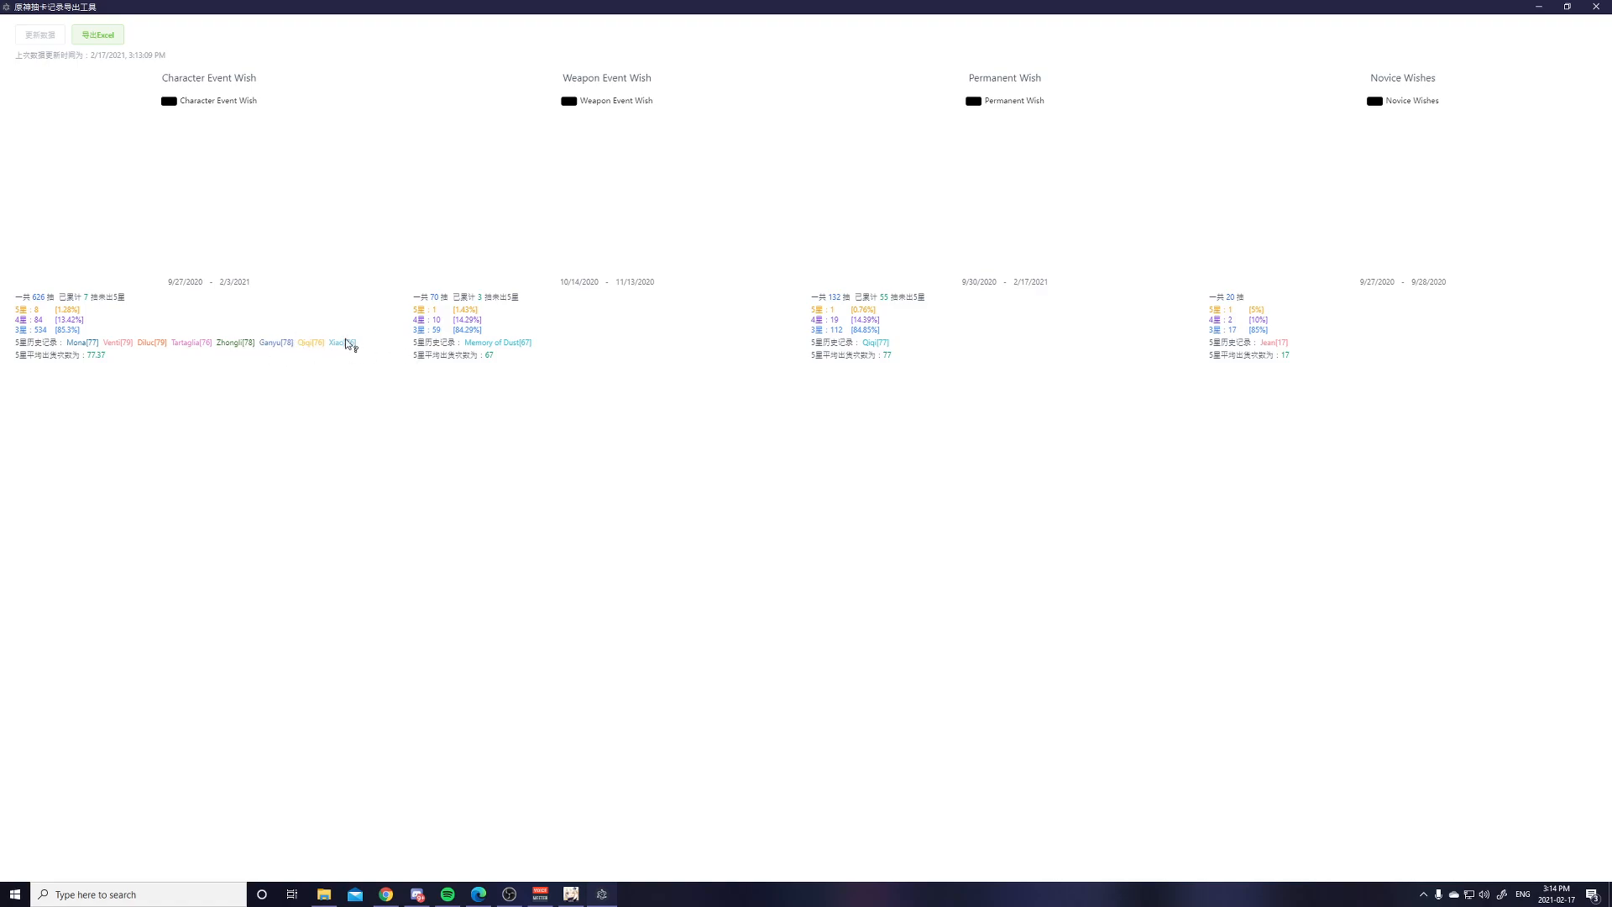
Review the Character Event banner's 5-star history: eight characters, 77.37 average pulls.
triple_click(59, 354)
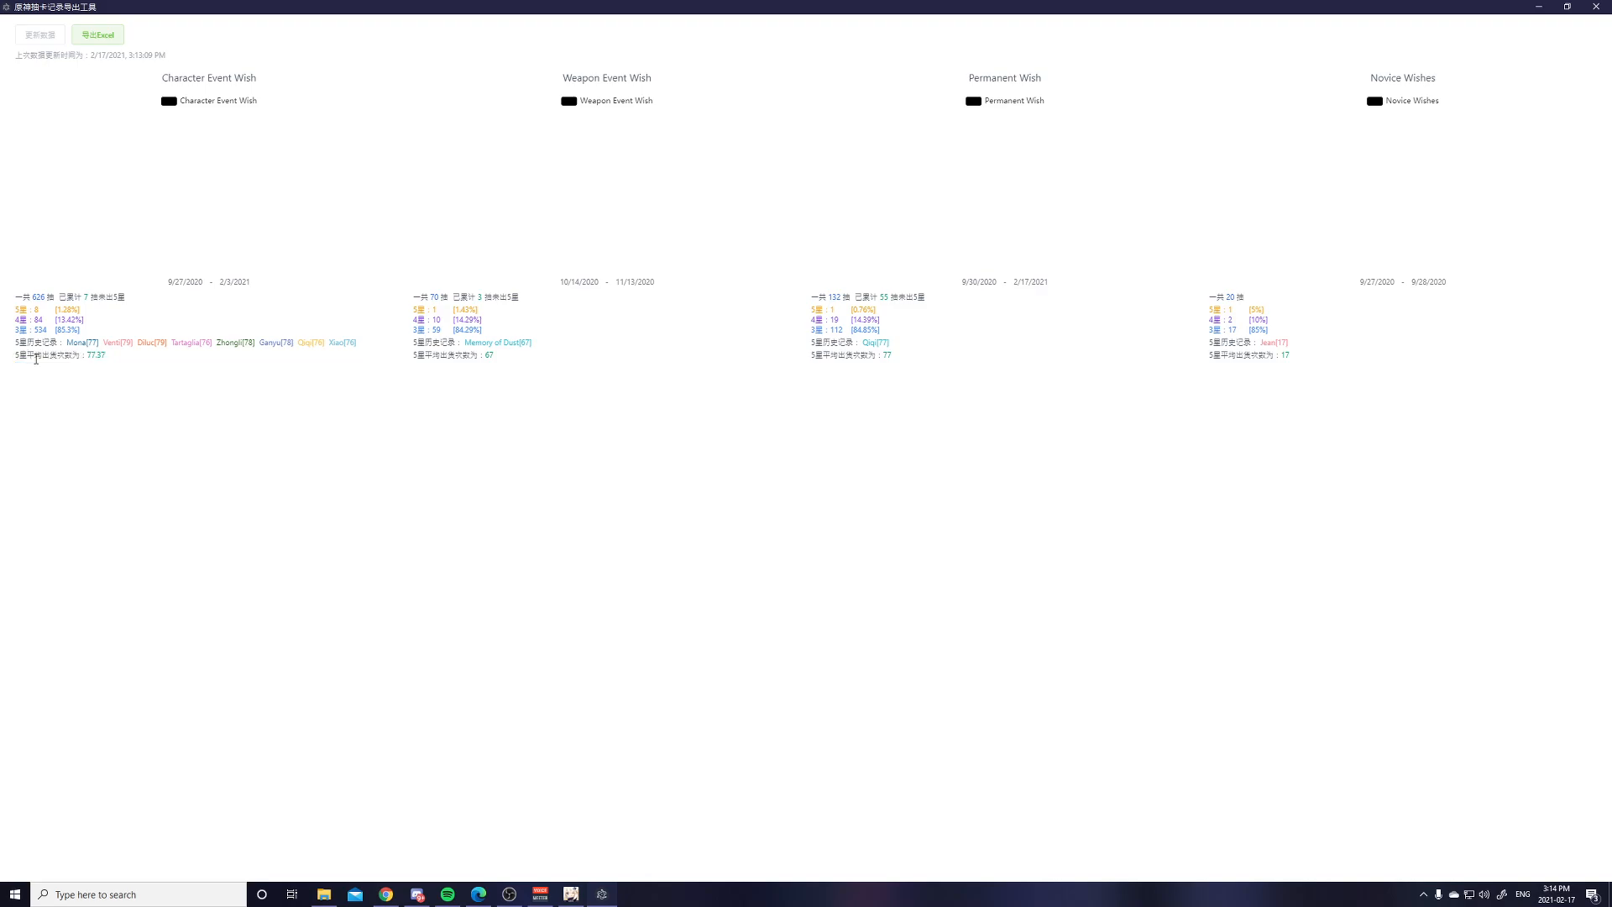
mouse_move(110, 360)
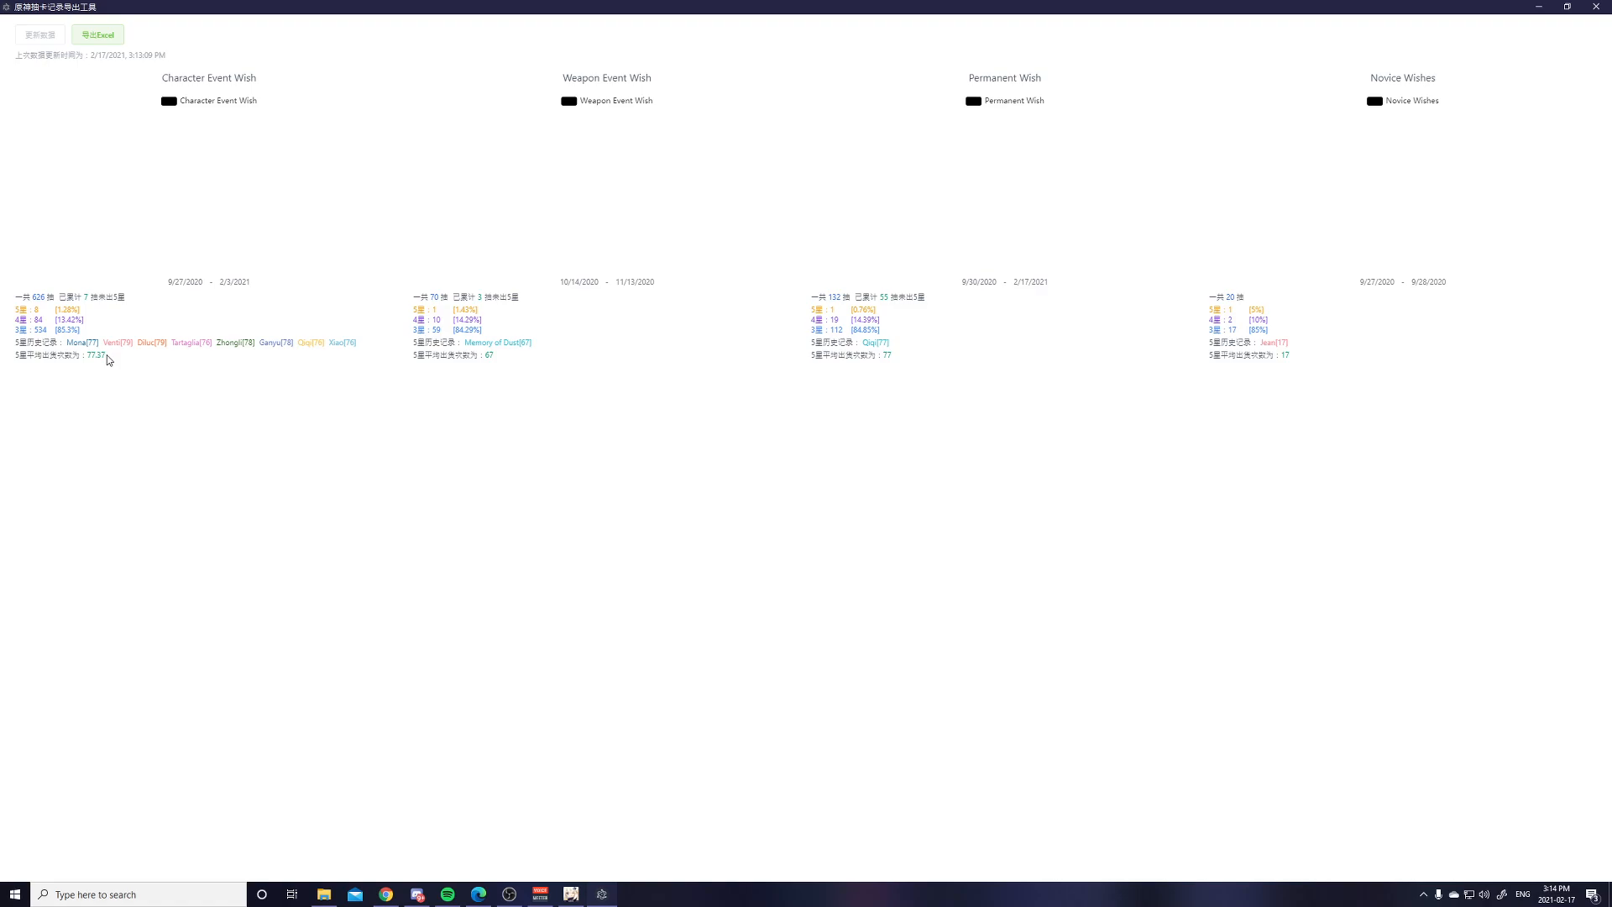
mouse_move(718, 195)
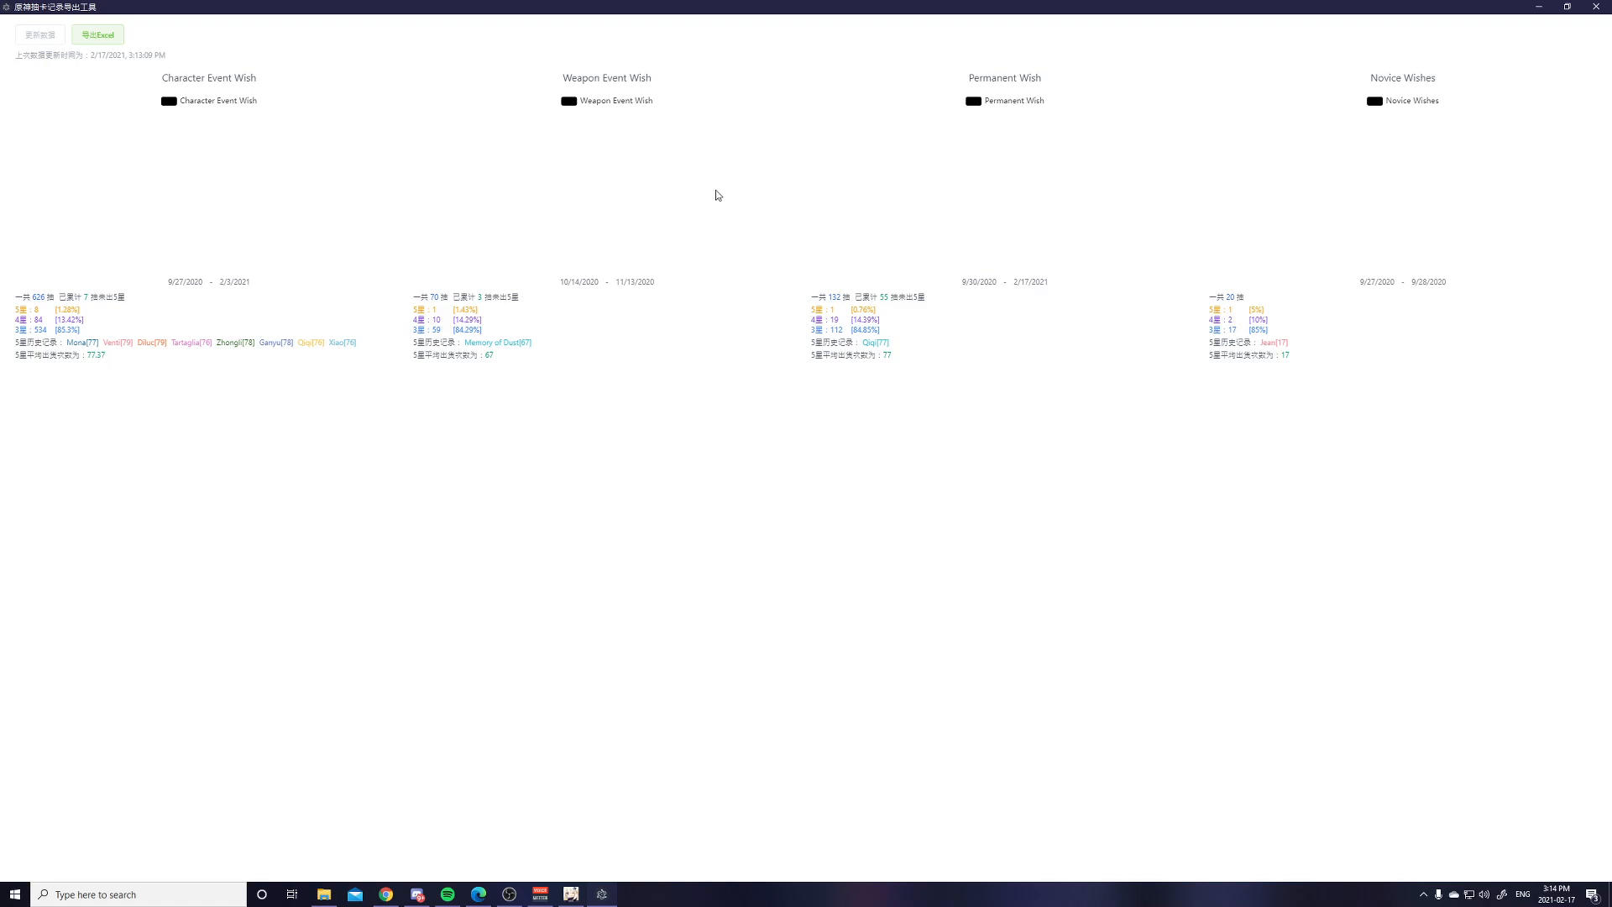
mouse_move(1064, 403)
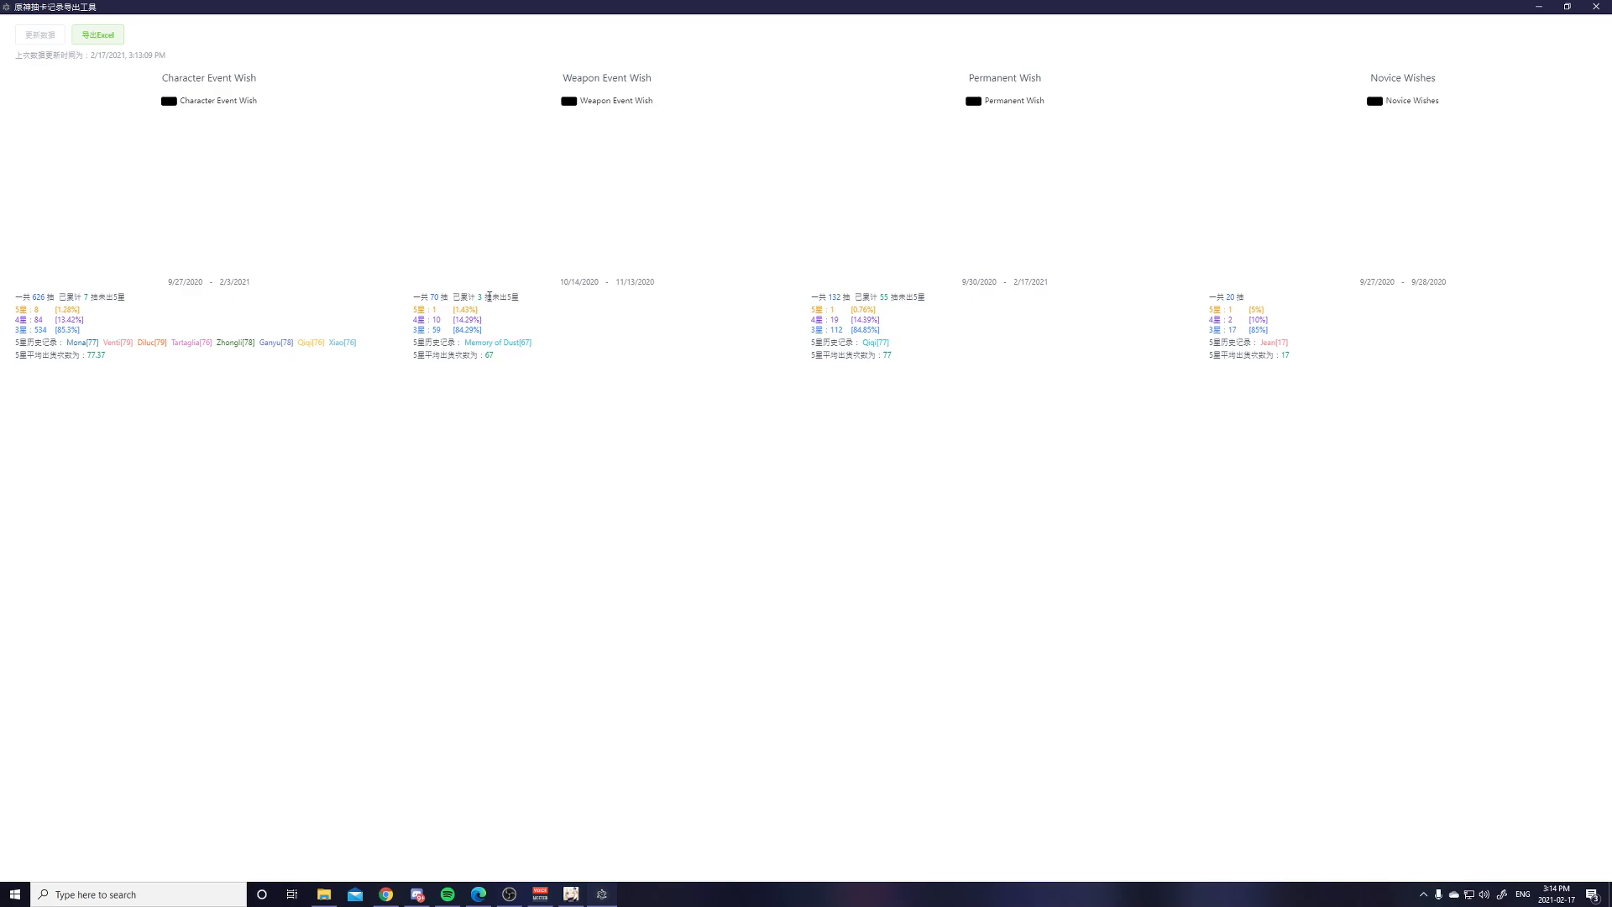
mouse_move(511, 305)
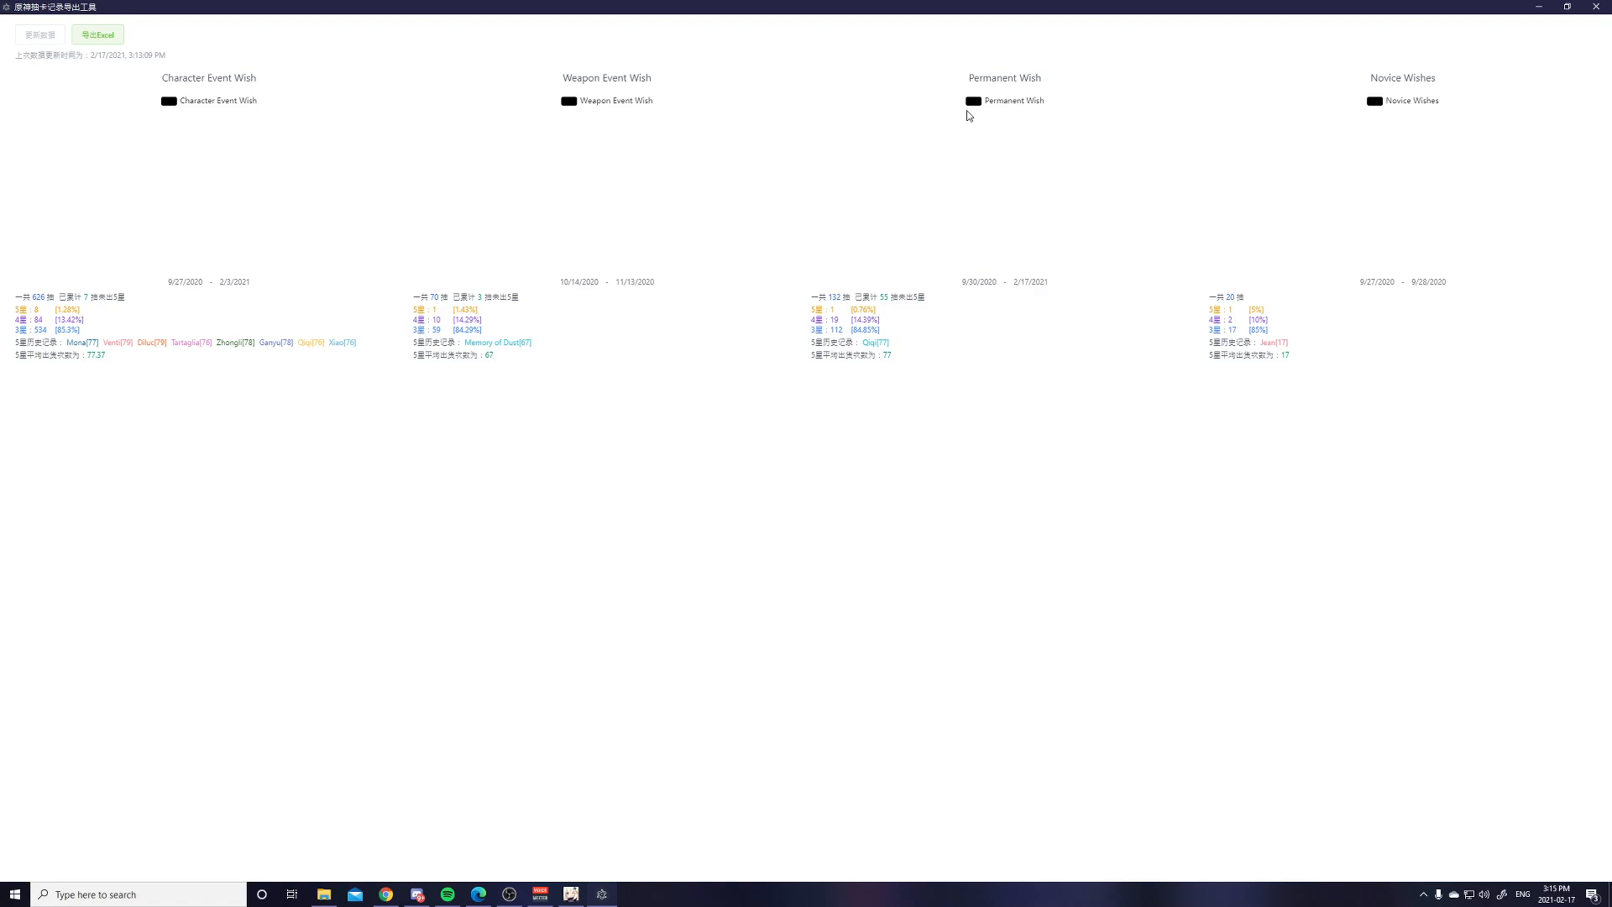
mouse_move(875, 320)
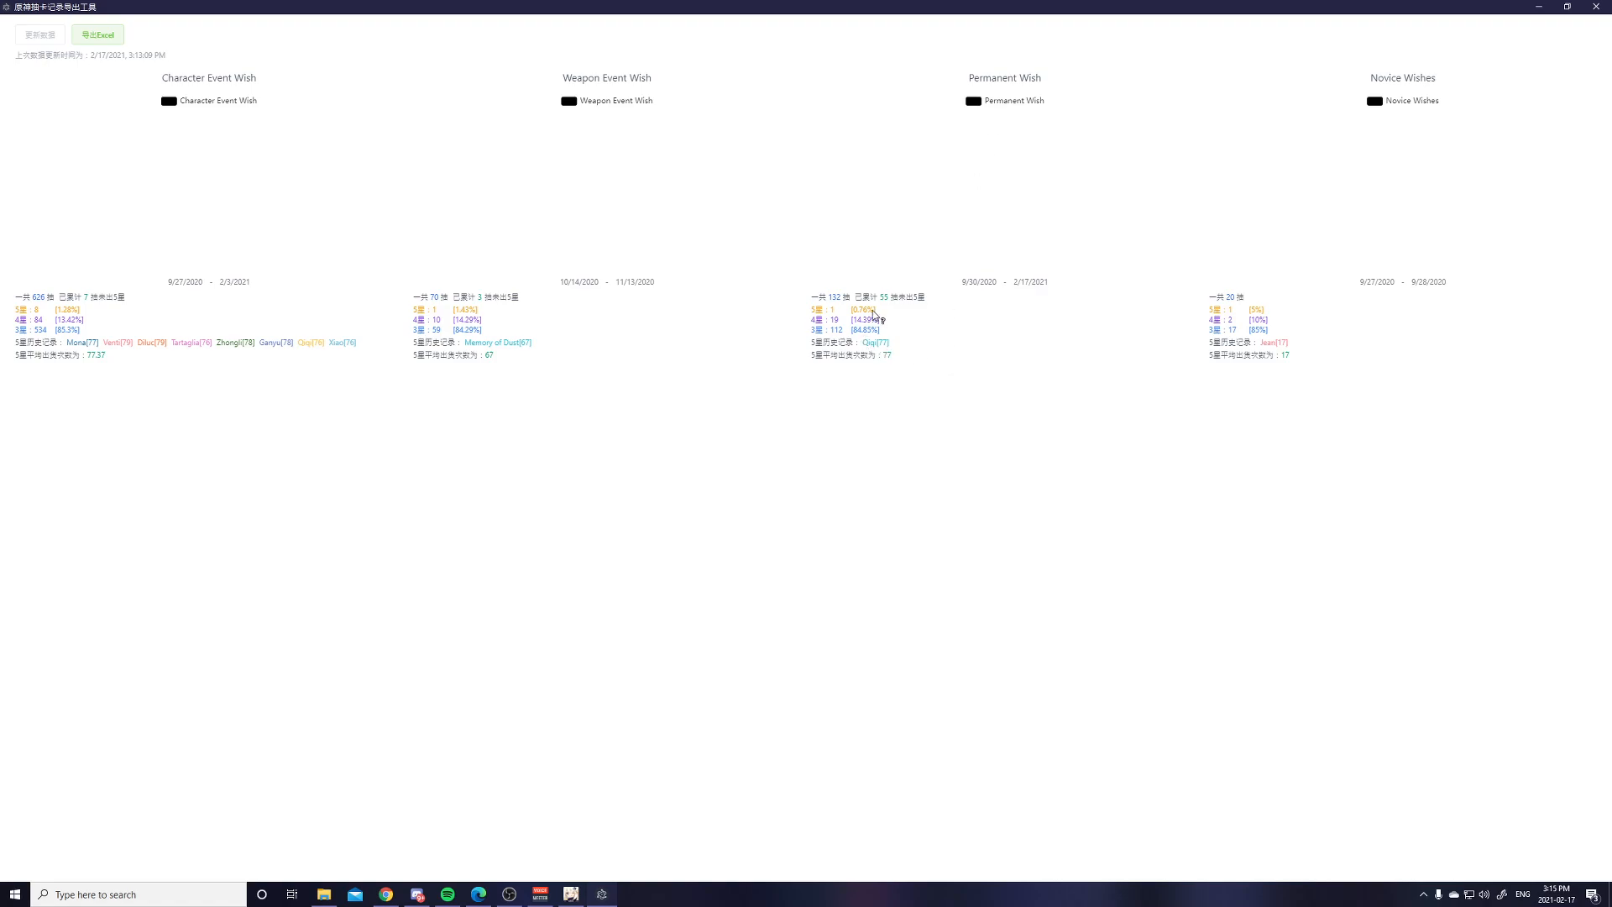
mouse_move(888, 301)
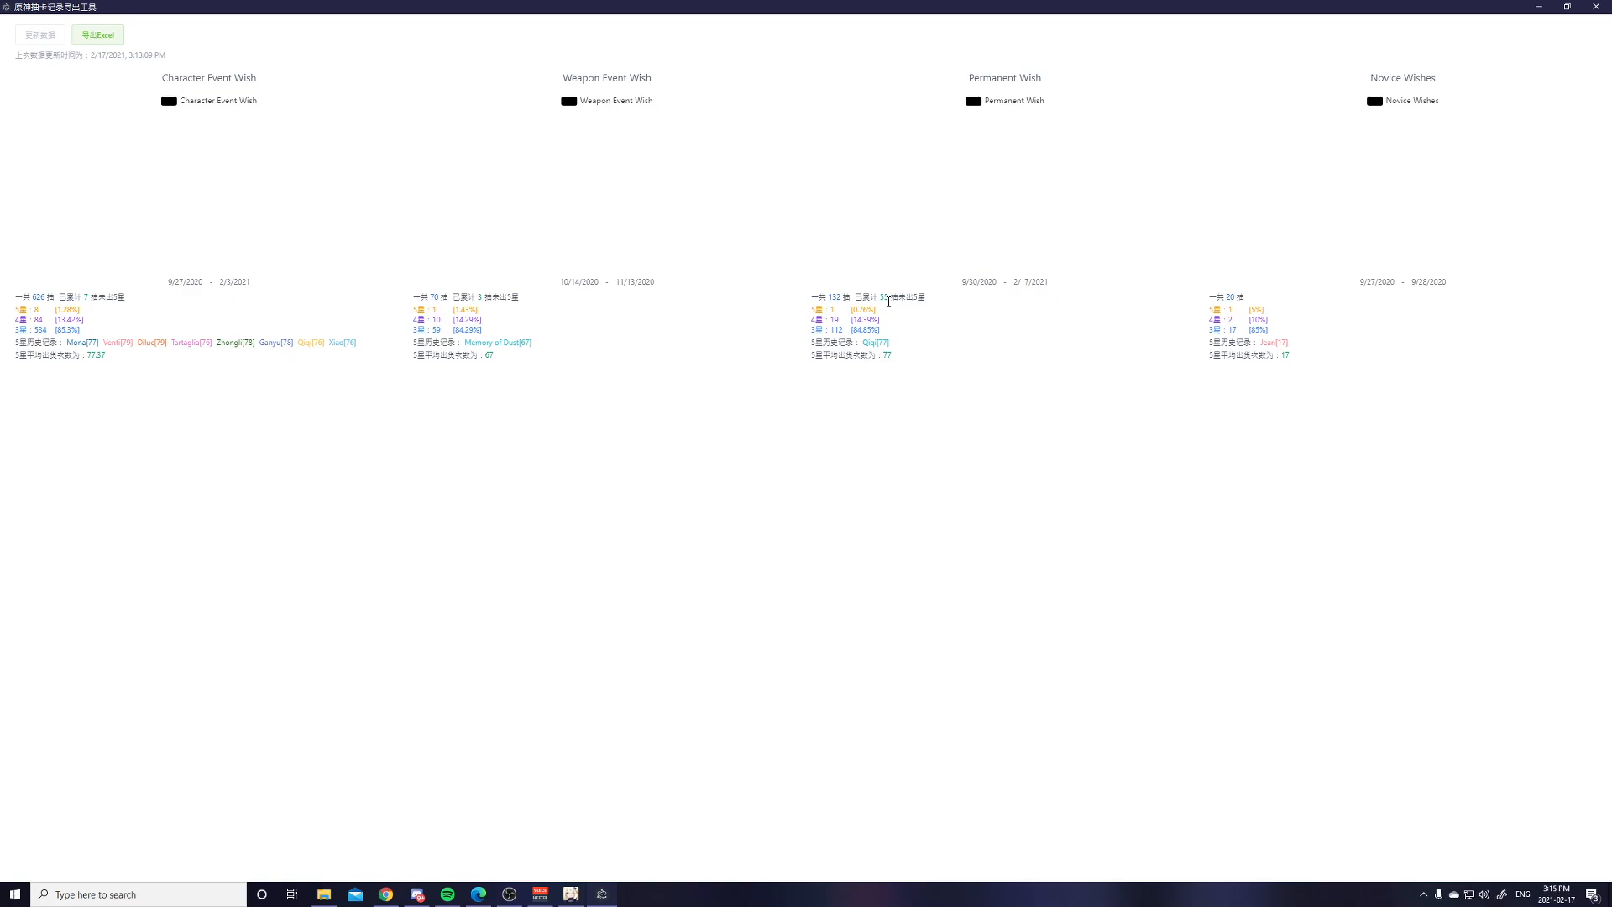
mouse_move(1324, 351)
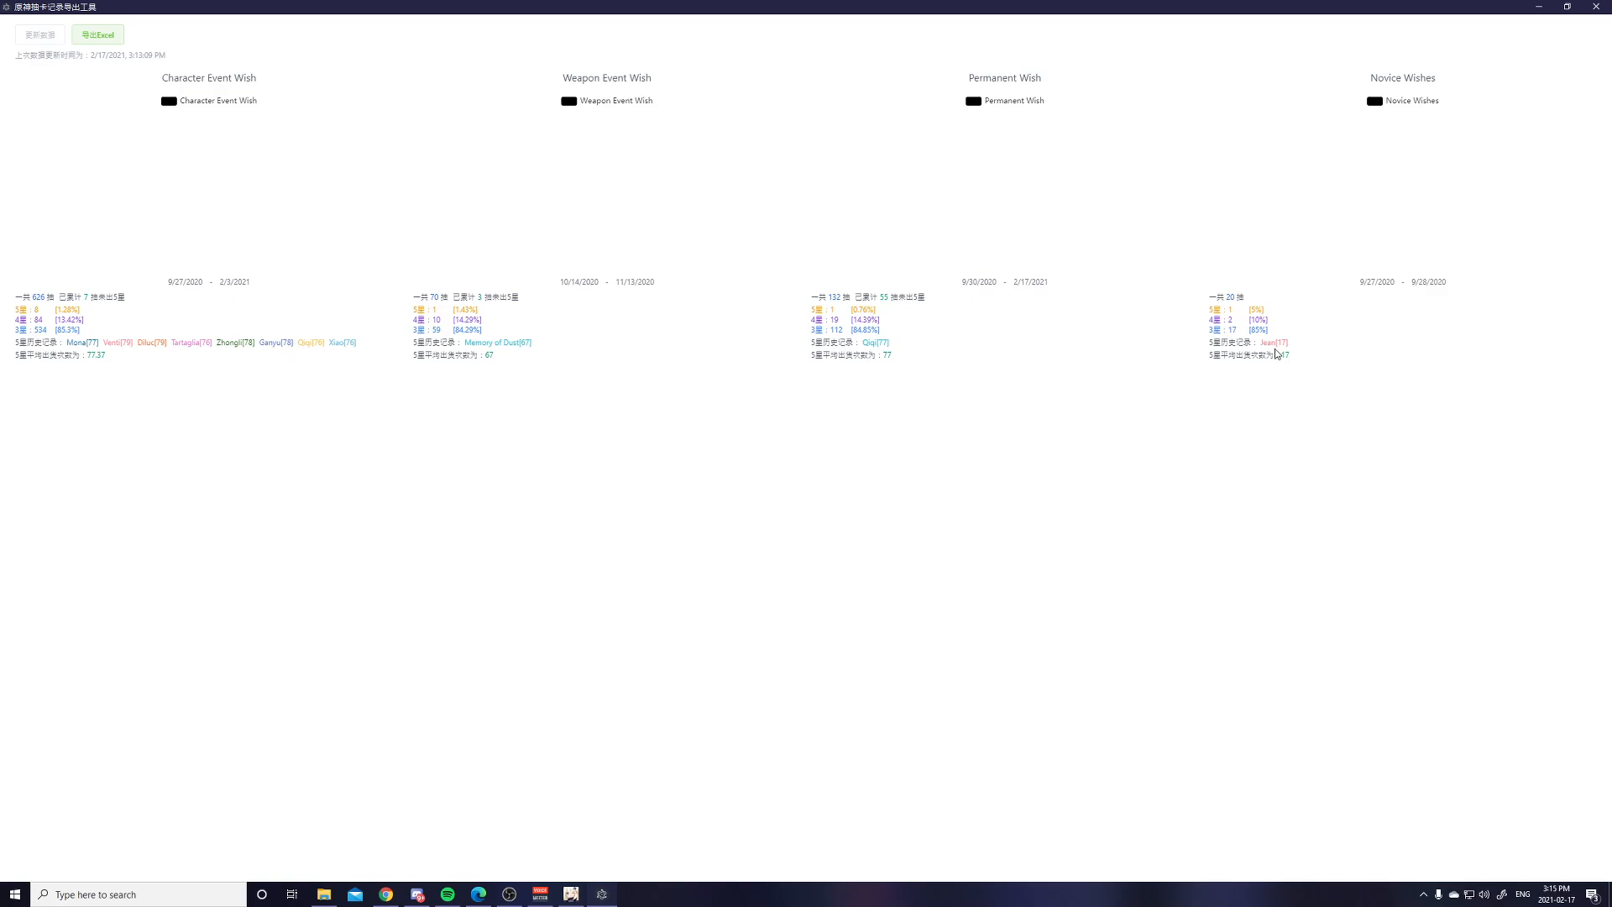
mouse_move(1395, 202)
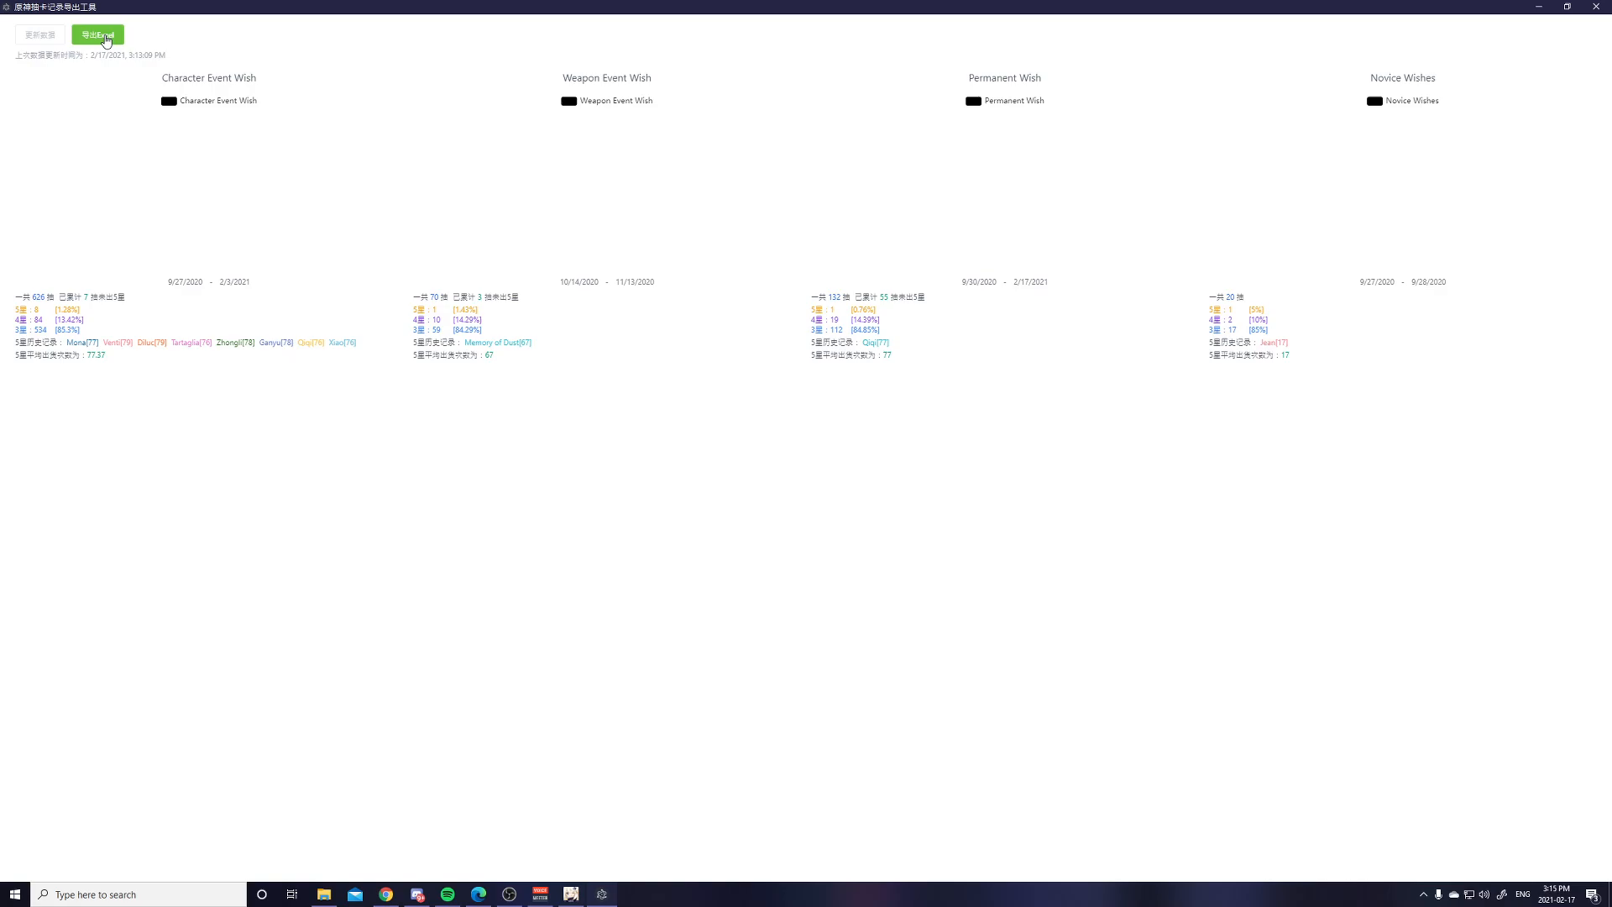
Export the wish history via 导出Excel, saving under the default name in Downloads.
click(98, 34)
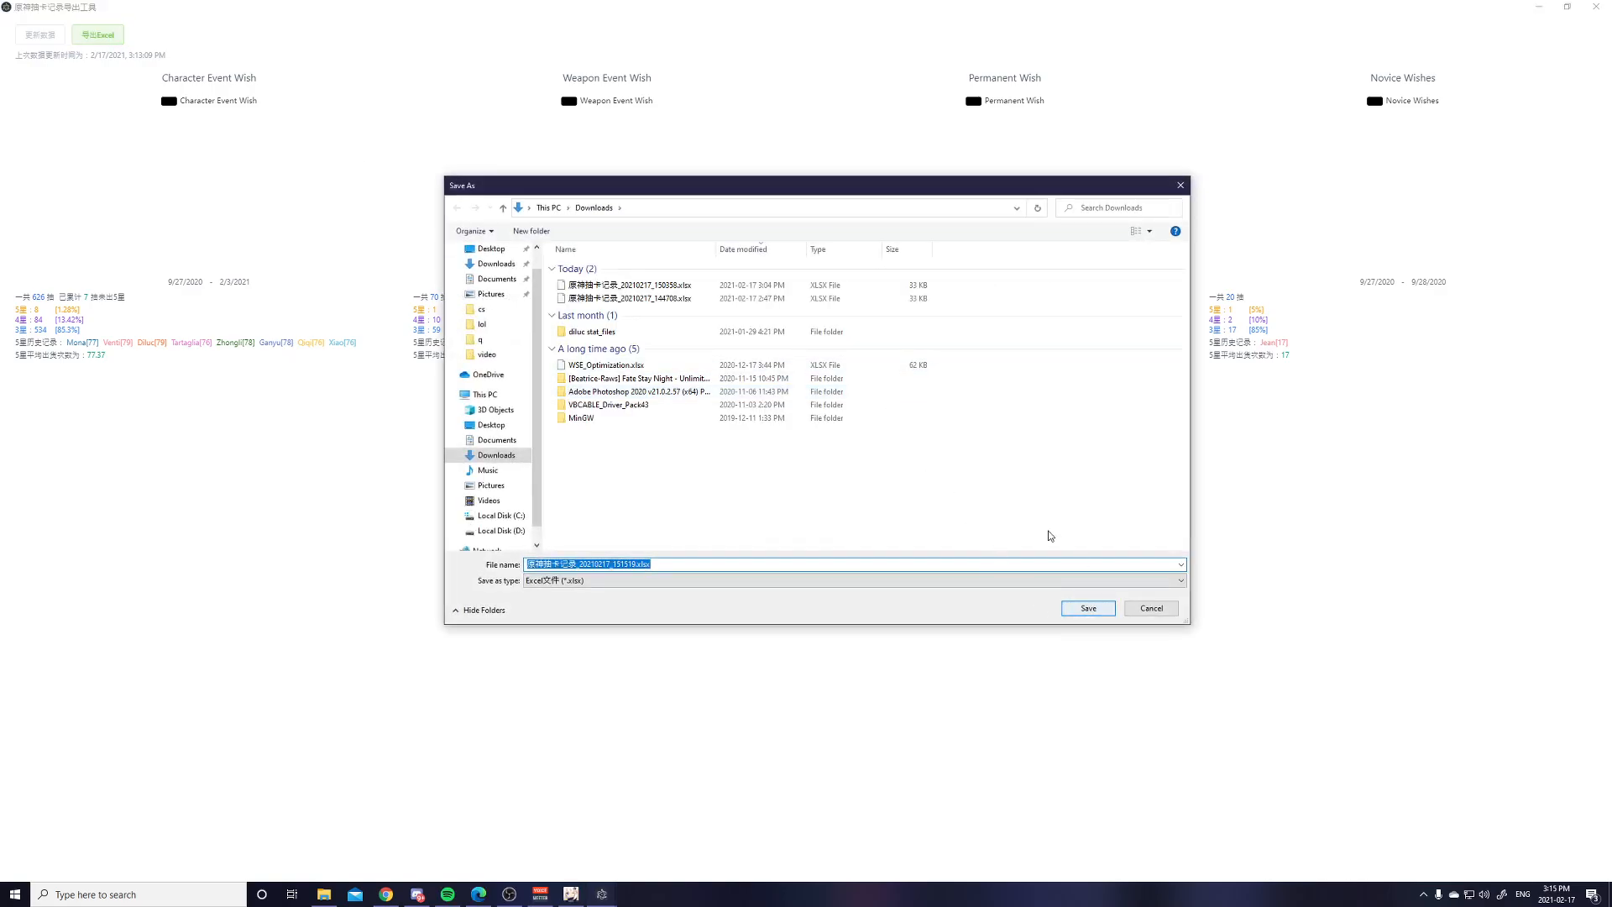
click(1087, 608)
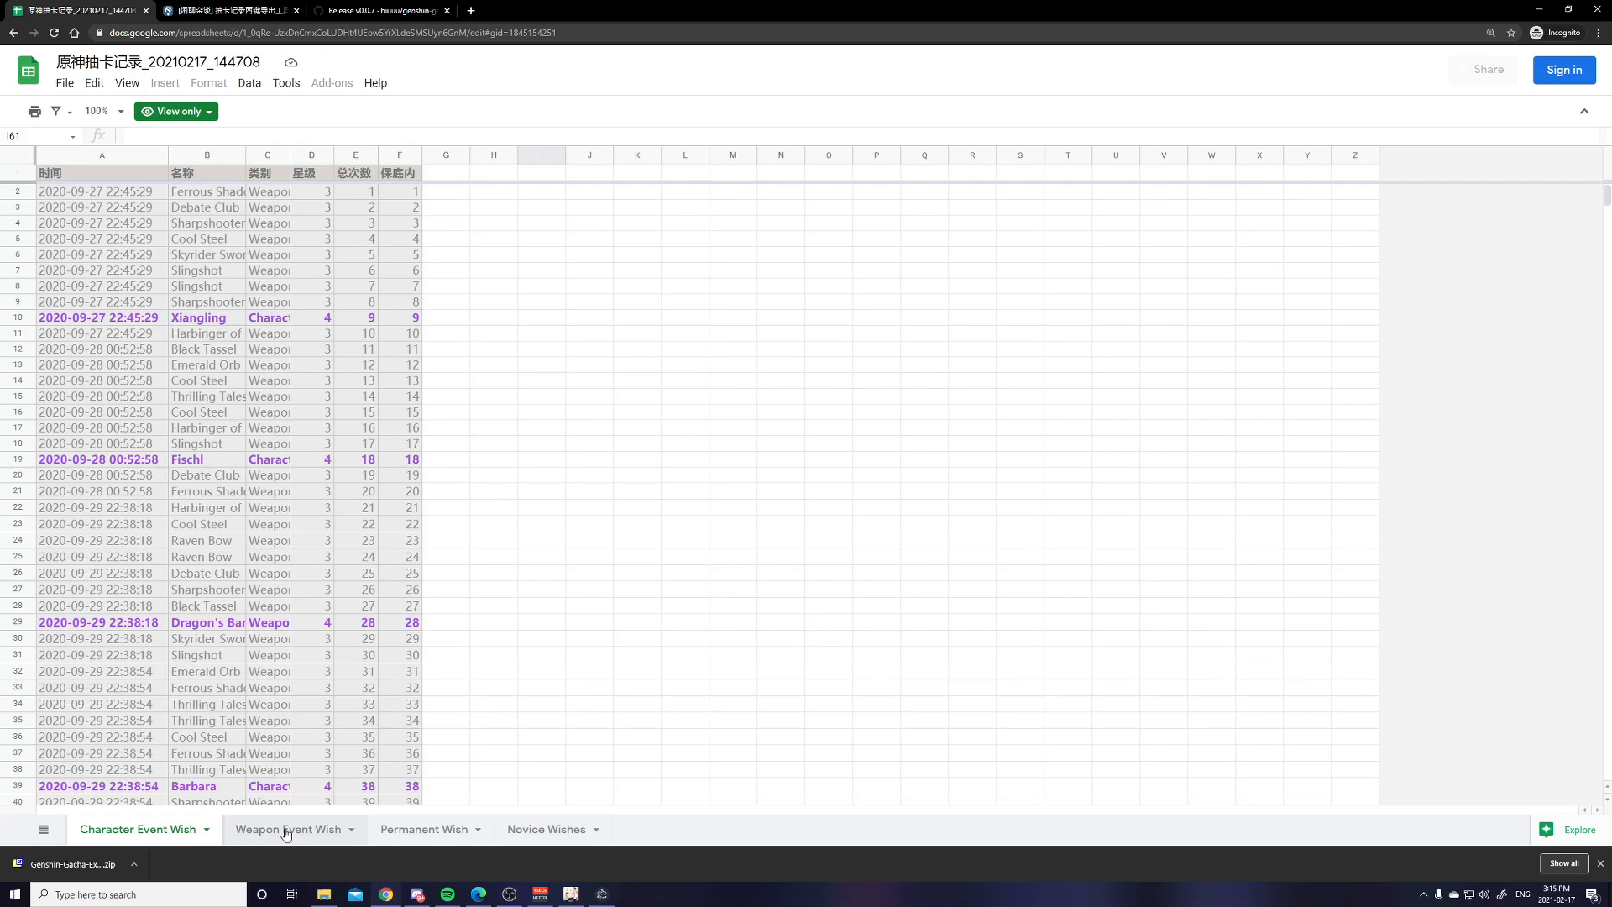
click(546, 829)
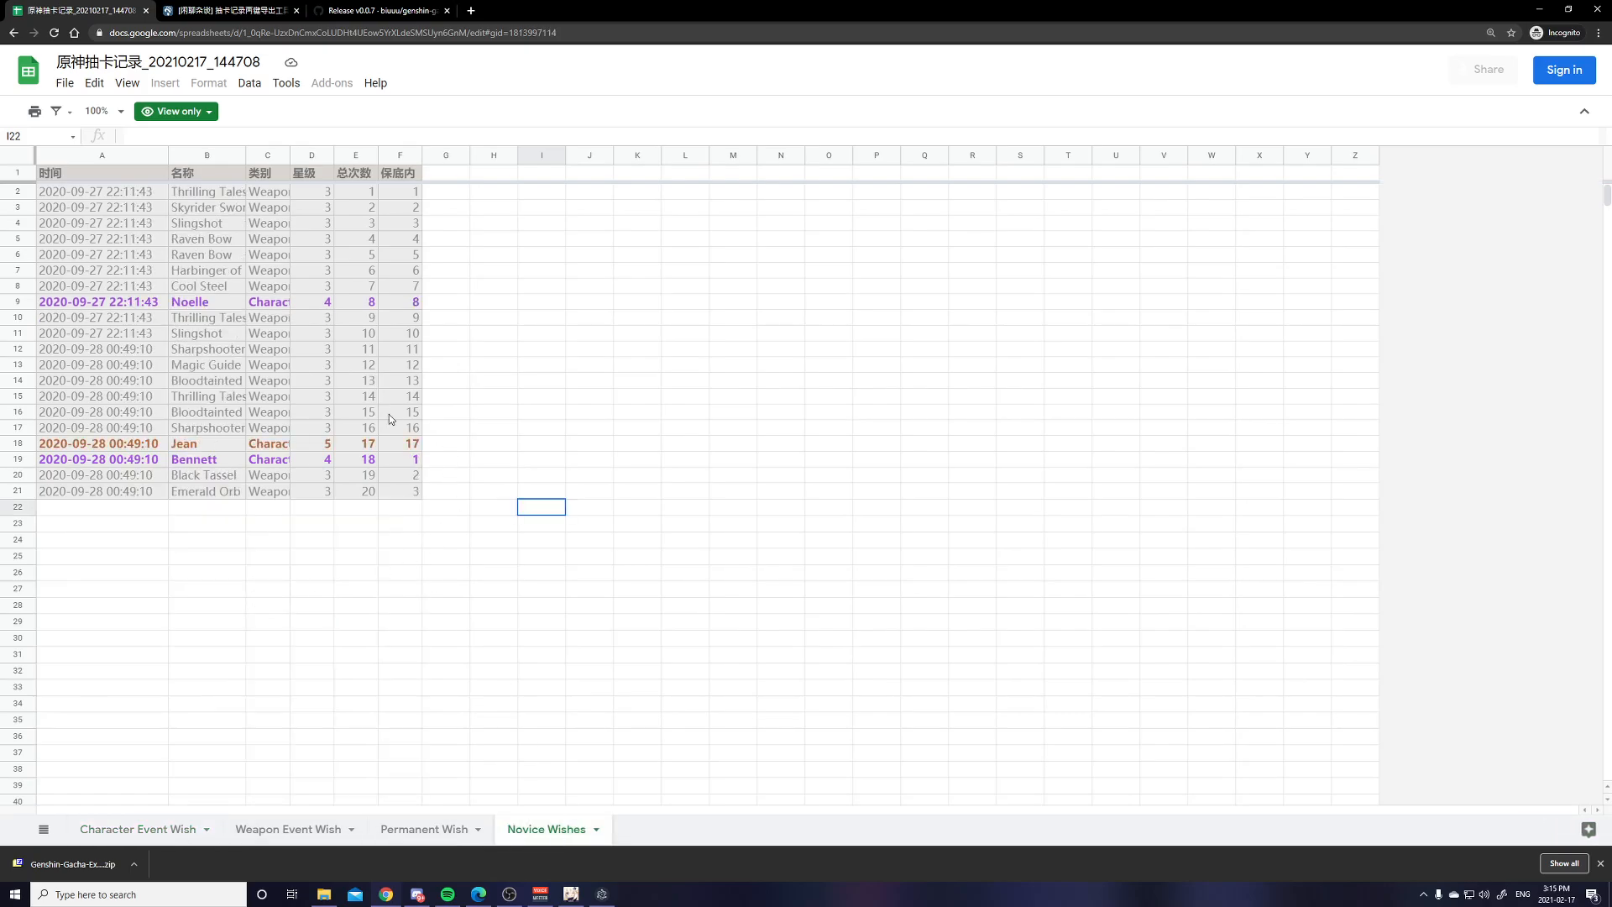
click(287, 829)
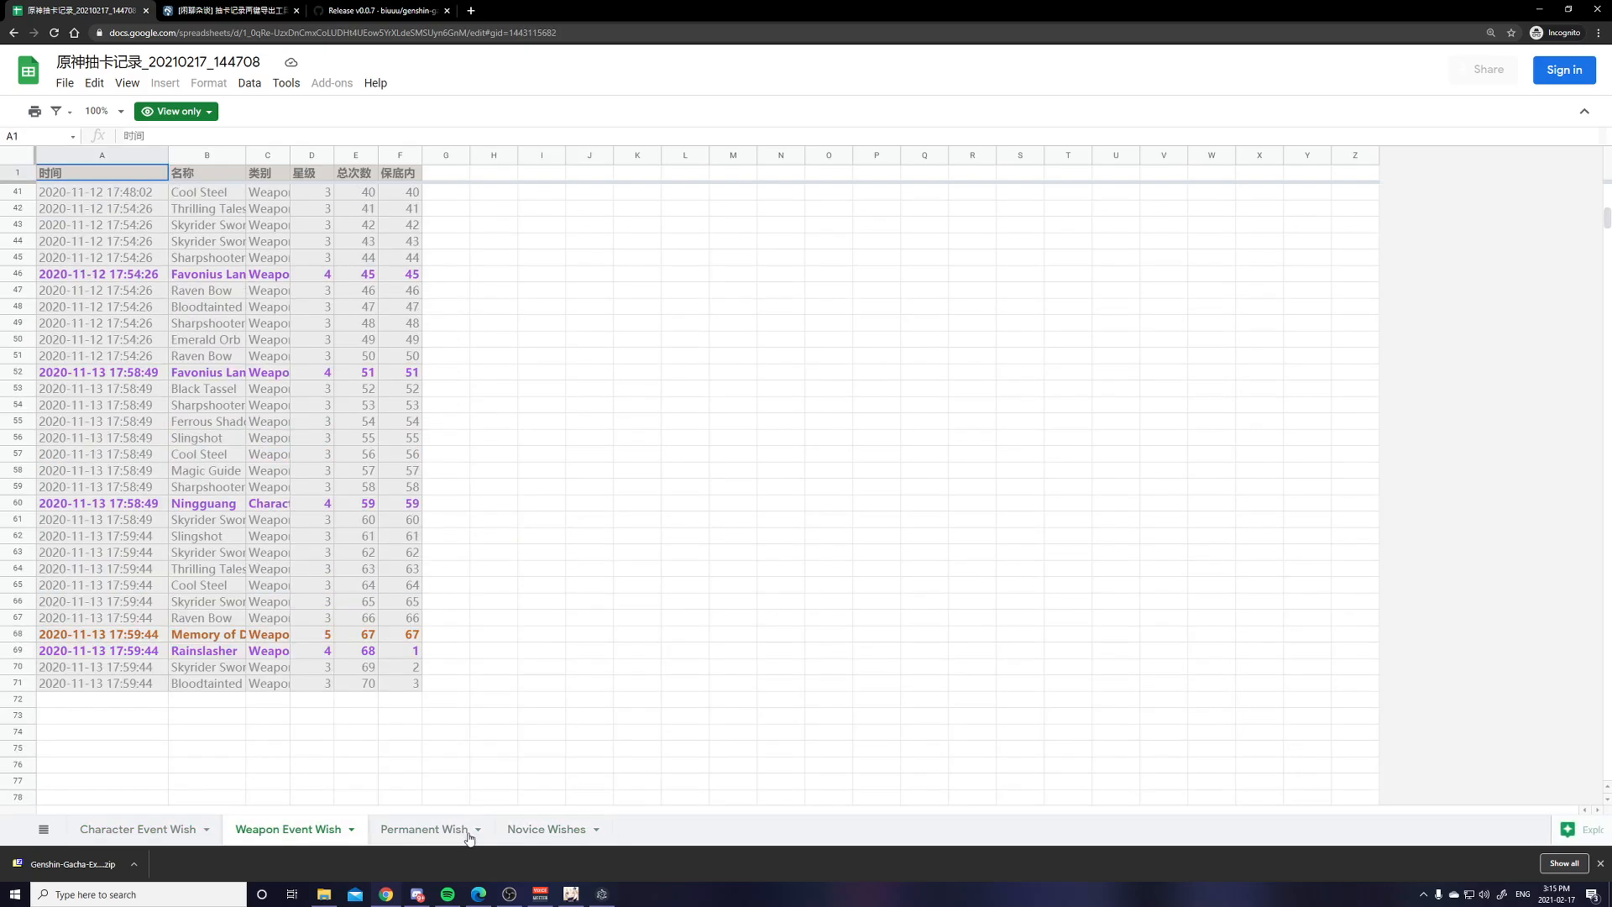
click(137, 829)
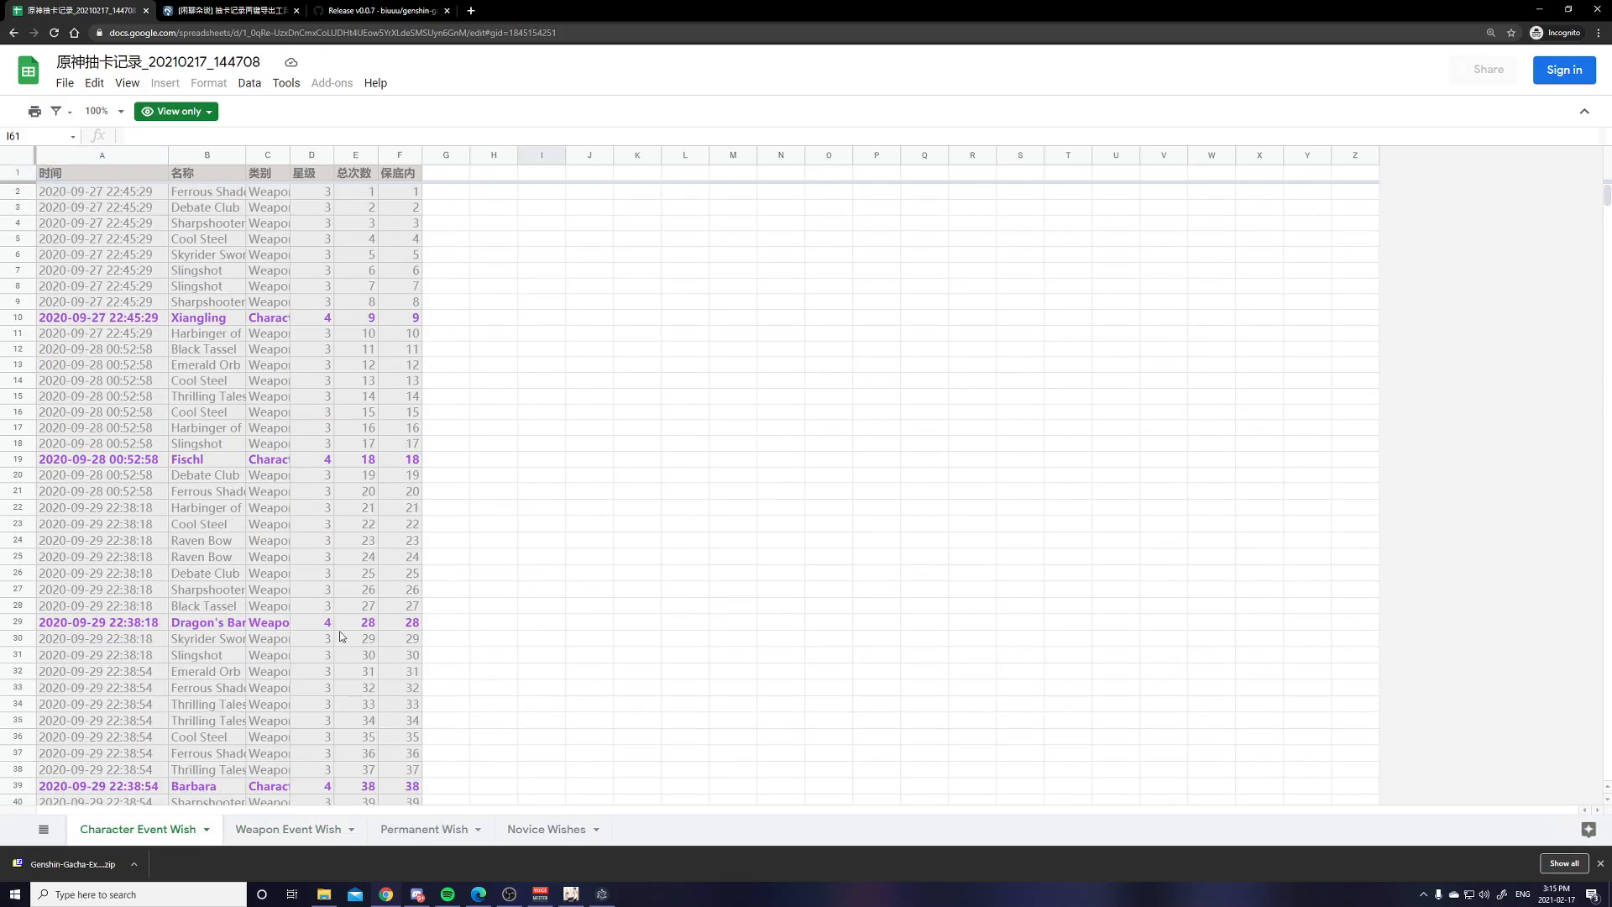
scroll(down, 3)
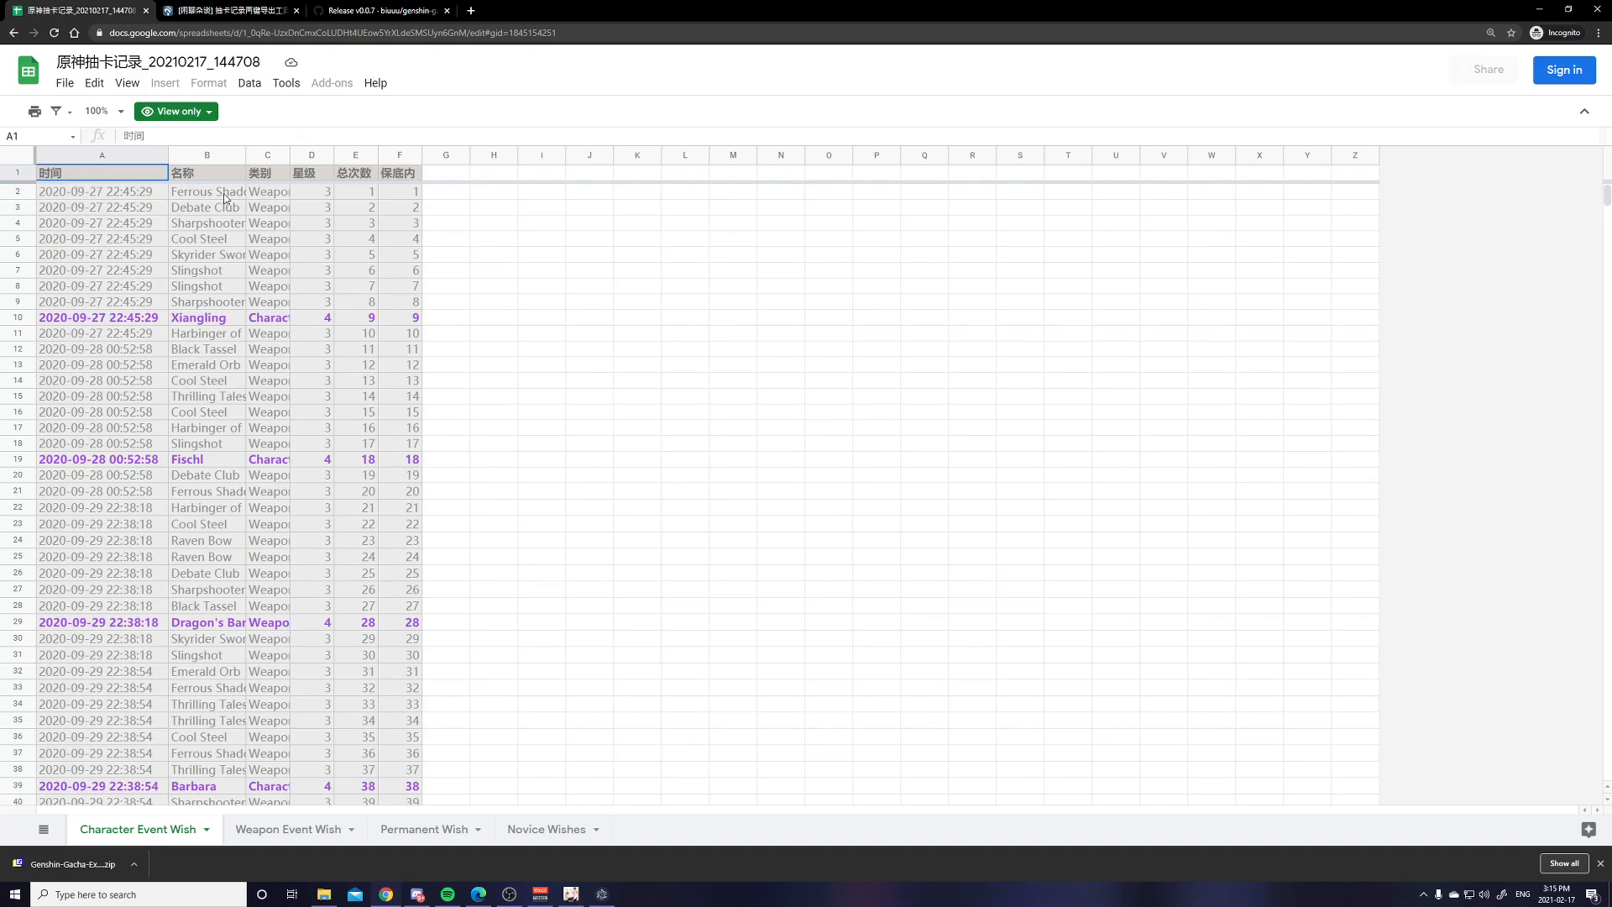
click(206, 173)
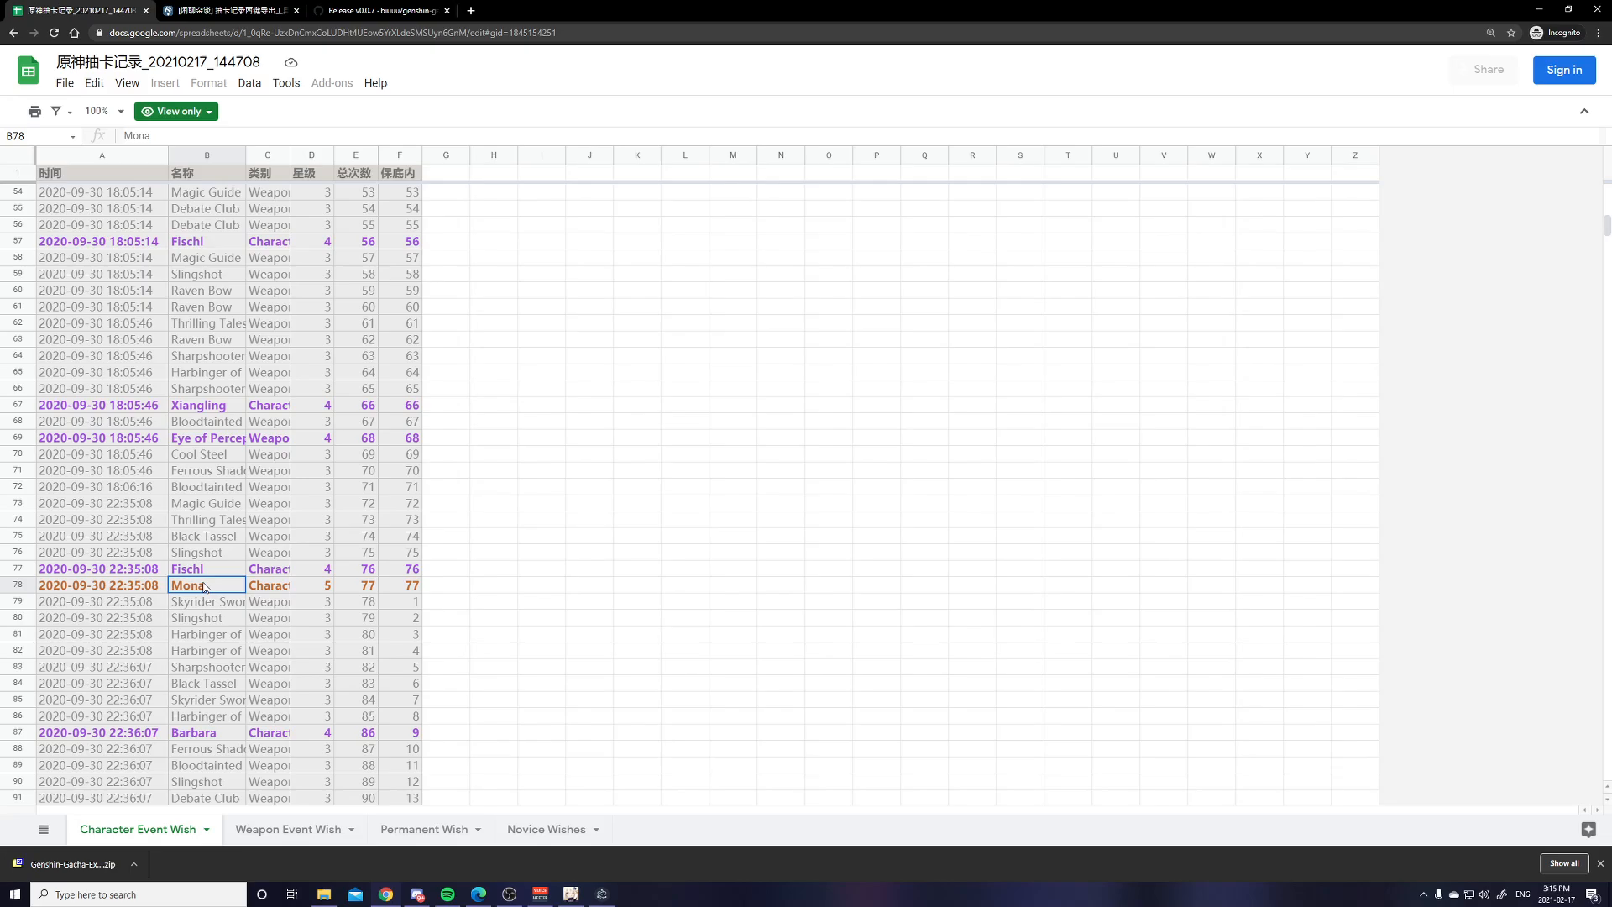
mouse_move(307, 178)
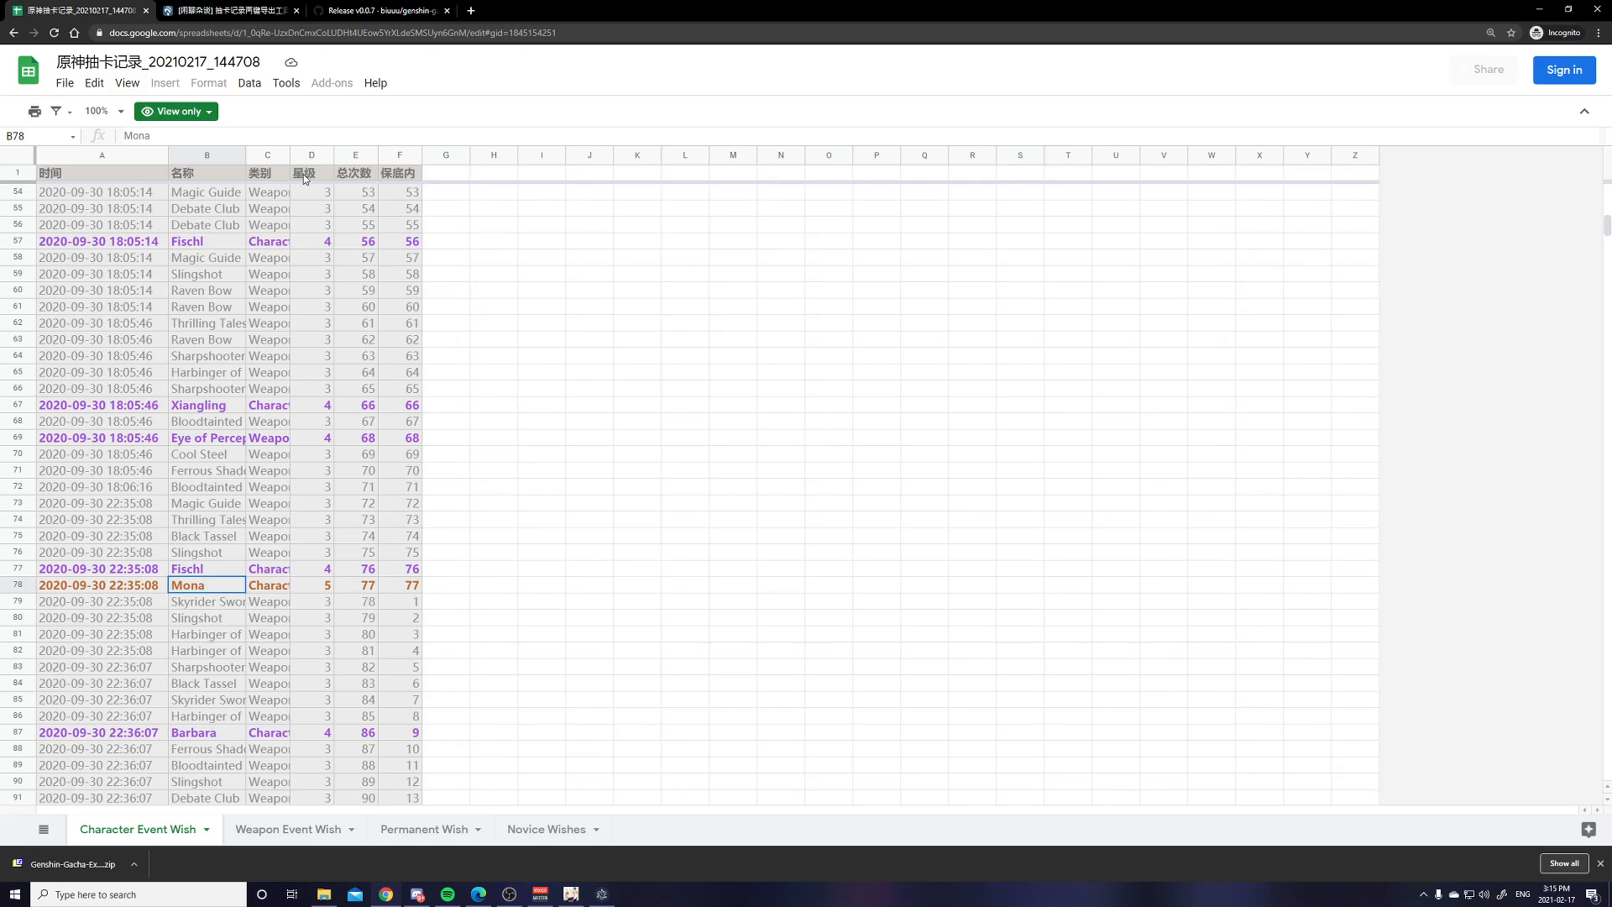
mouse_move(273, 282)
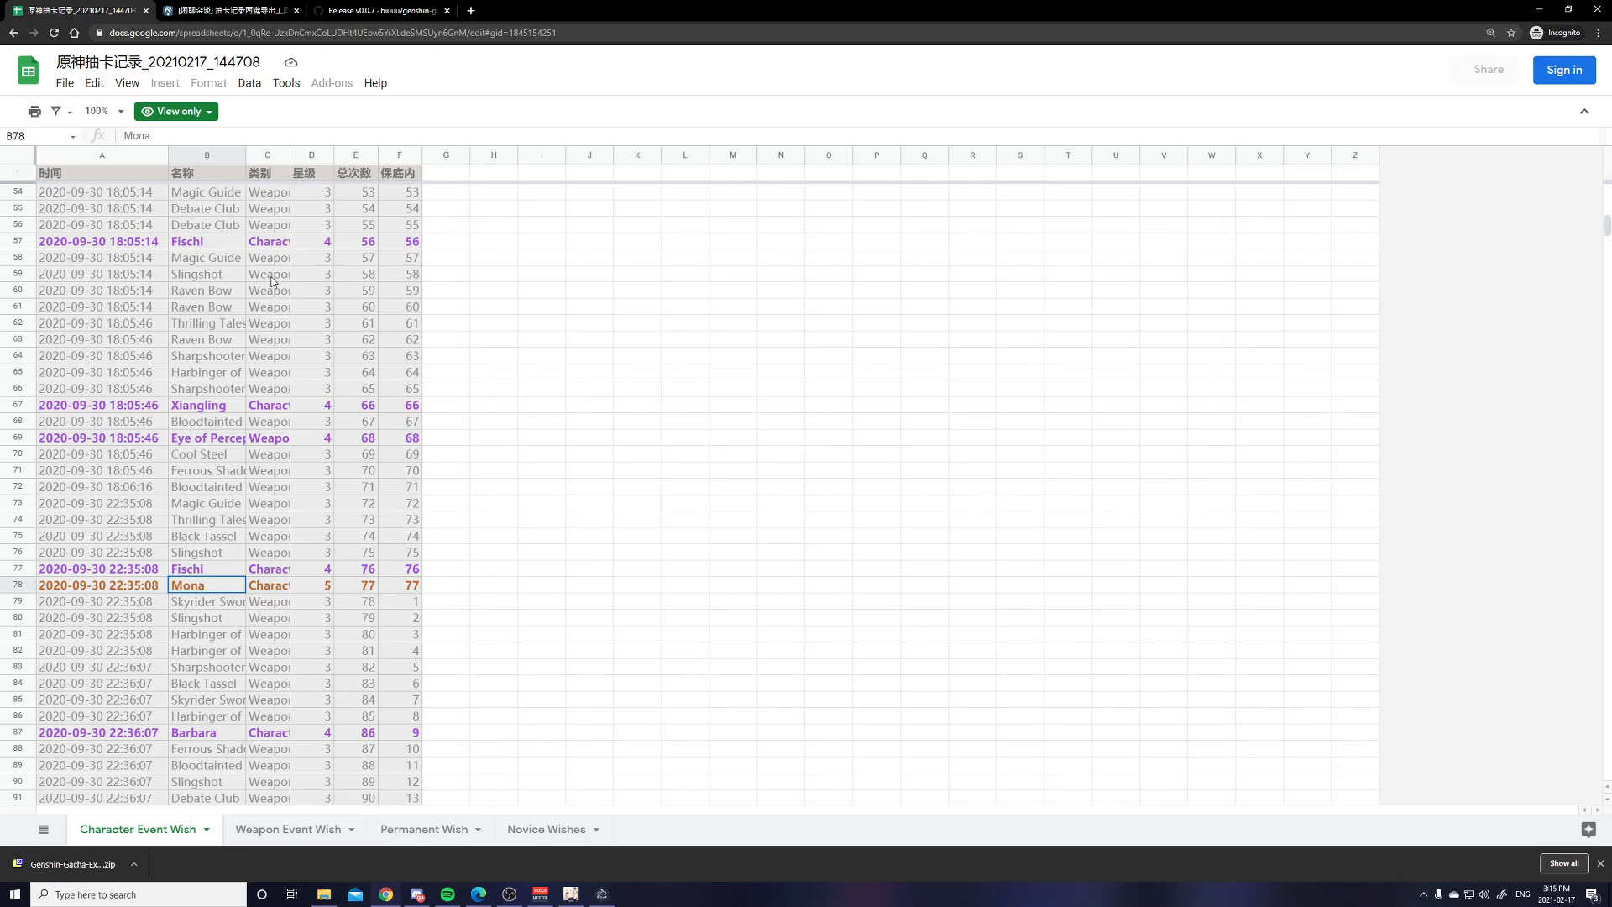
mouse_move(313, 202)
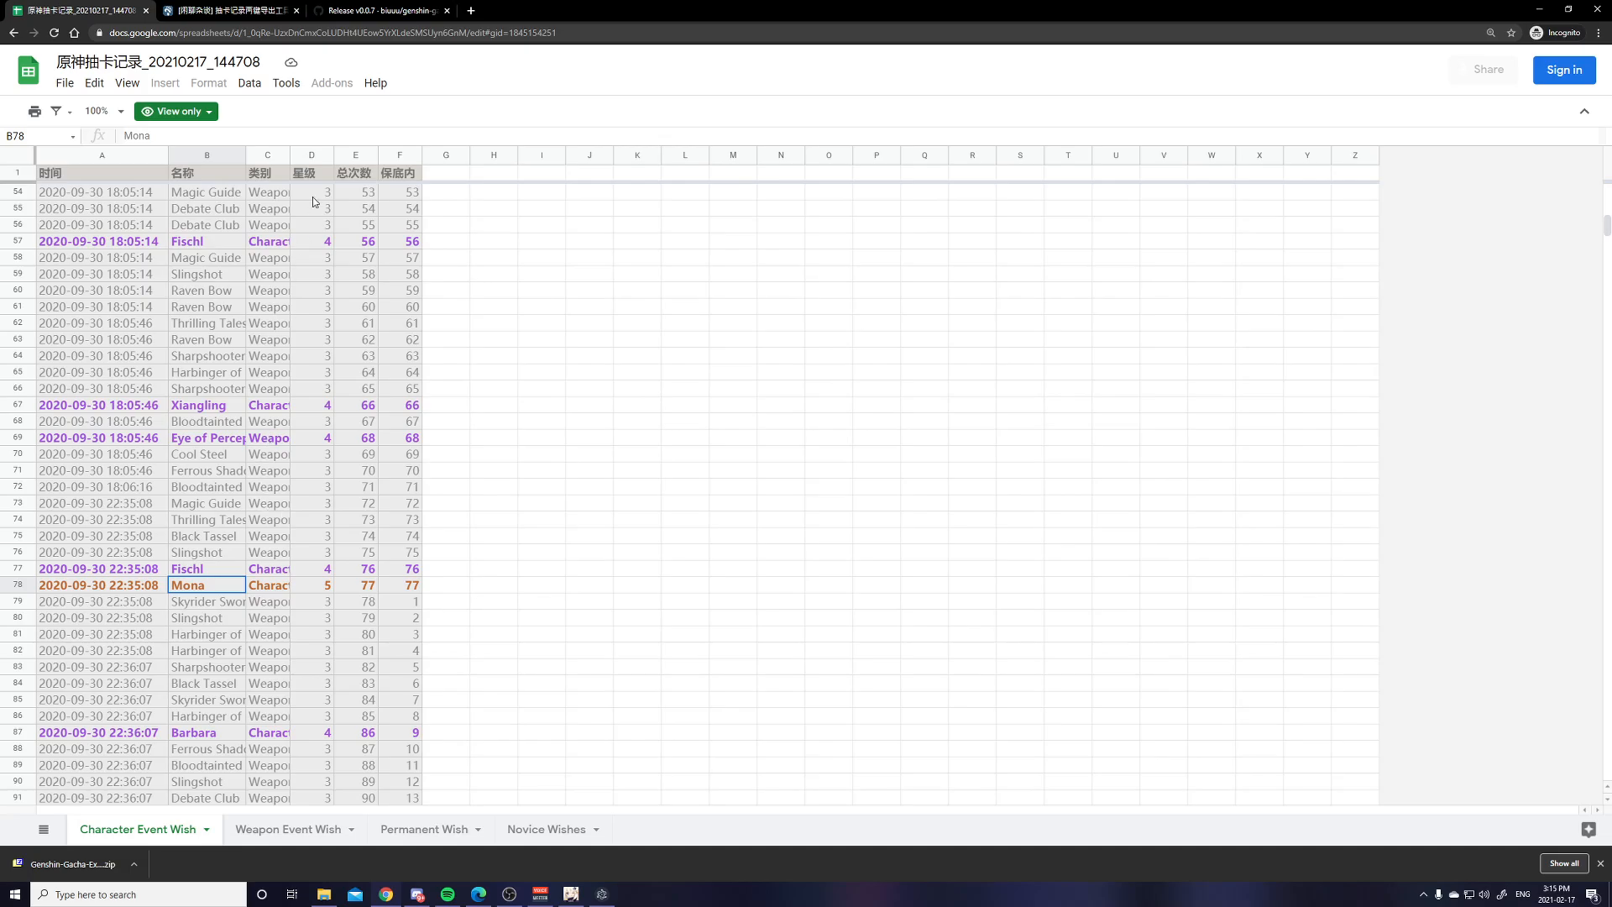
mouse_move(306, 517)
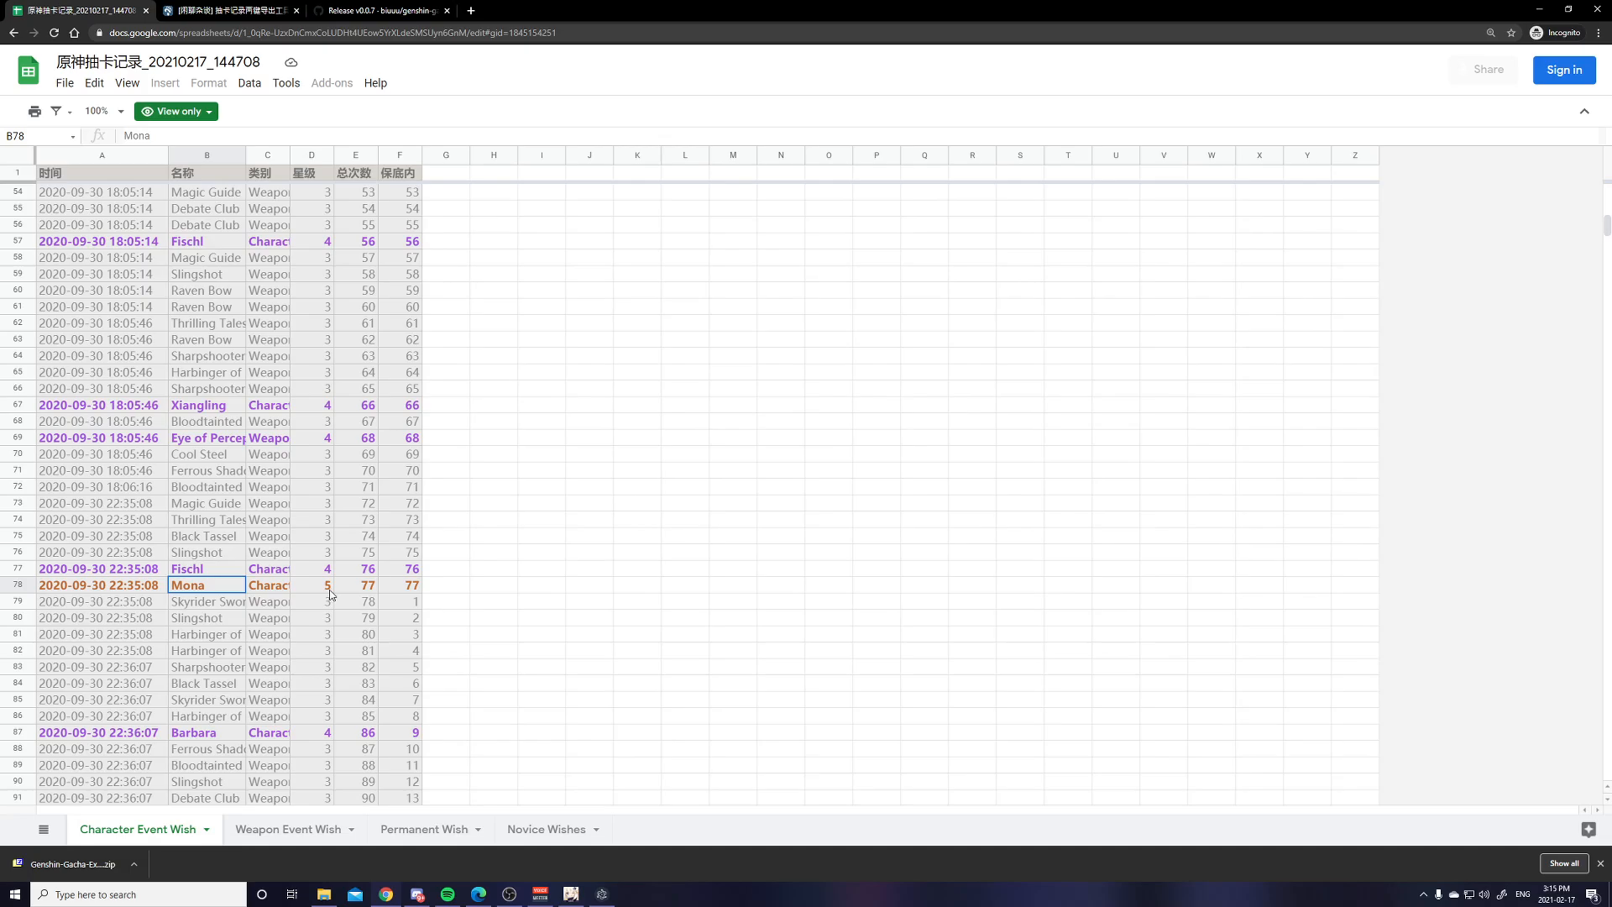
mouse_move(357, 205)
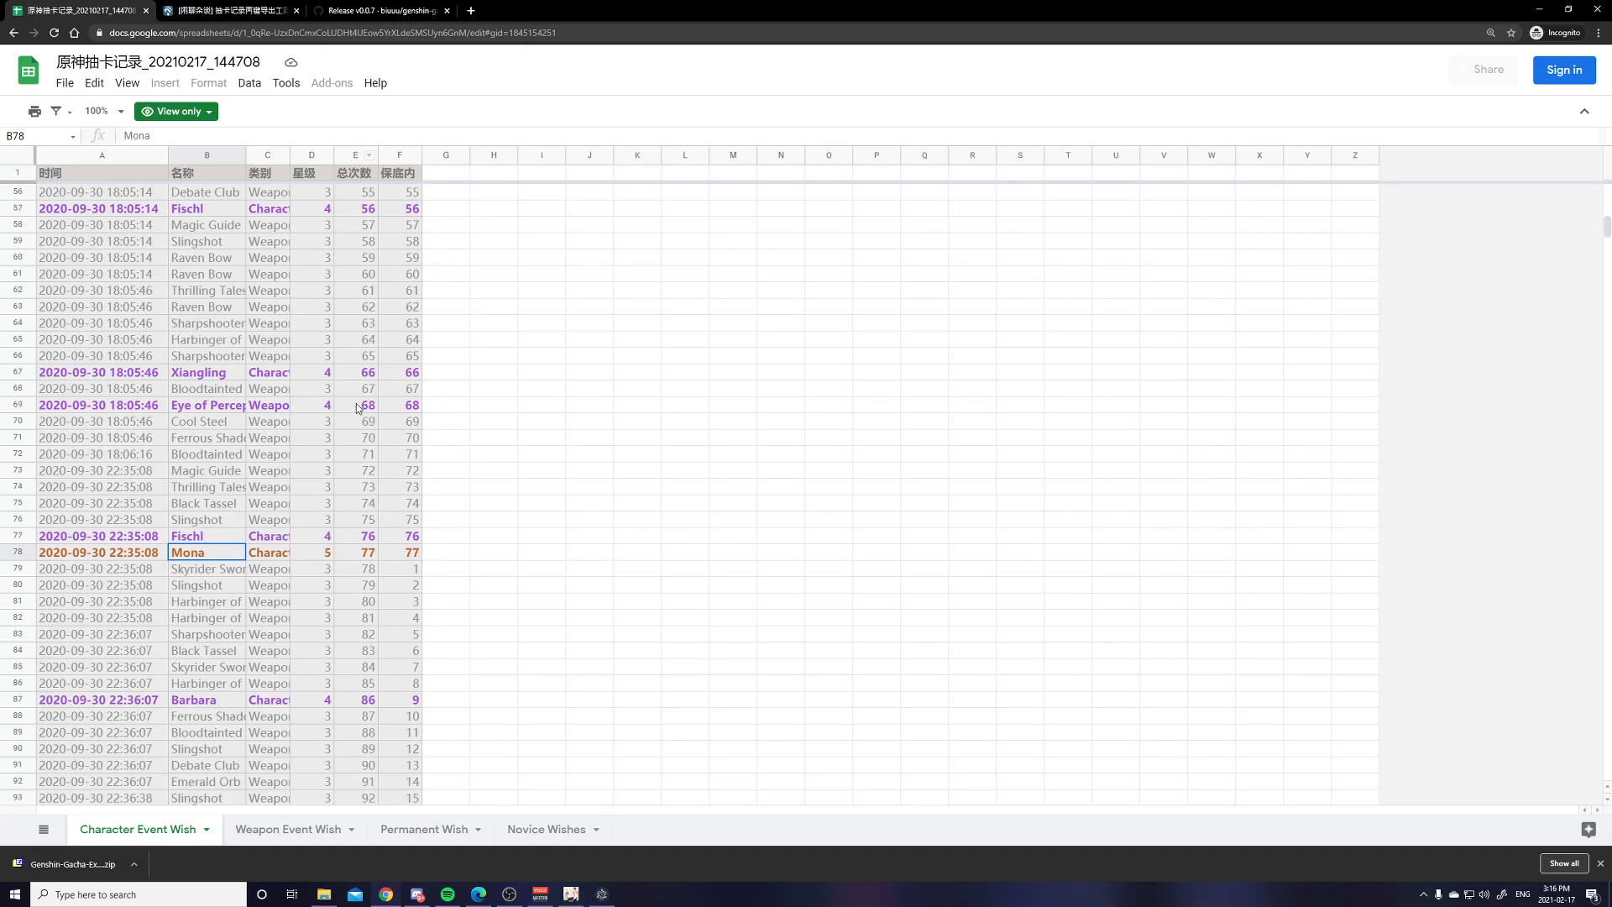
scroll(down, 3)
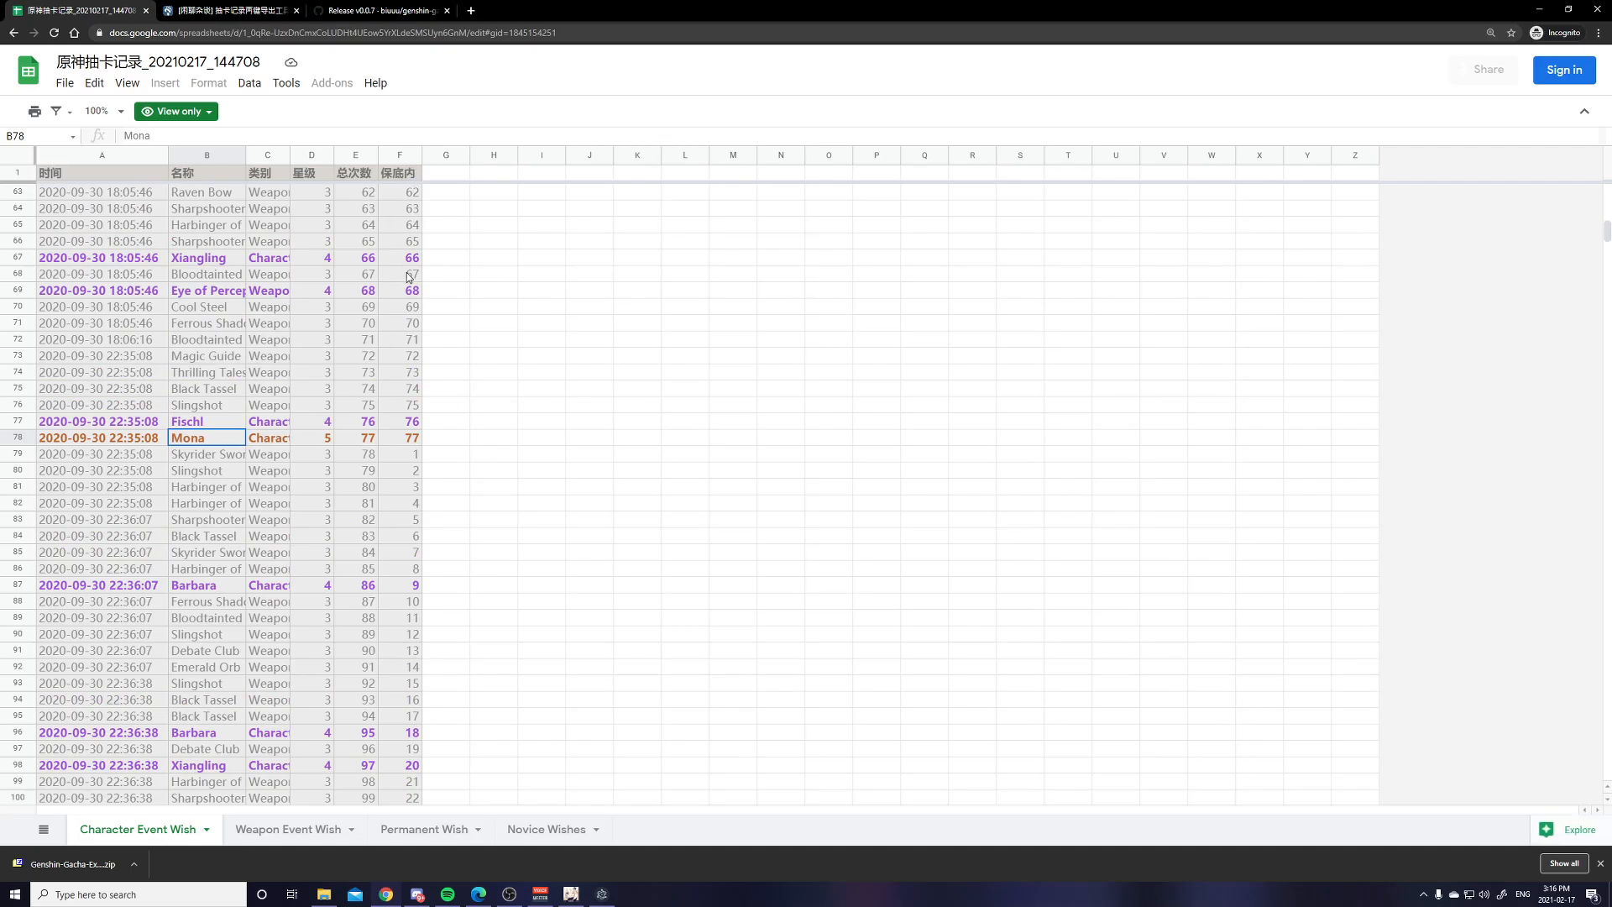
mouse_move(399, 261)
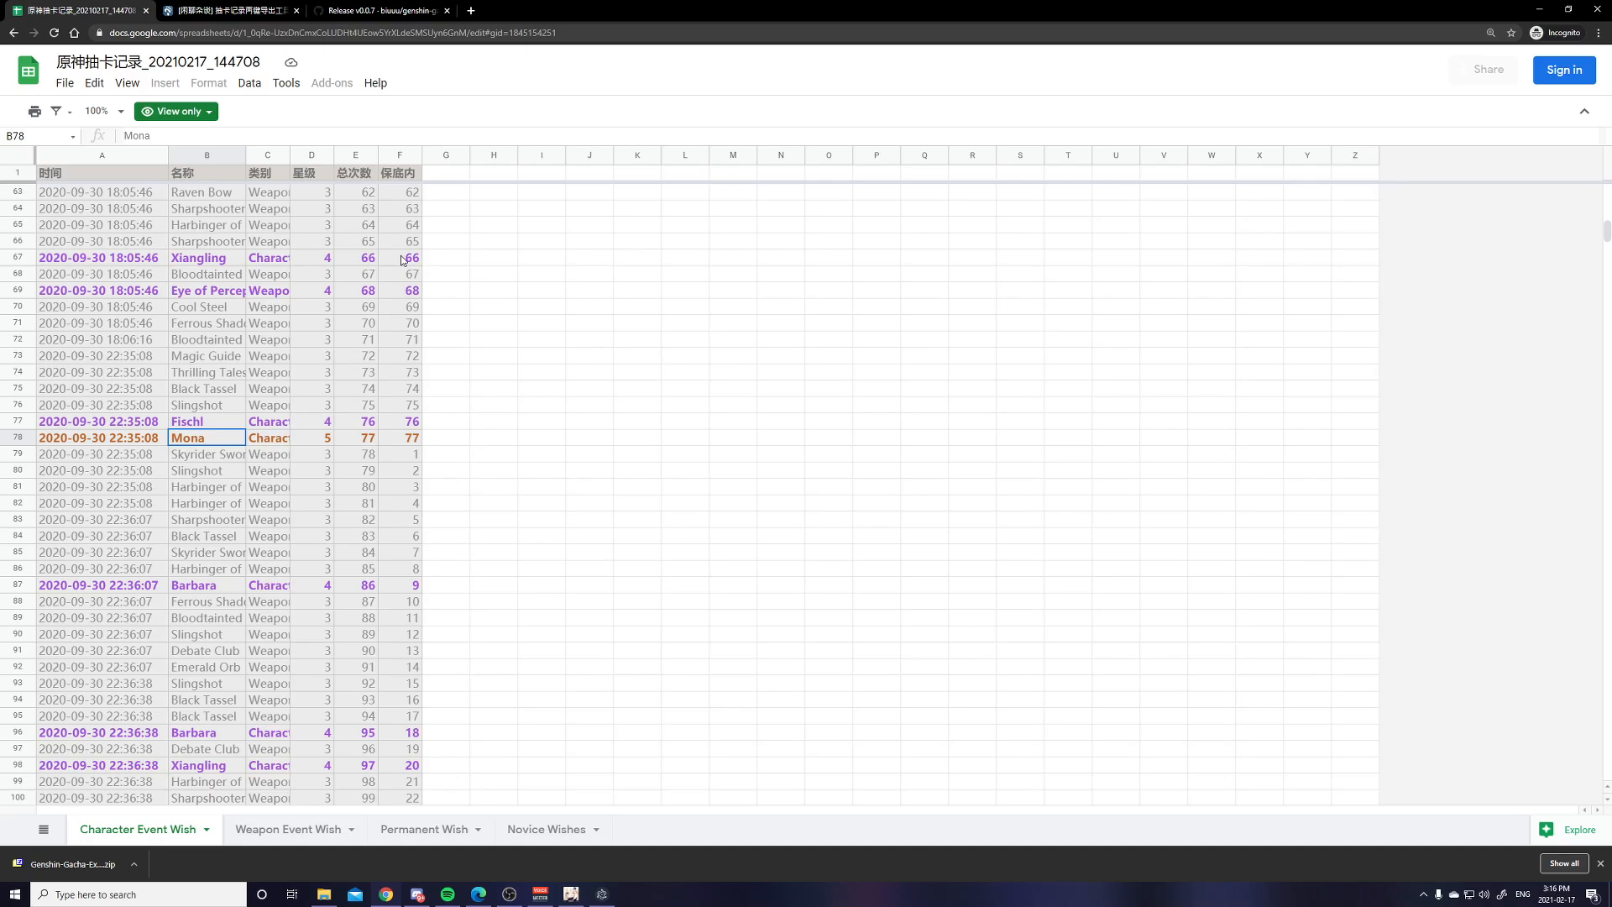
scroll(down, 3)
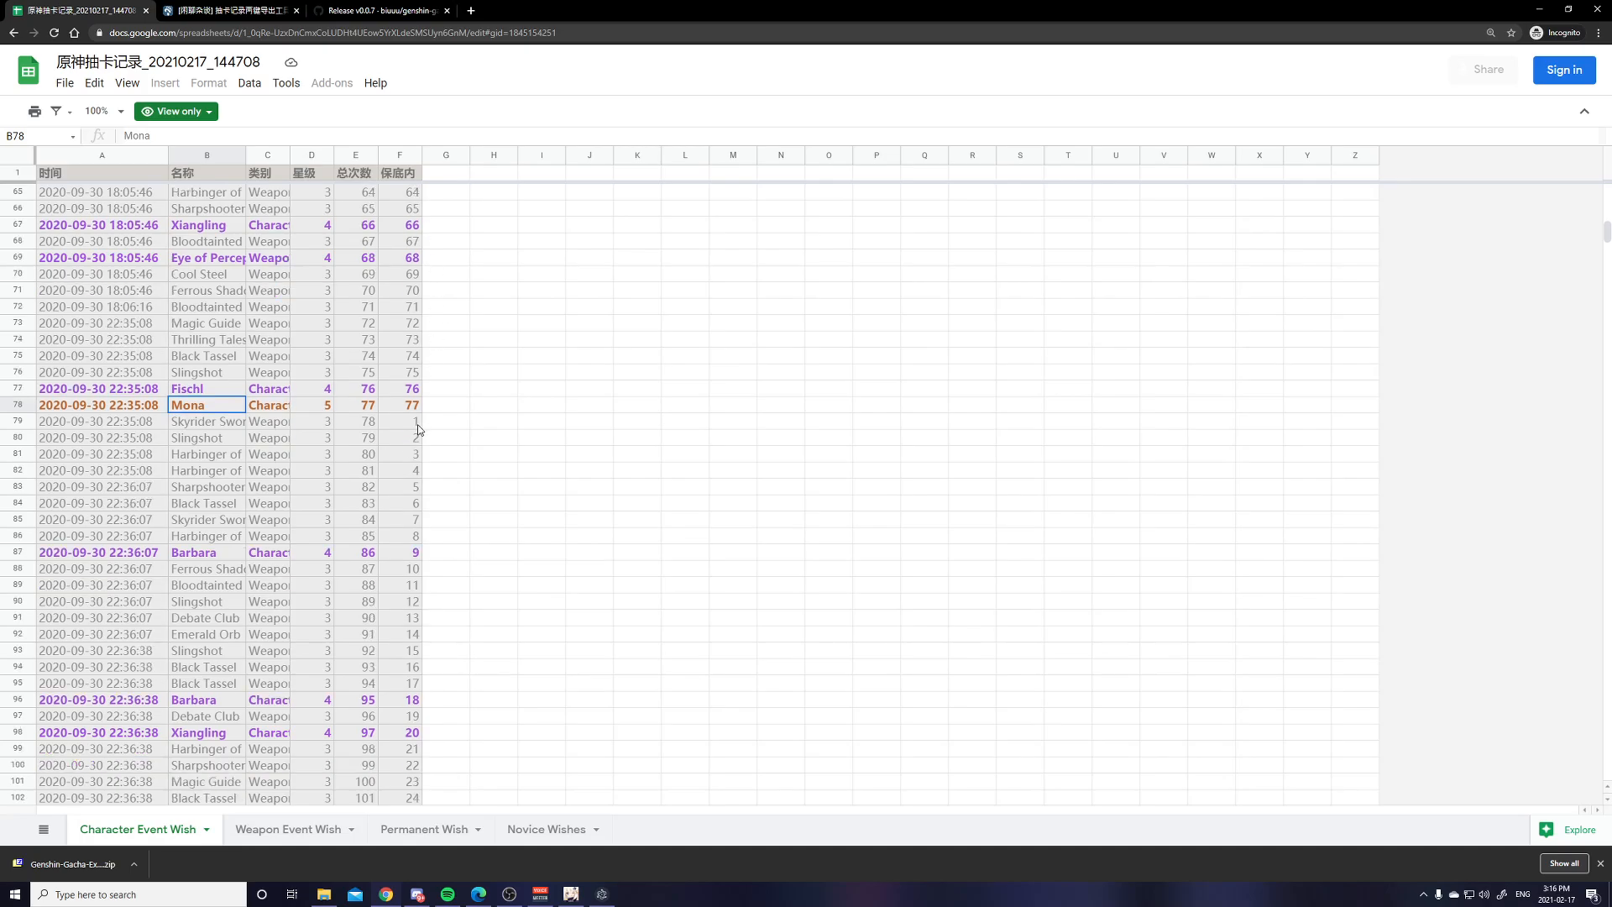
mouse_move(397, 415)
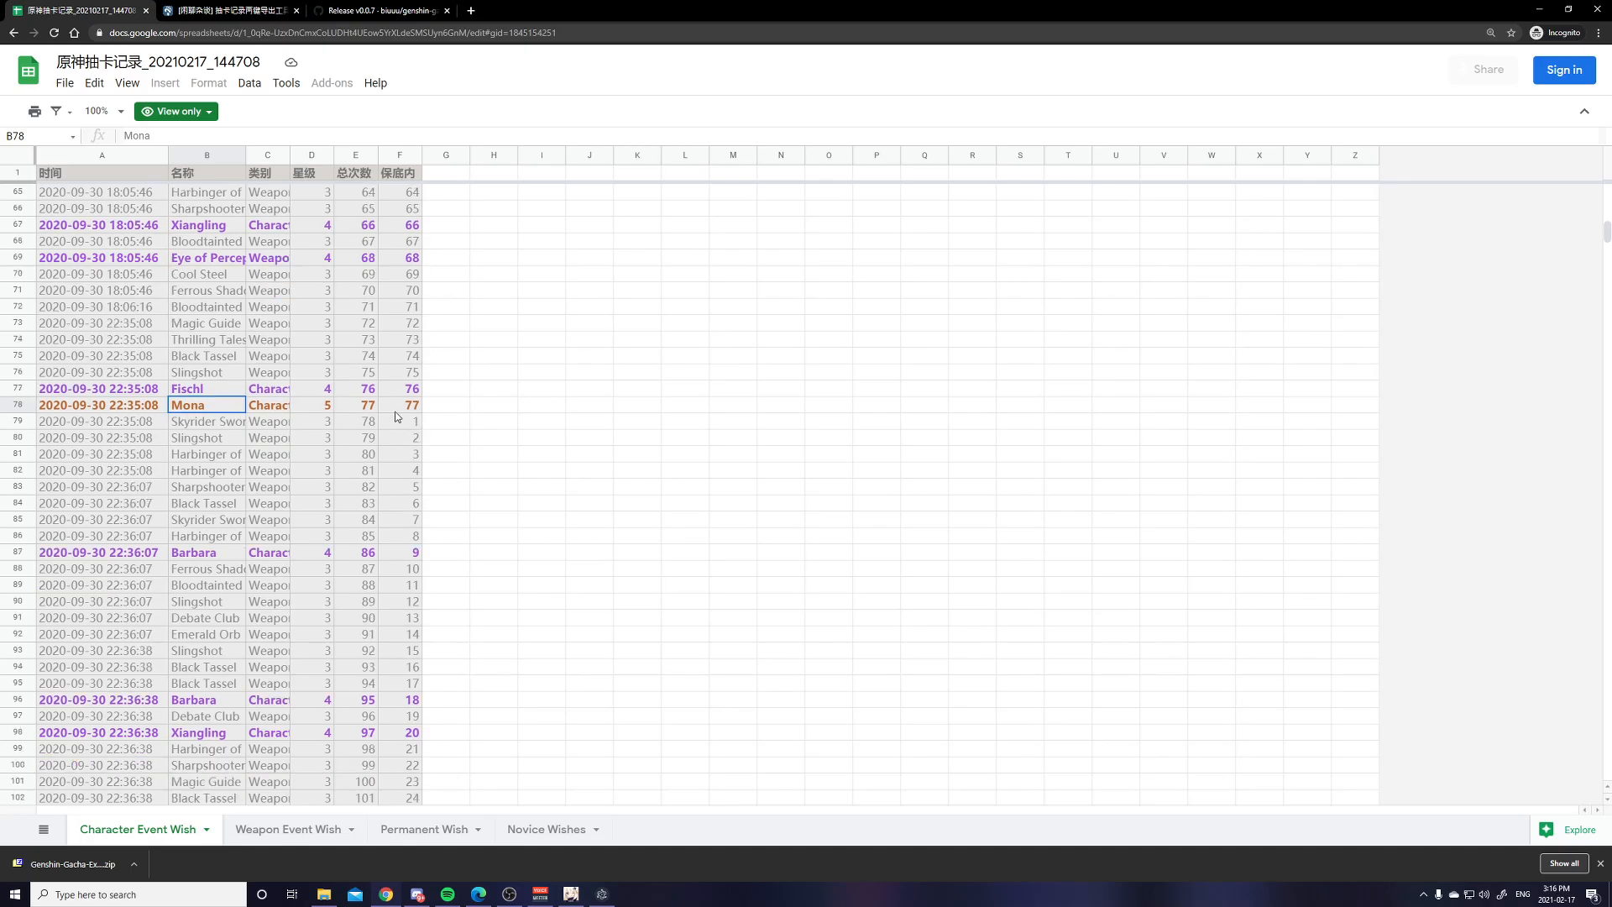
scroll(down, 3)
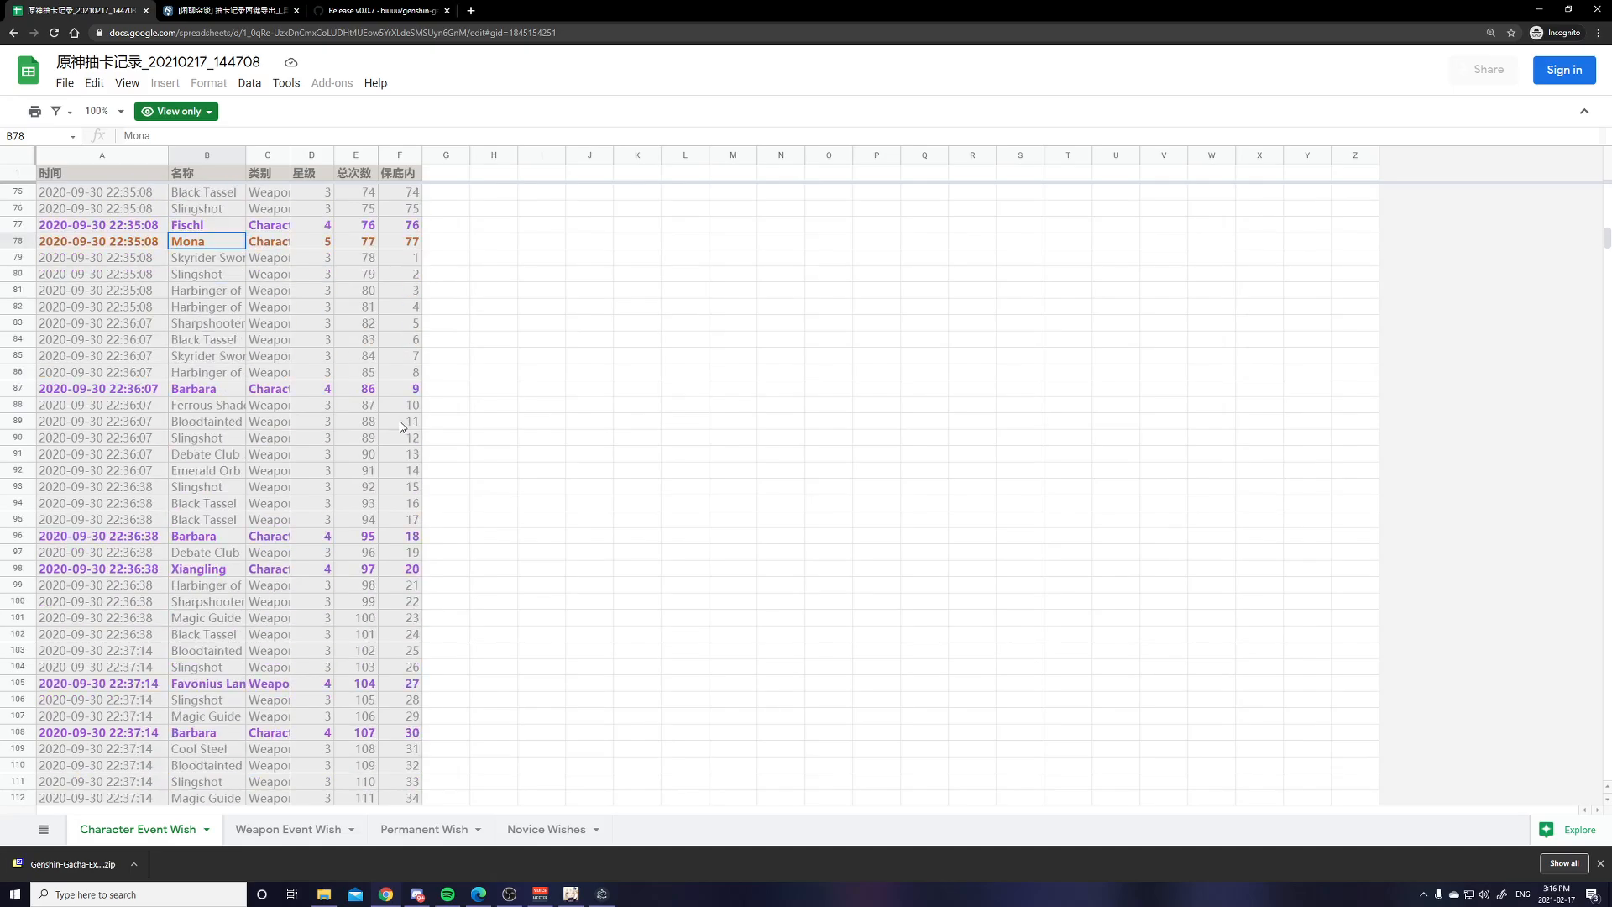
scroll(down, 3)
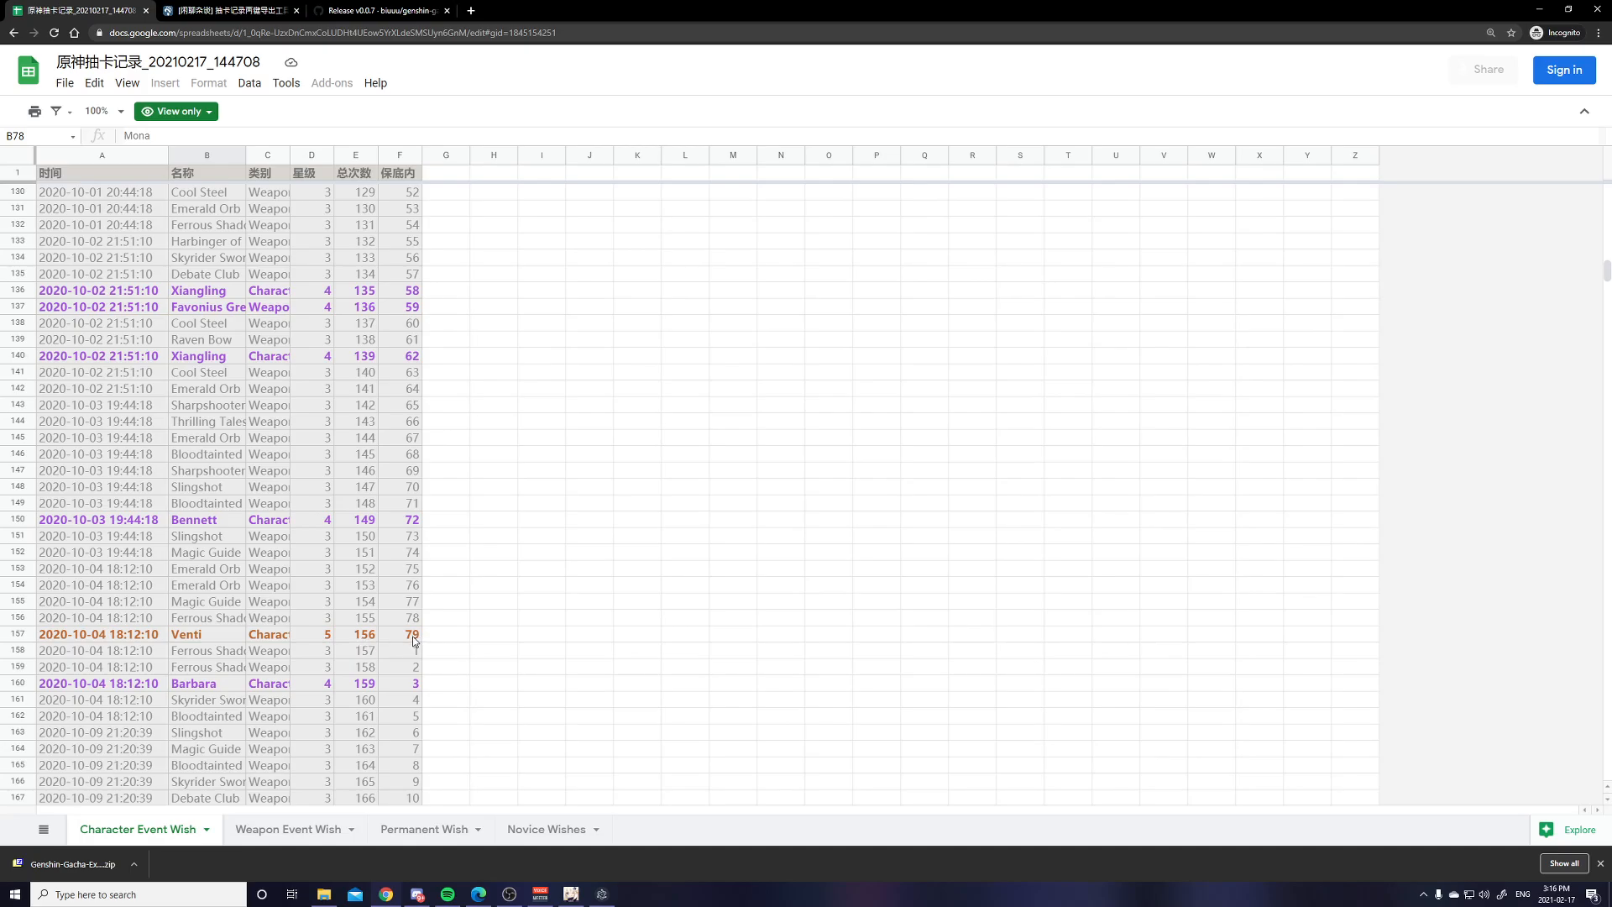
scroll(down, 3)
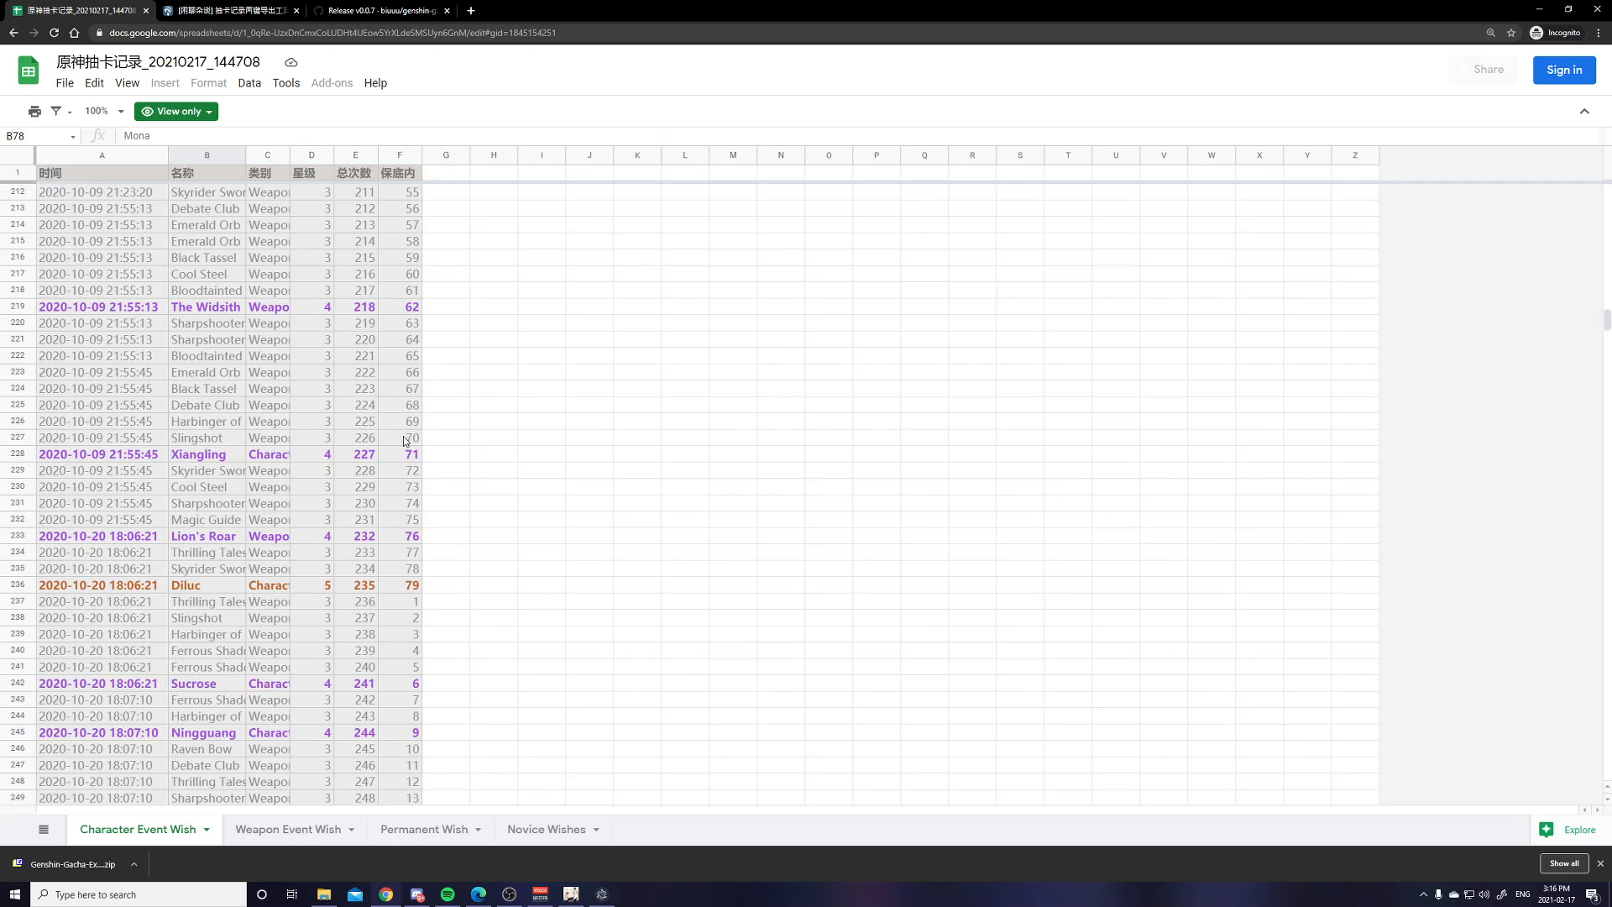
scroll(down, 3)
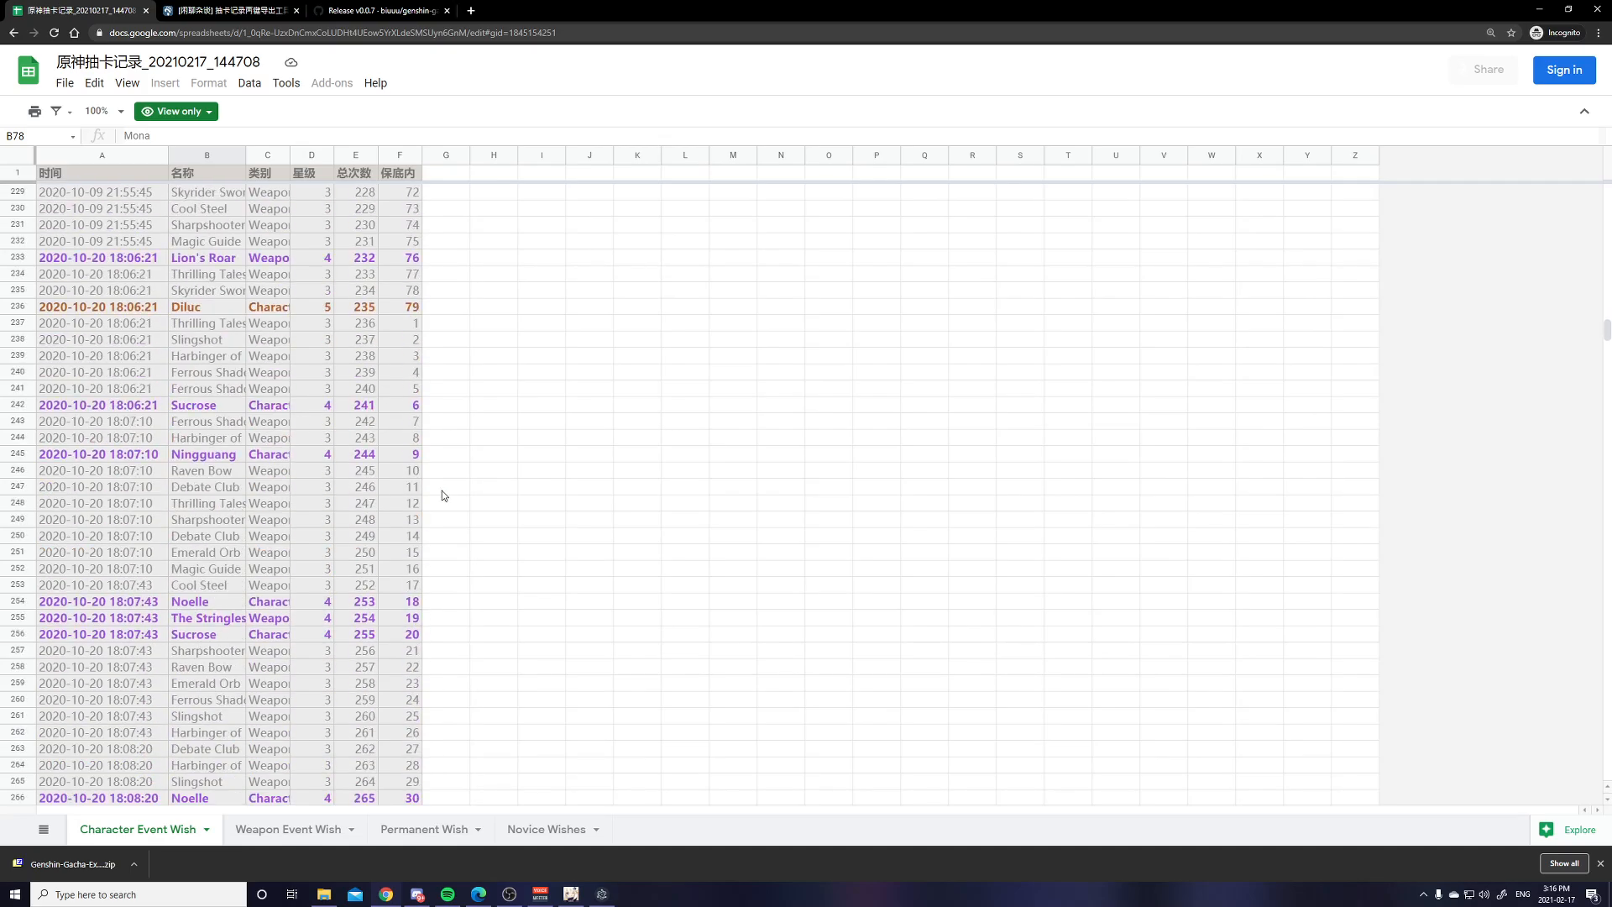
mouse_move(666, 603)
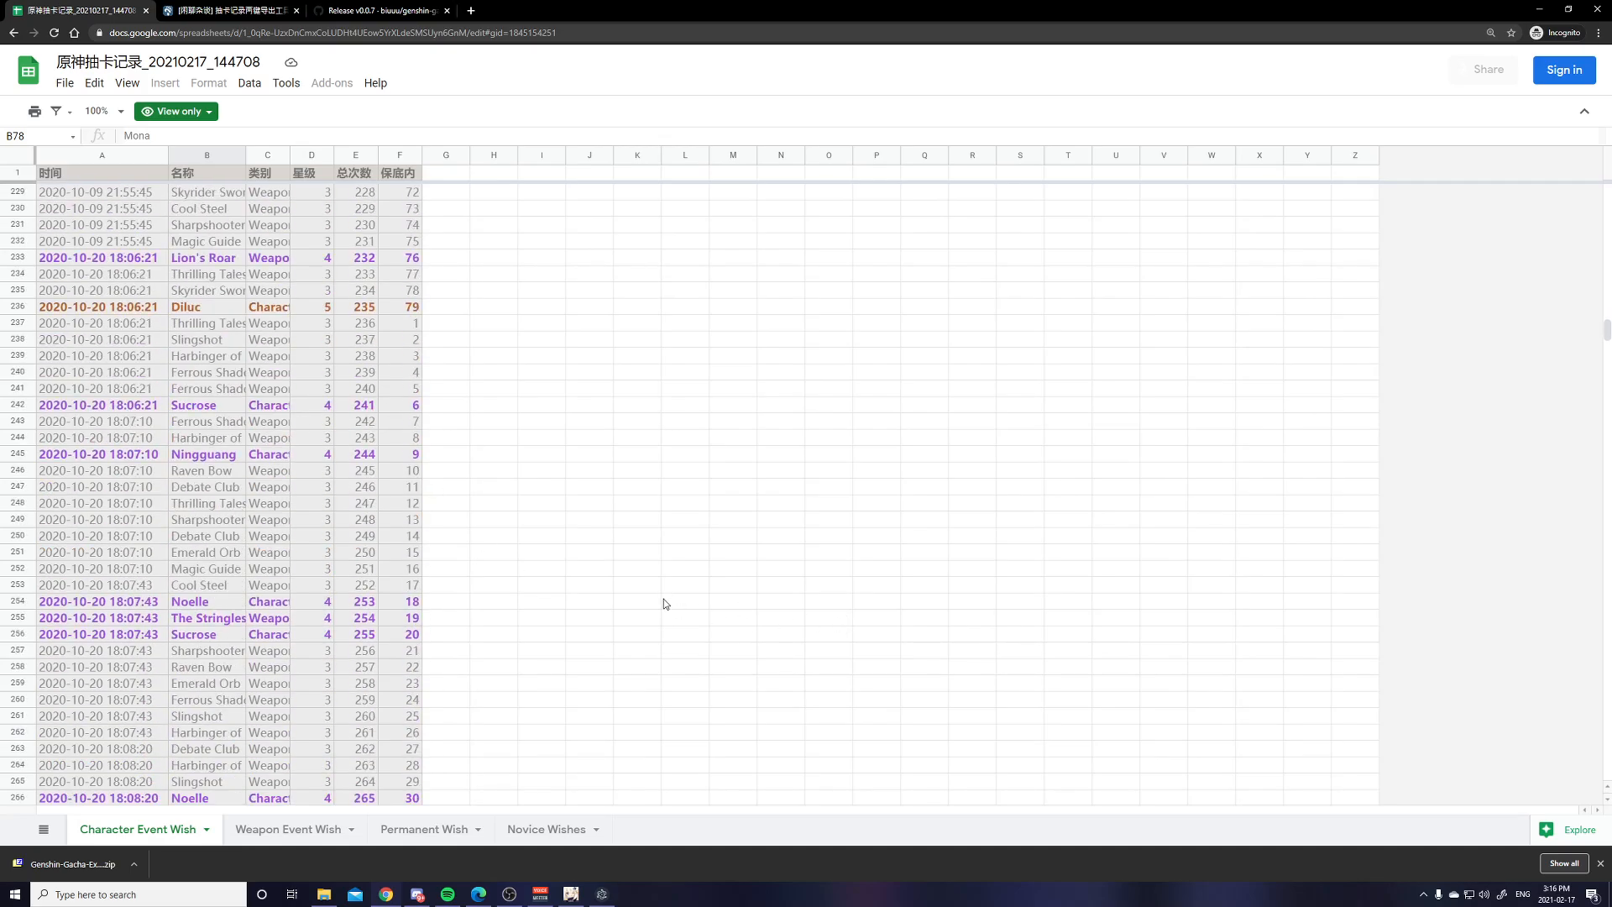